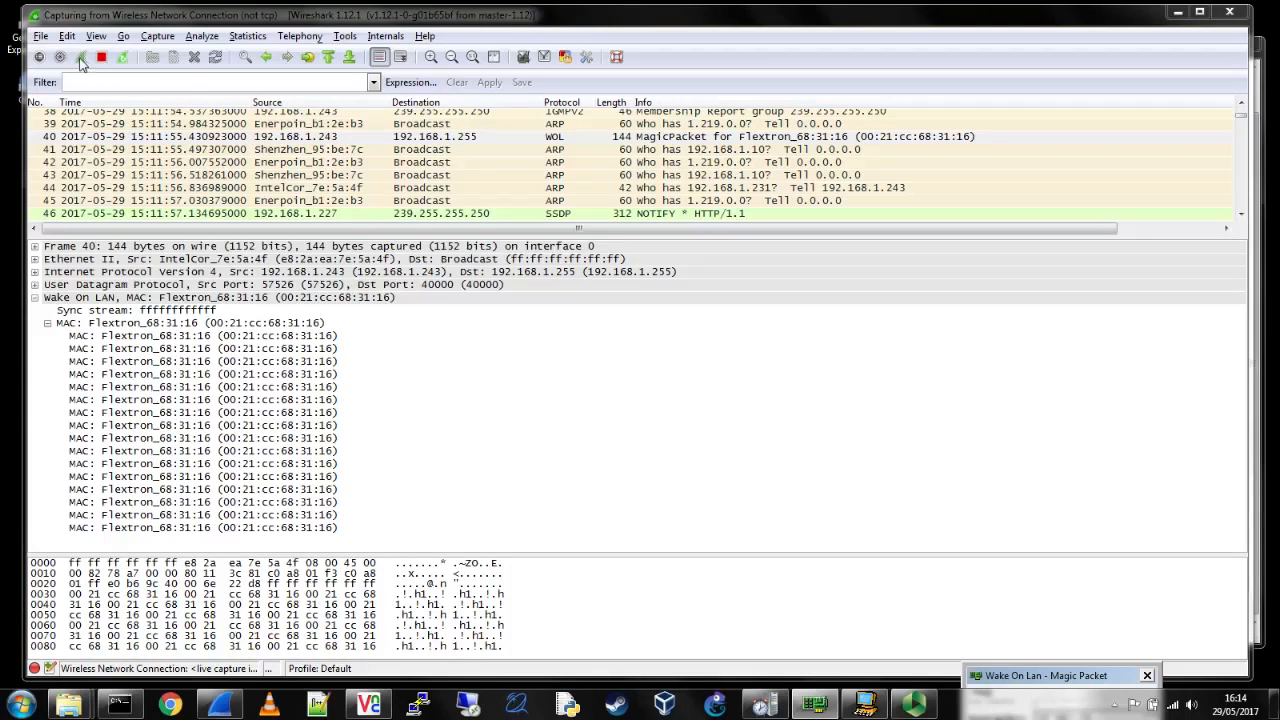
mouse_move(62, 58)
text(icmp or arp or echo or wol)
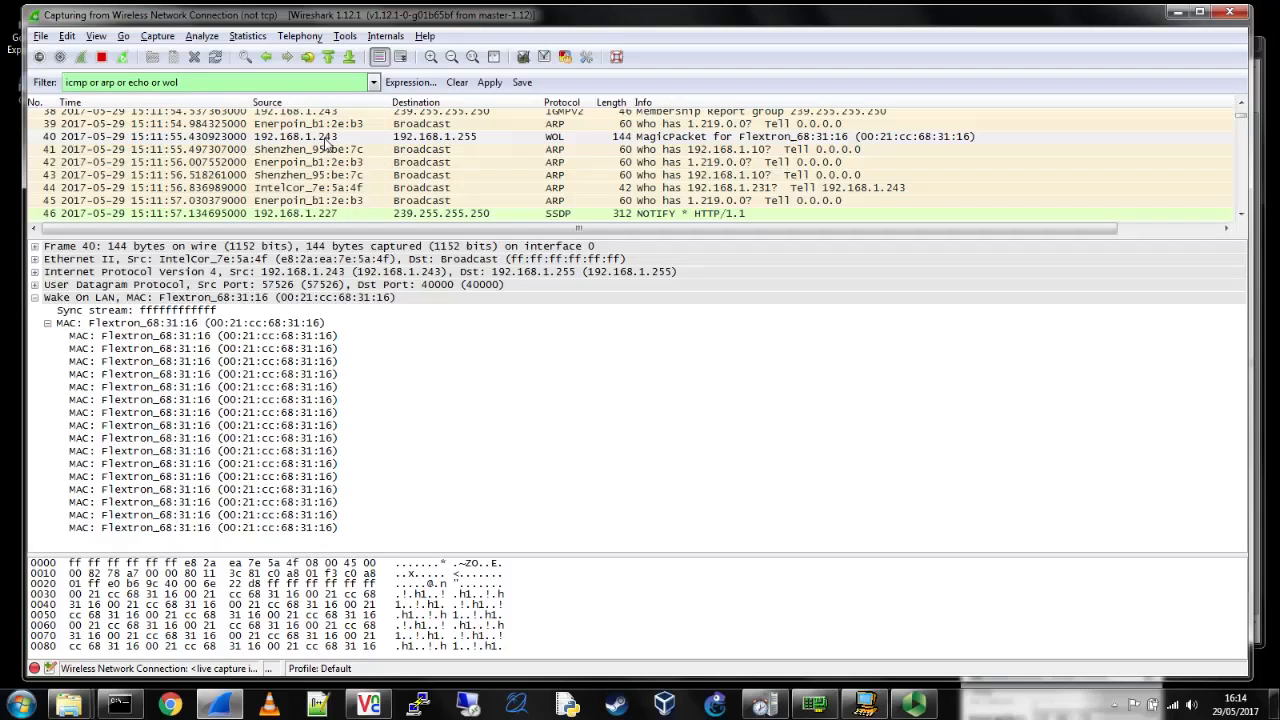
- Apply the 'icmp or arp or echo or wol' display filter to the live capture
click(490, 82)
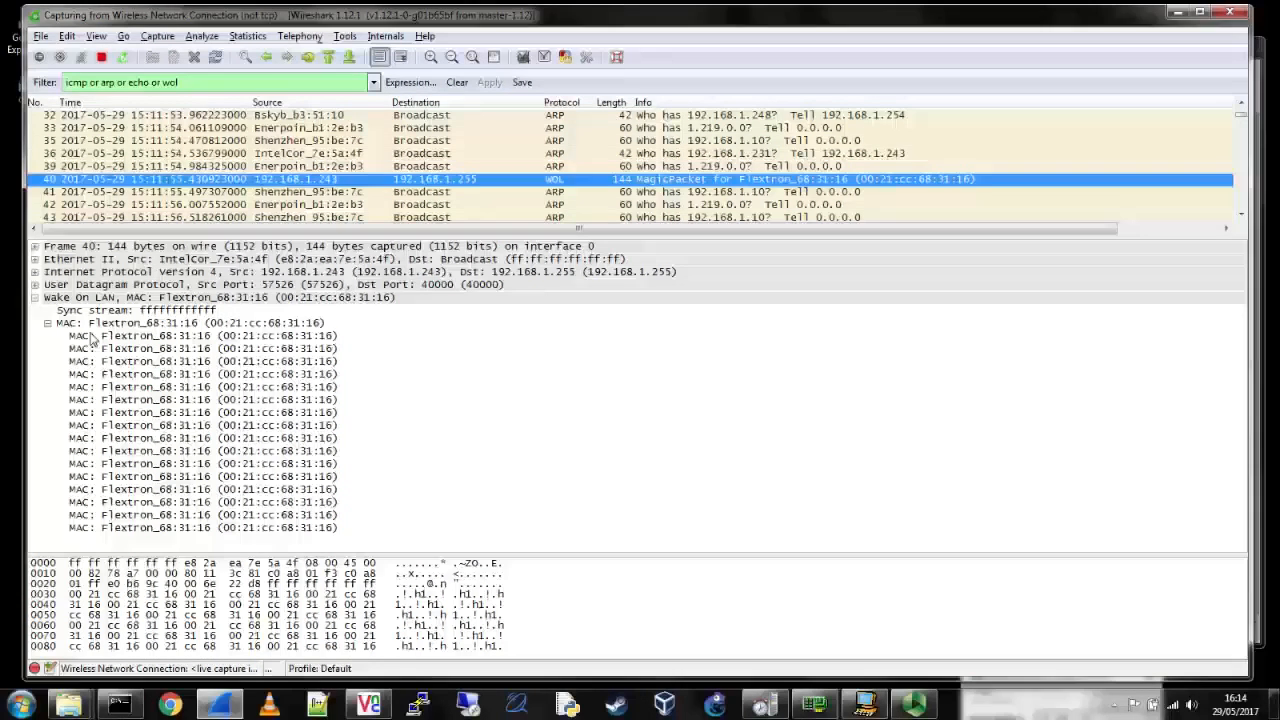
mouse_move(305, 531)
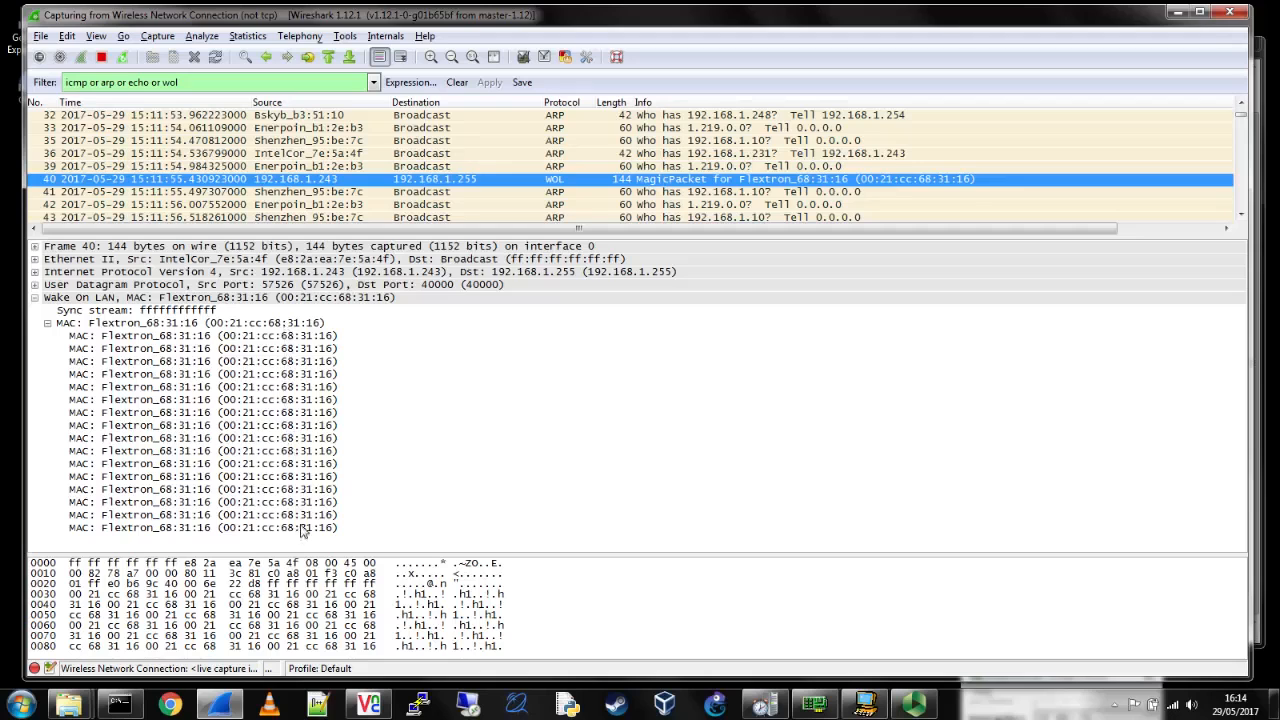
mouse_move(315, 335)
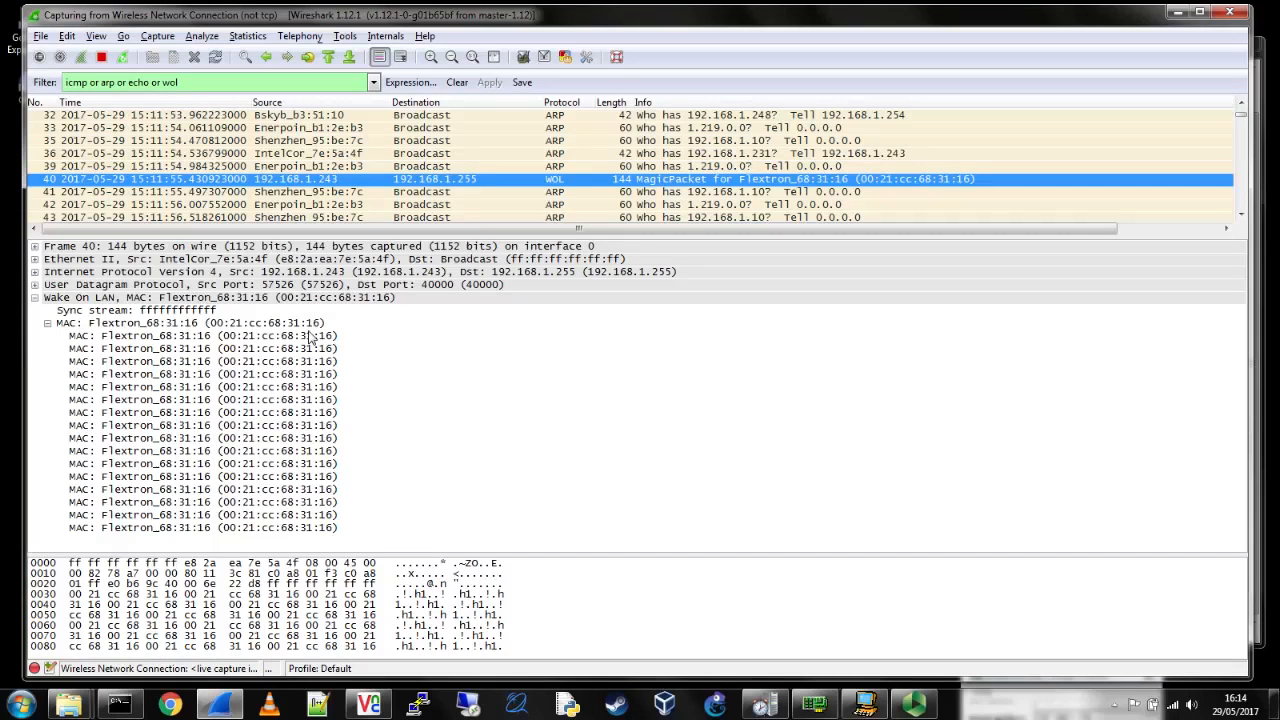
mouse_move(320, 451)
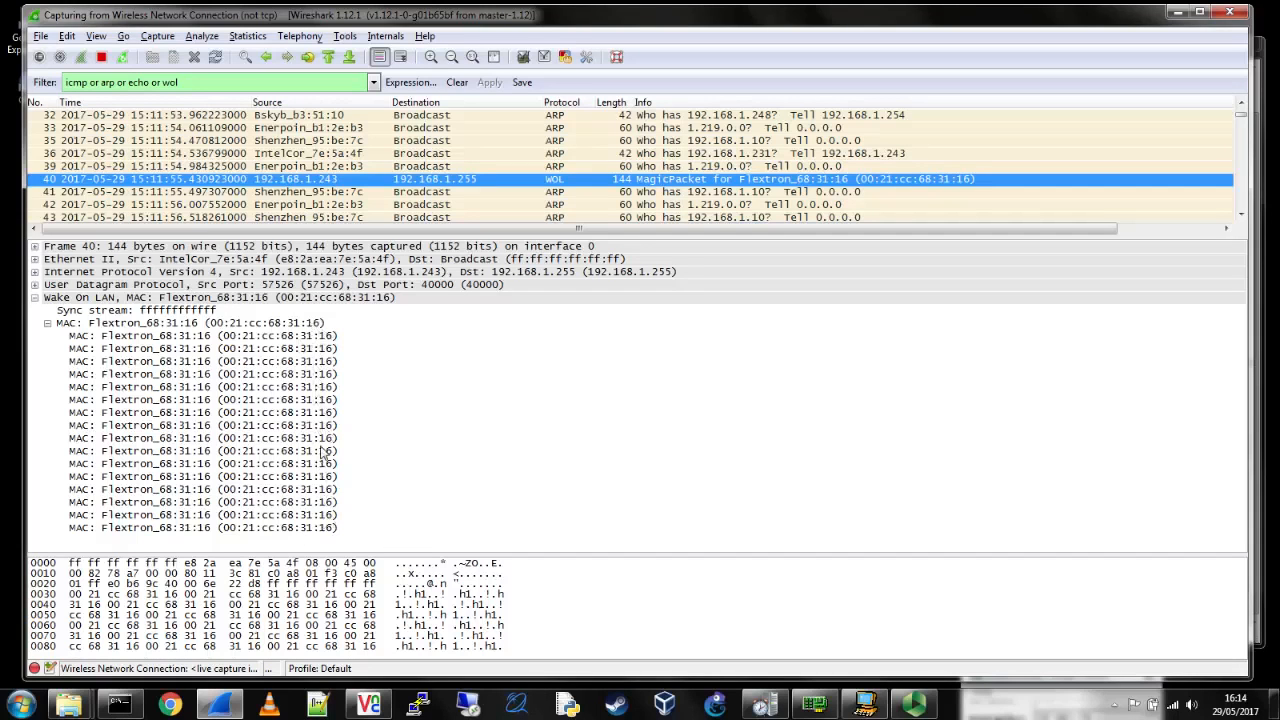
mouse_move(280, 520)
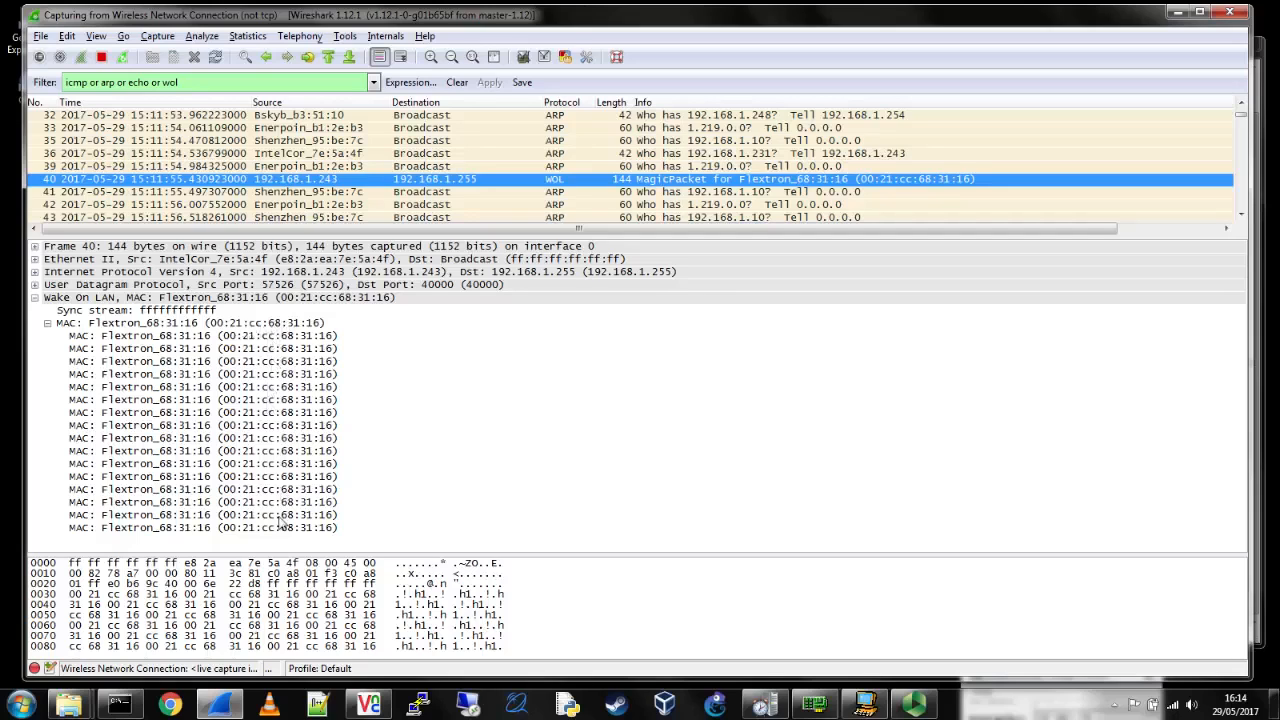
mouse_move(410, 563)
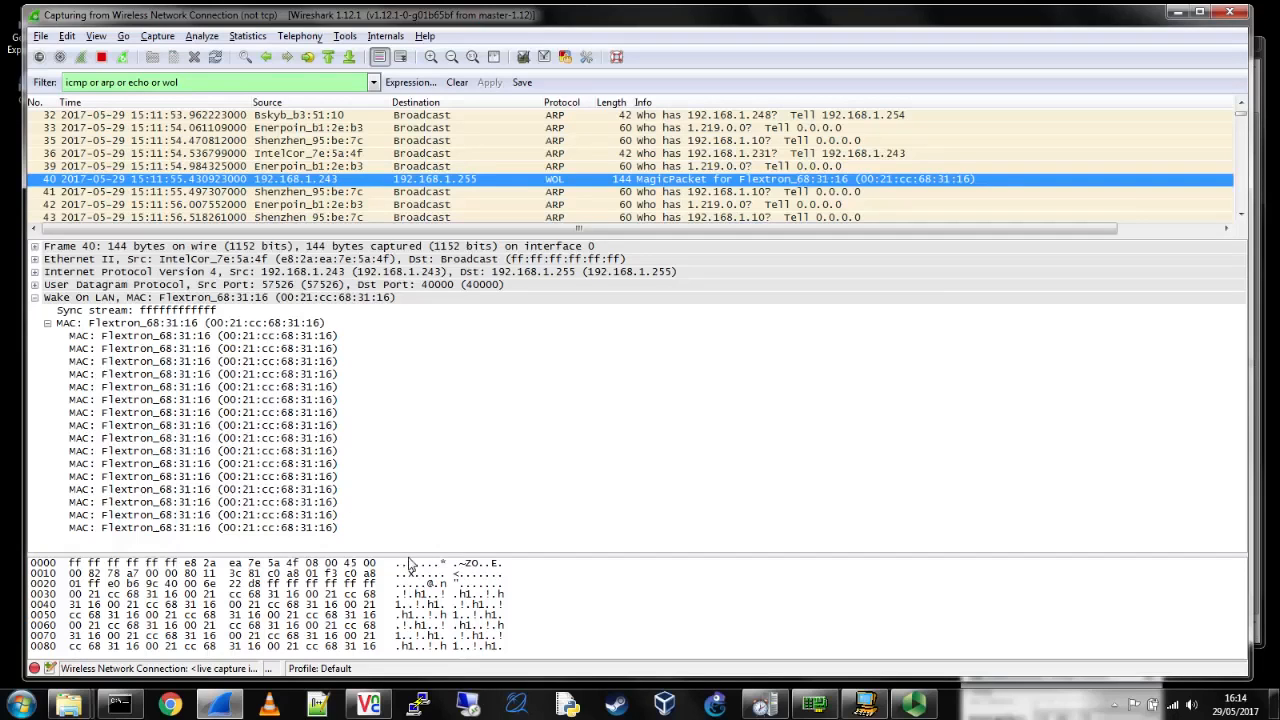
click(120, 284)
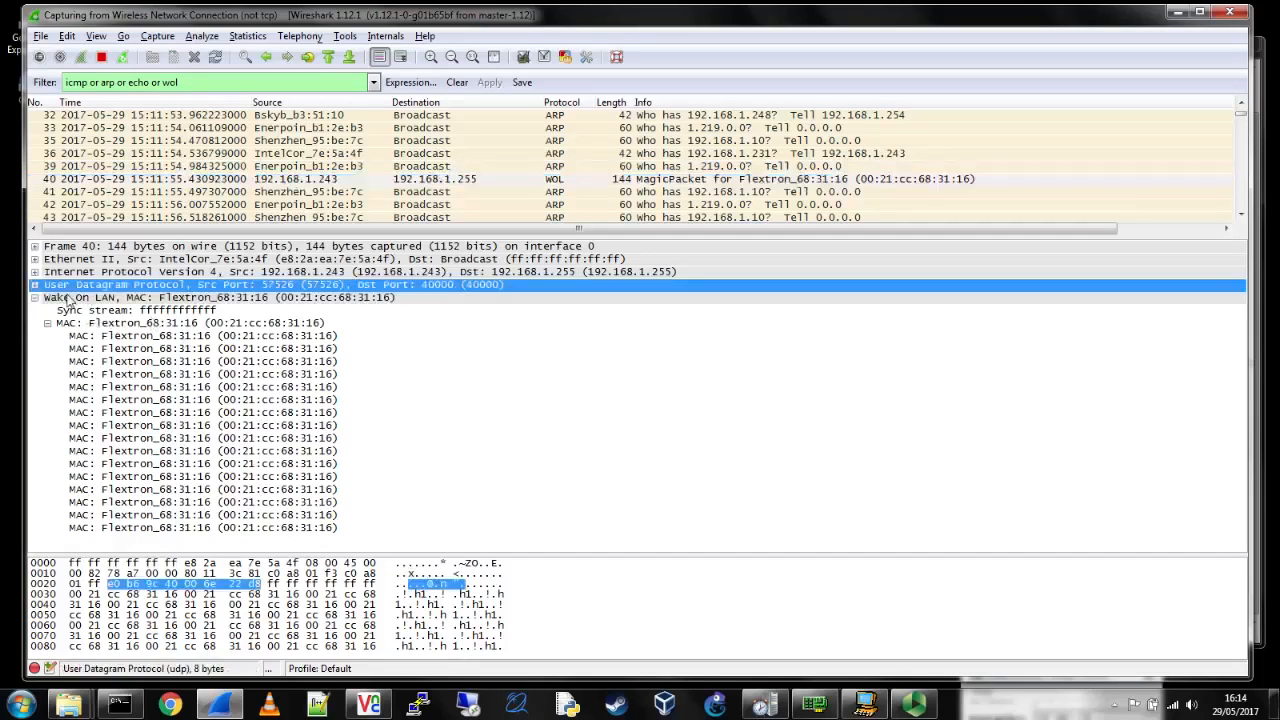
click(35, 284)
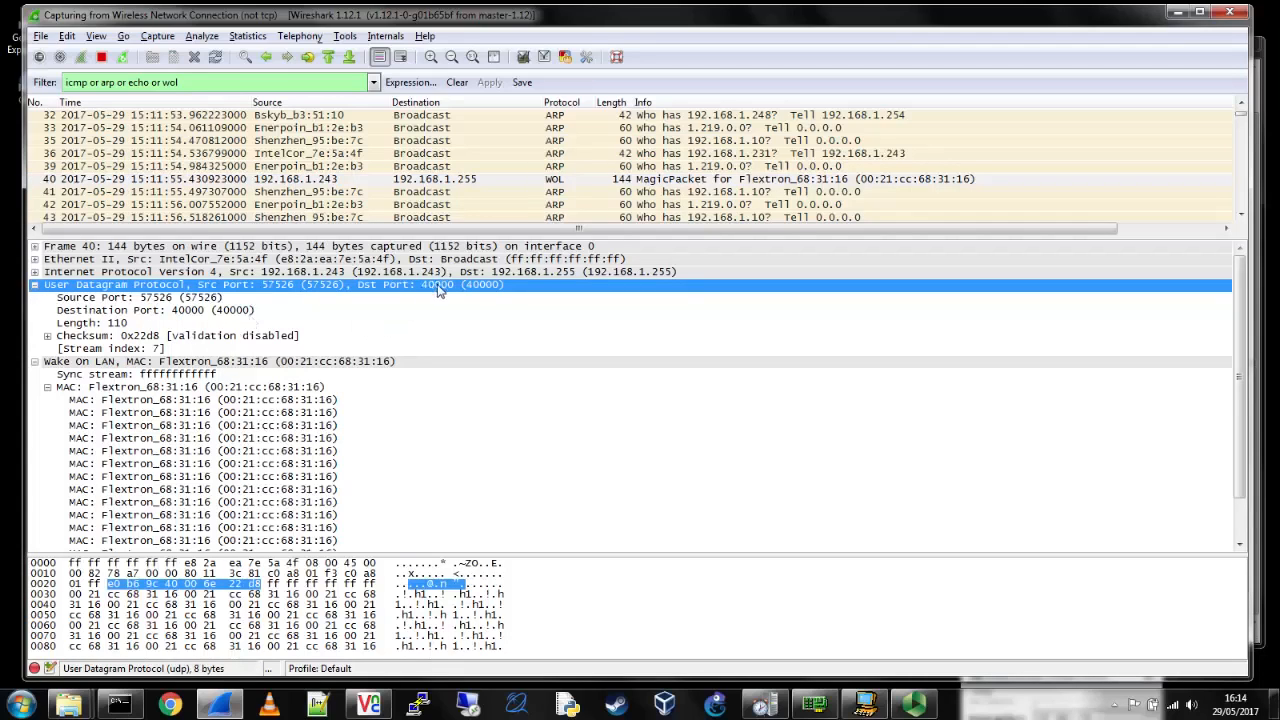
mouse_move(115, 292)
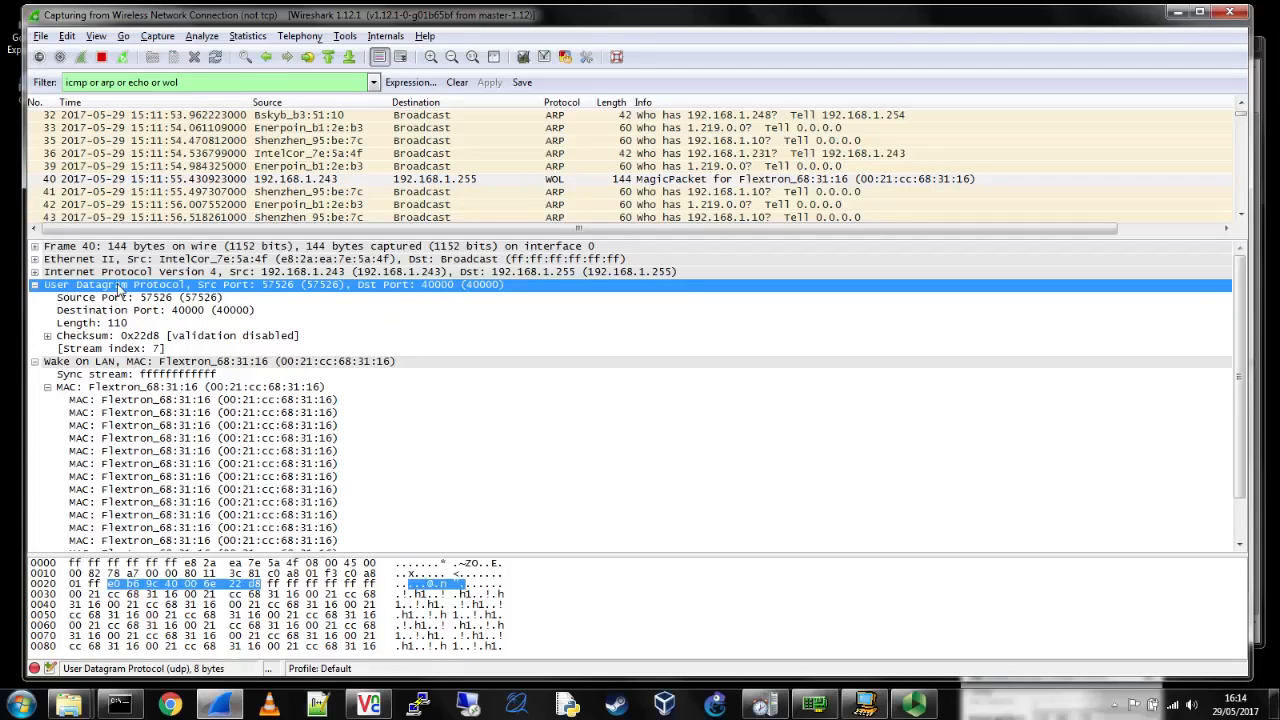
click(12, 271)
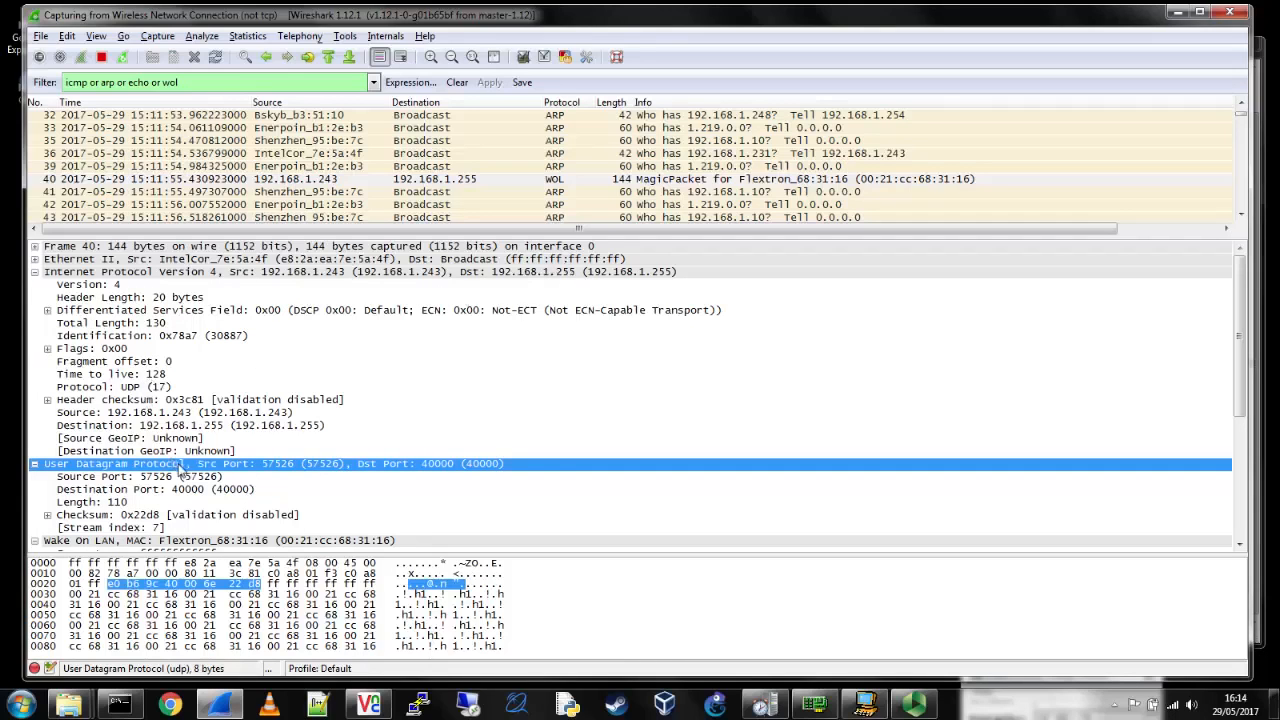
click(156, 489)
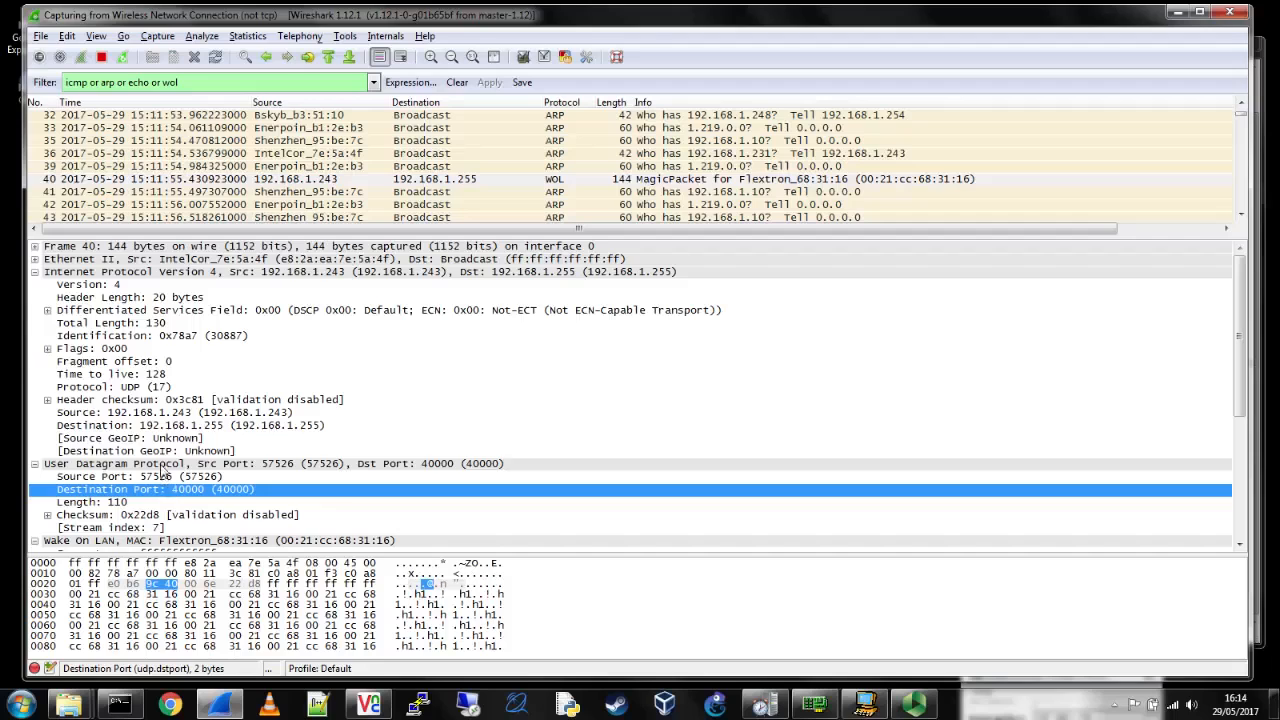
mouse_move(160, 451)
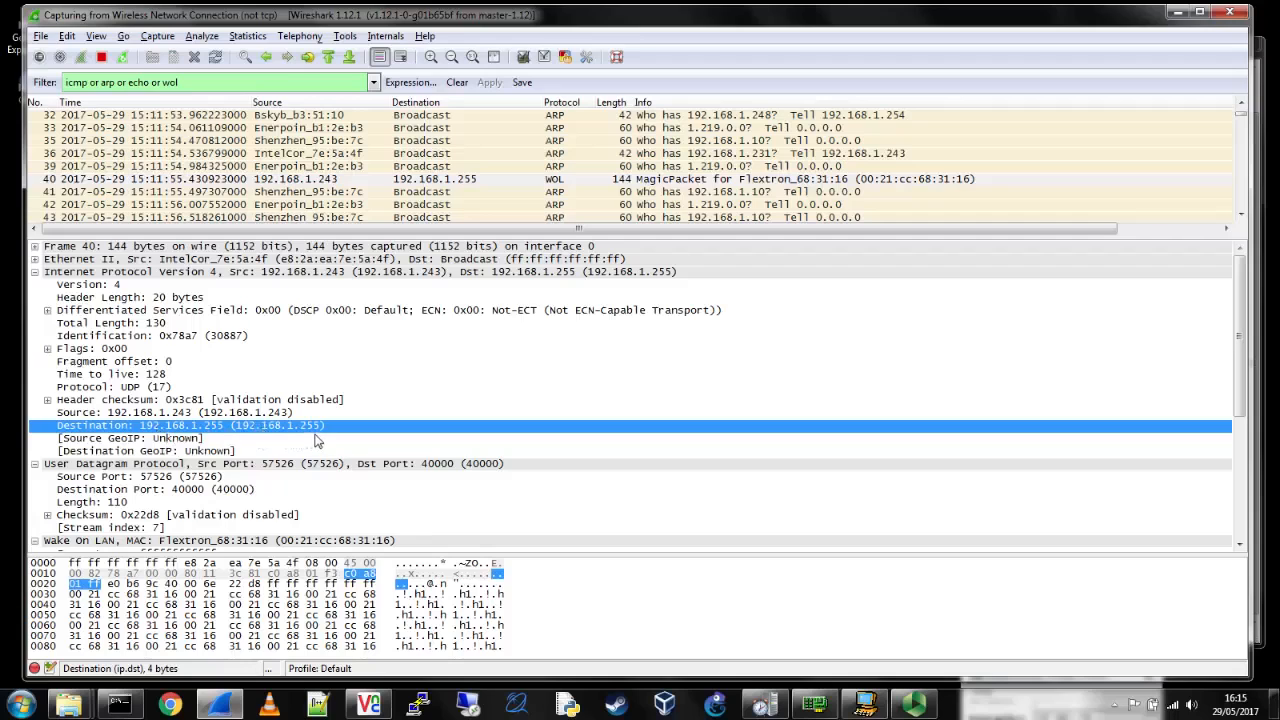
mouse_move(145, 294)
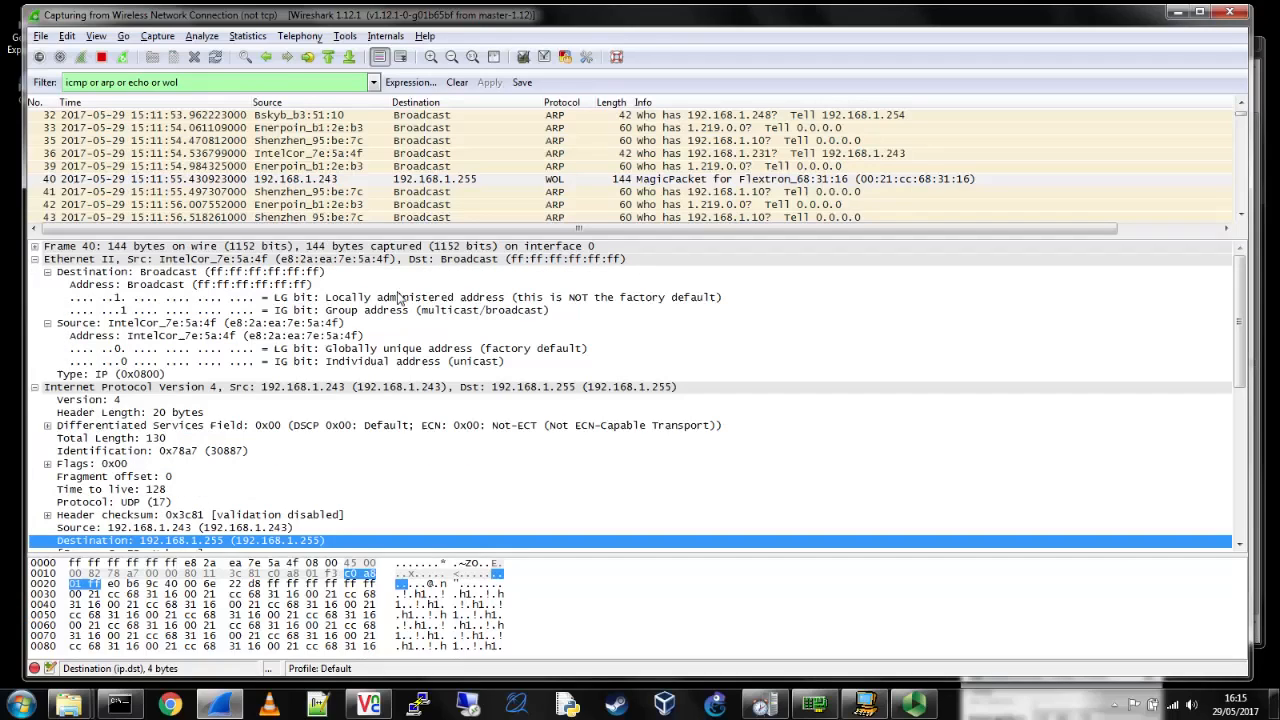
mouse_move(255, 306)
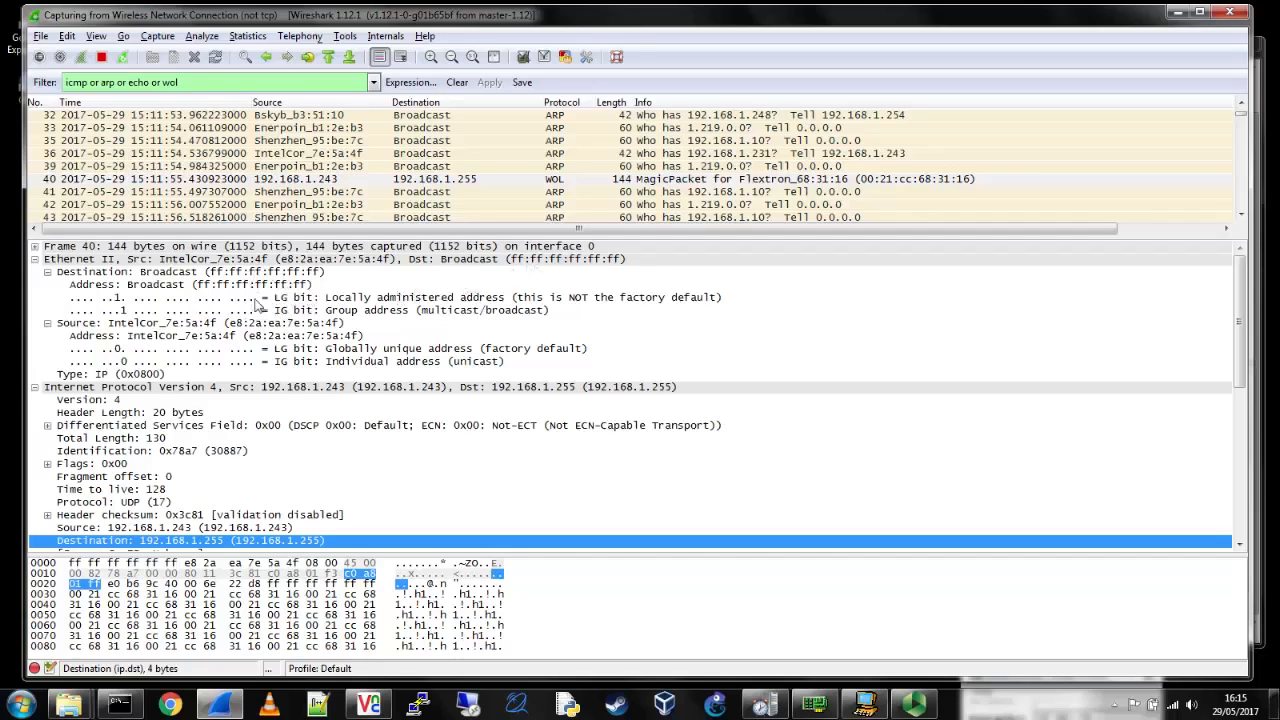
mouse_move(218, 342)
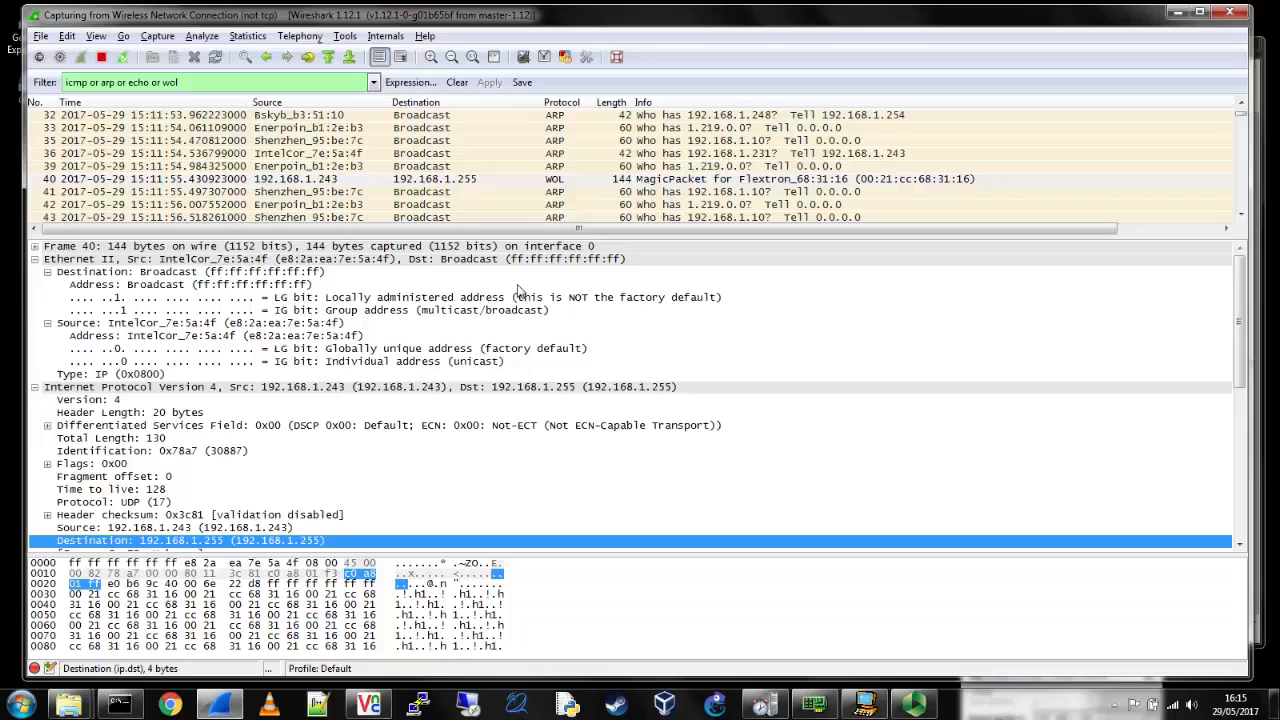
click(34, 264)
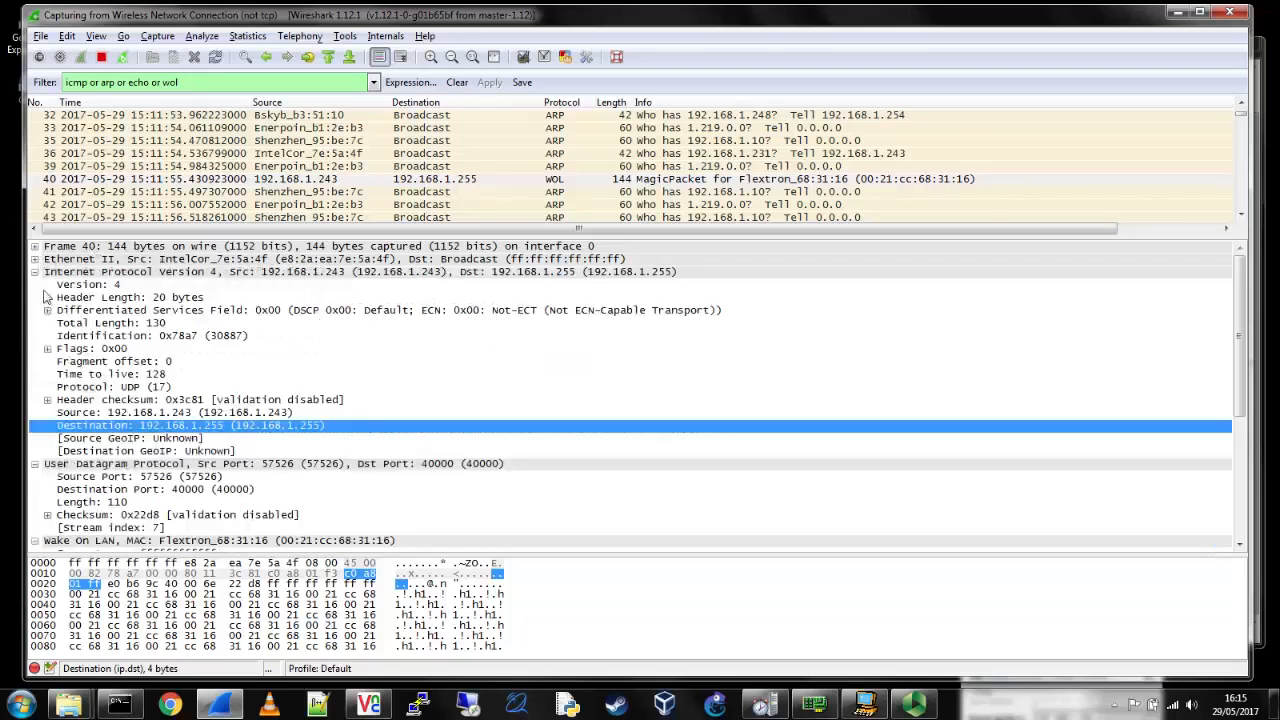
click(33, 363)
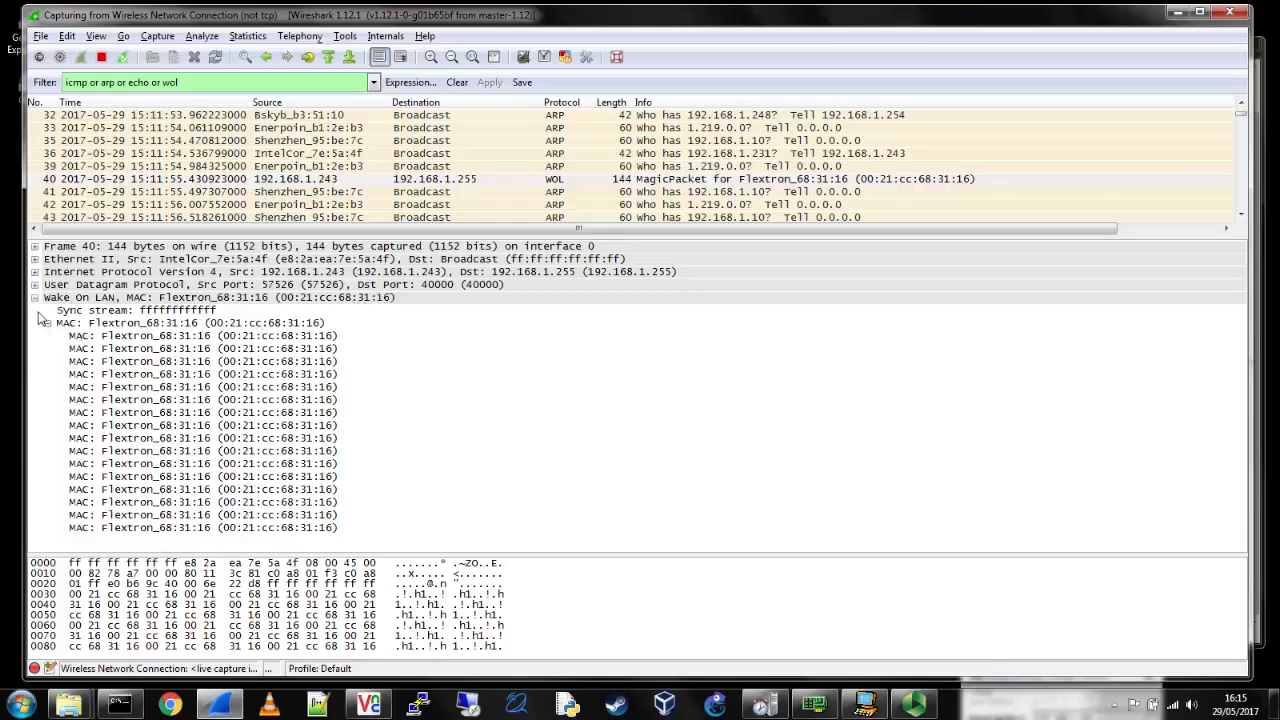
click(38, 299)
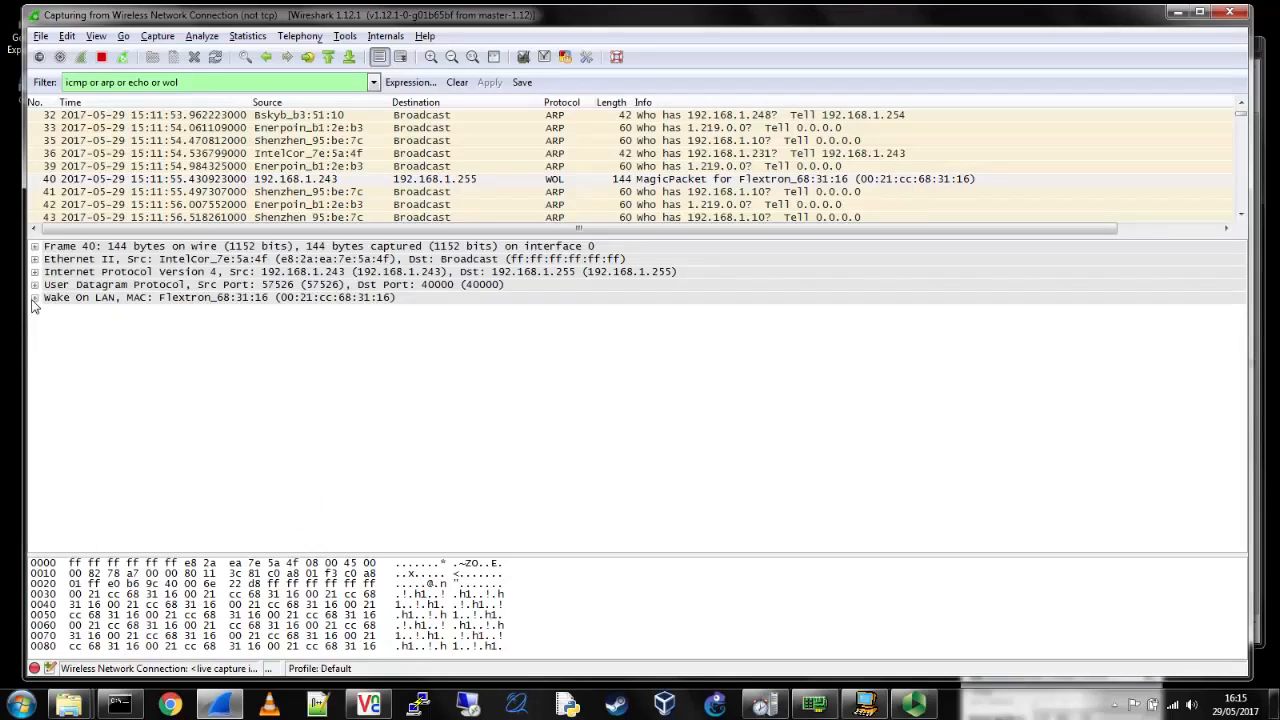
click(11, 299)
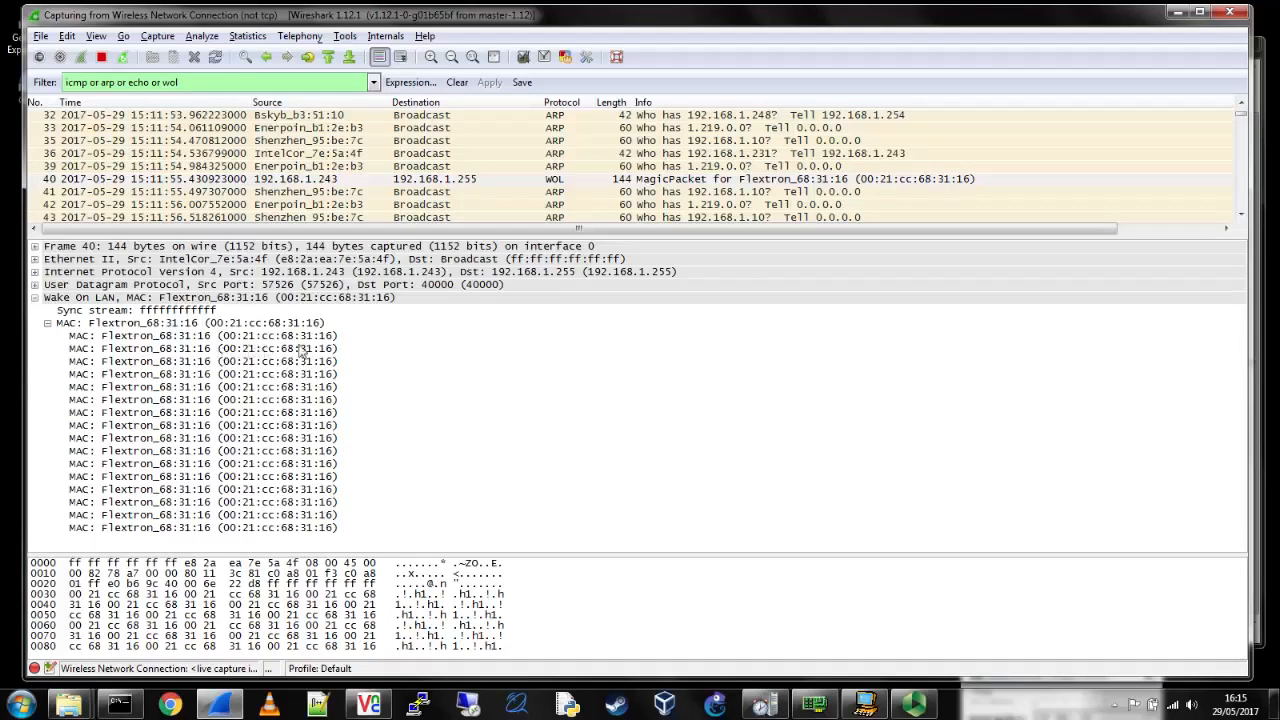
mouse_move(162, 373)
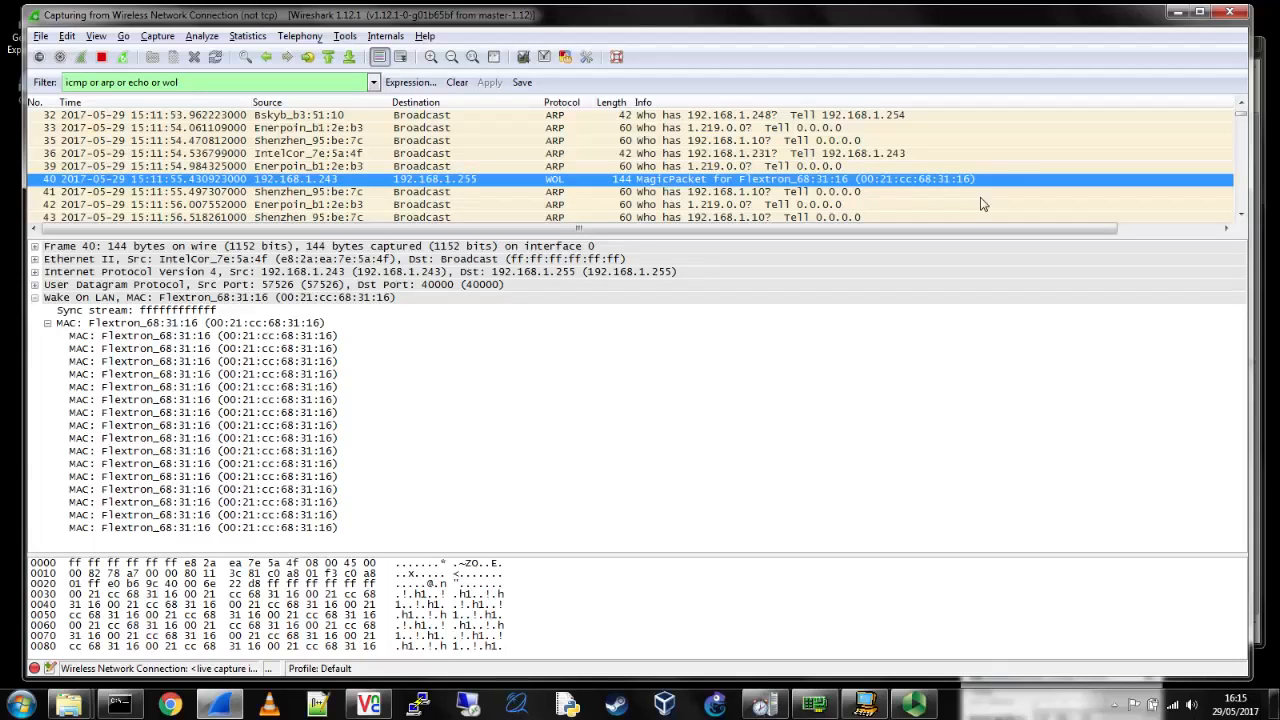
mouse_move(1175, 16)
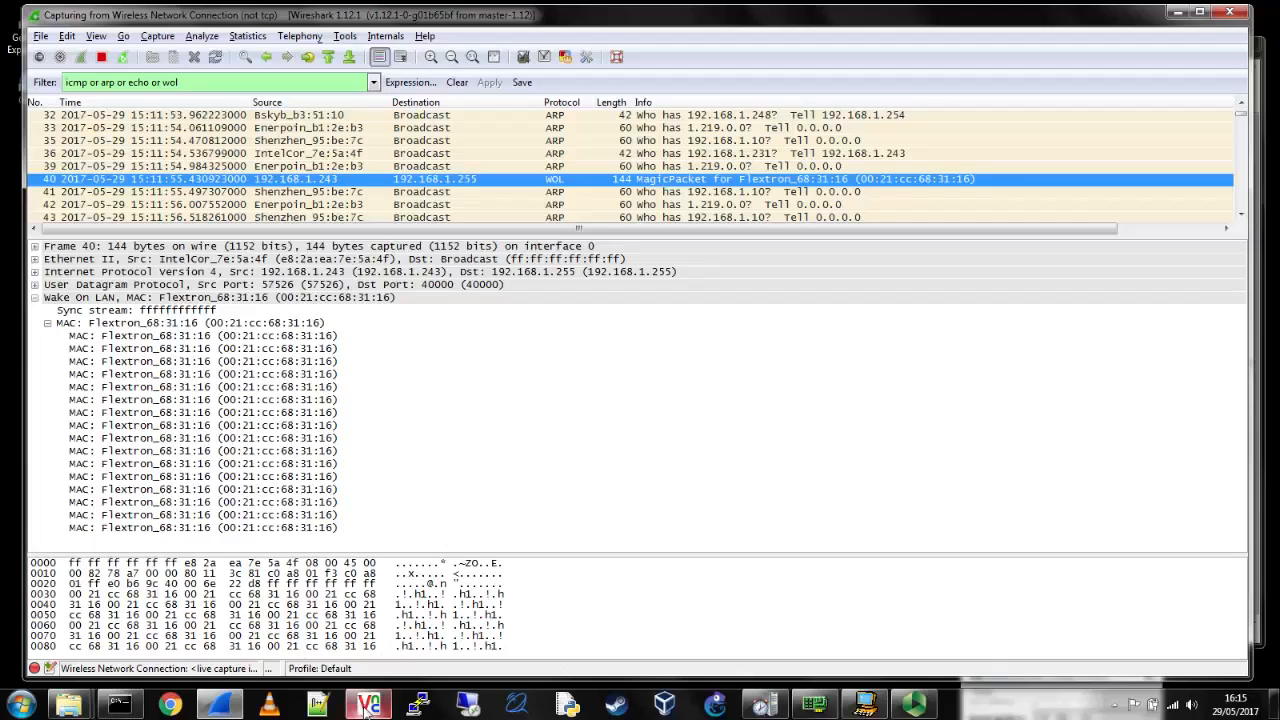
- On lenovo-pc's desktop, open the Start power options and ping 192.168.1.231
click(366, 702)
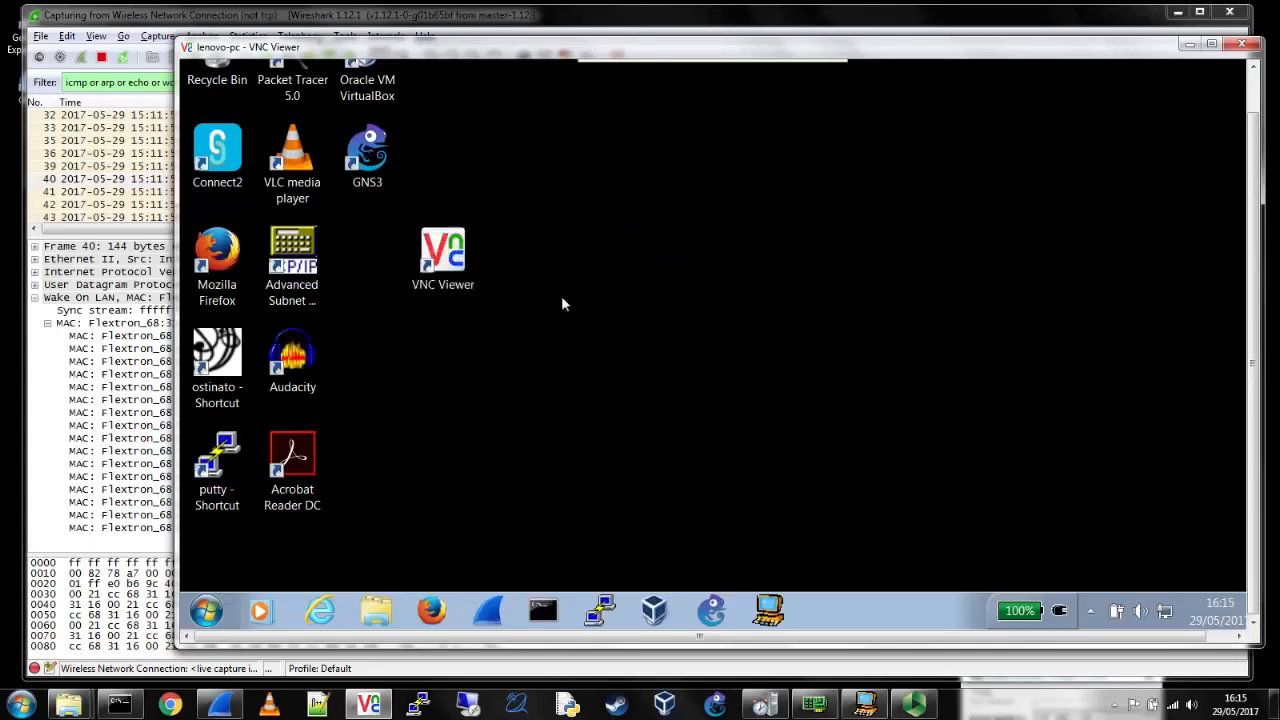
mouse_move(320, 564)
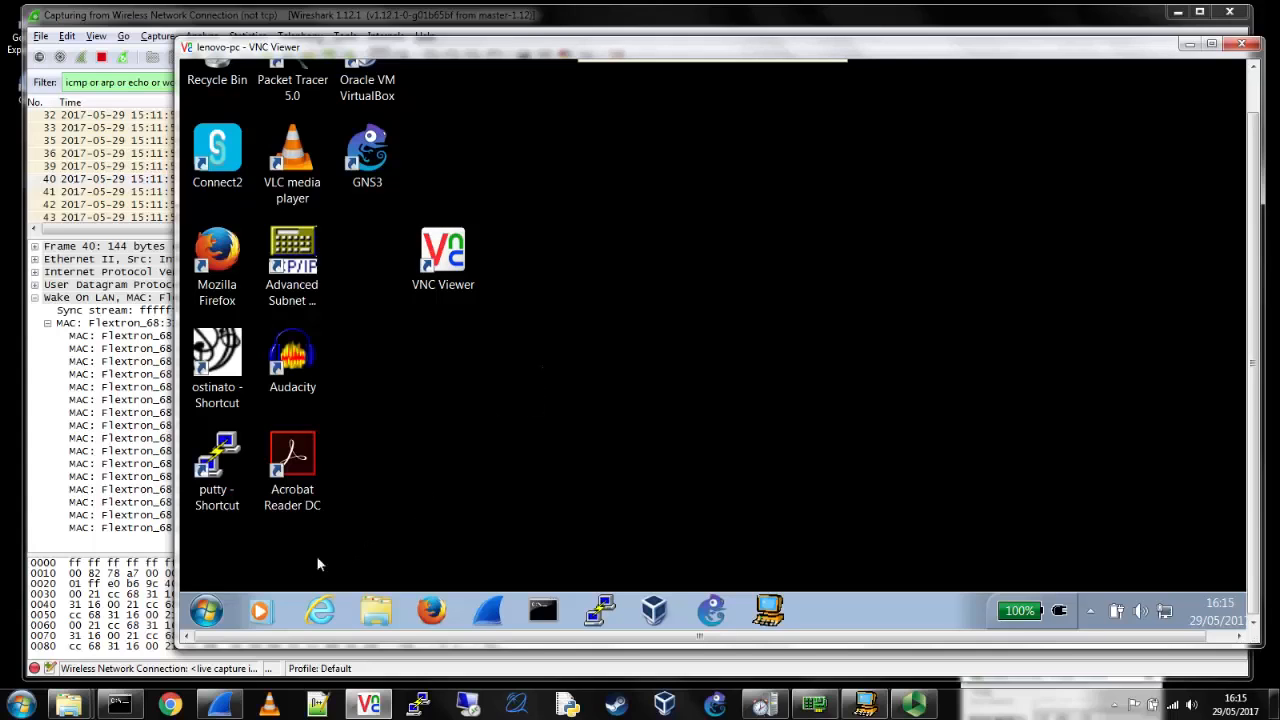
click(207, 610)
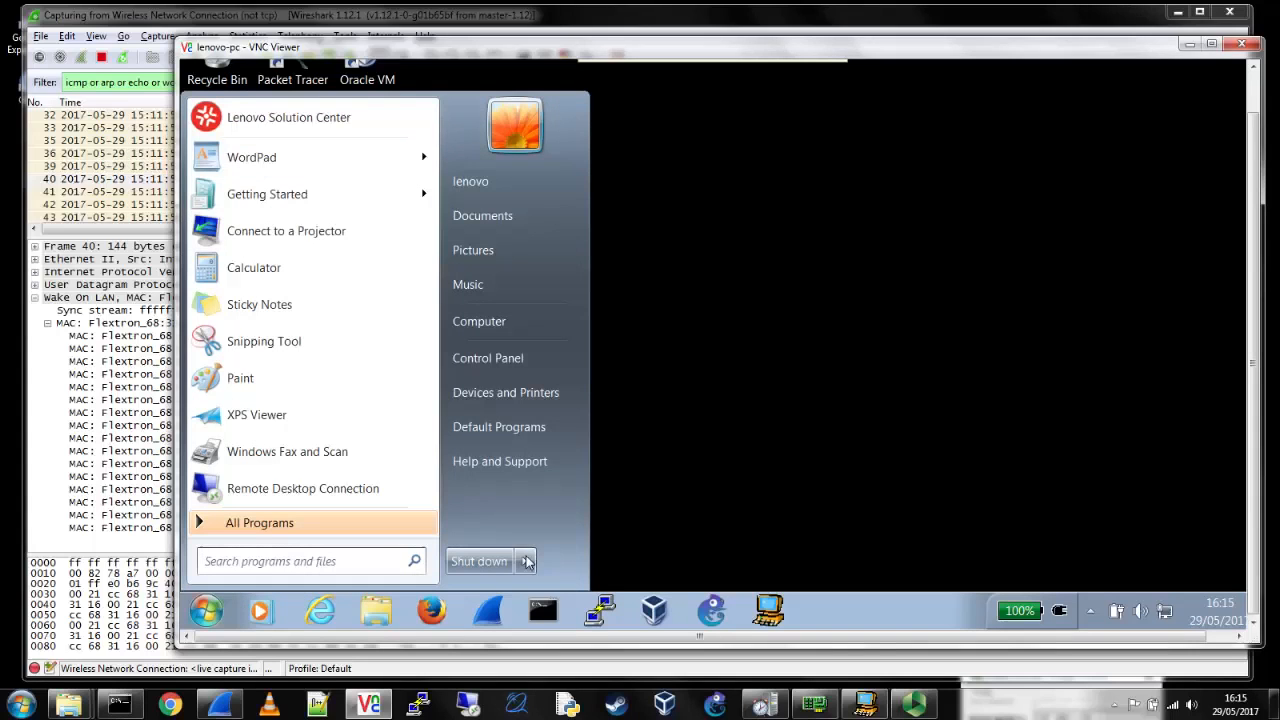
click(525, 561)
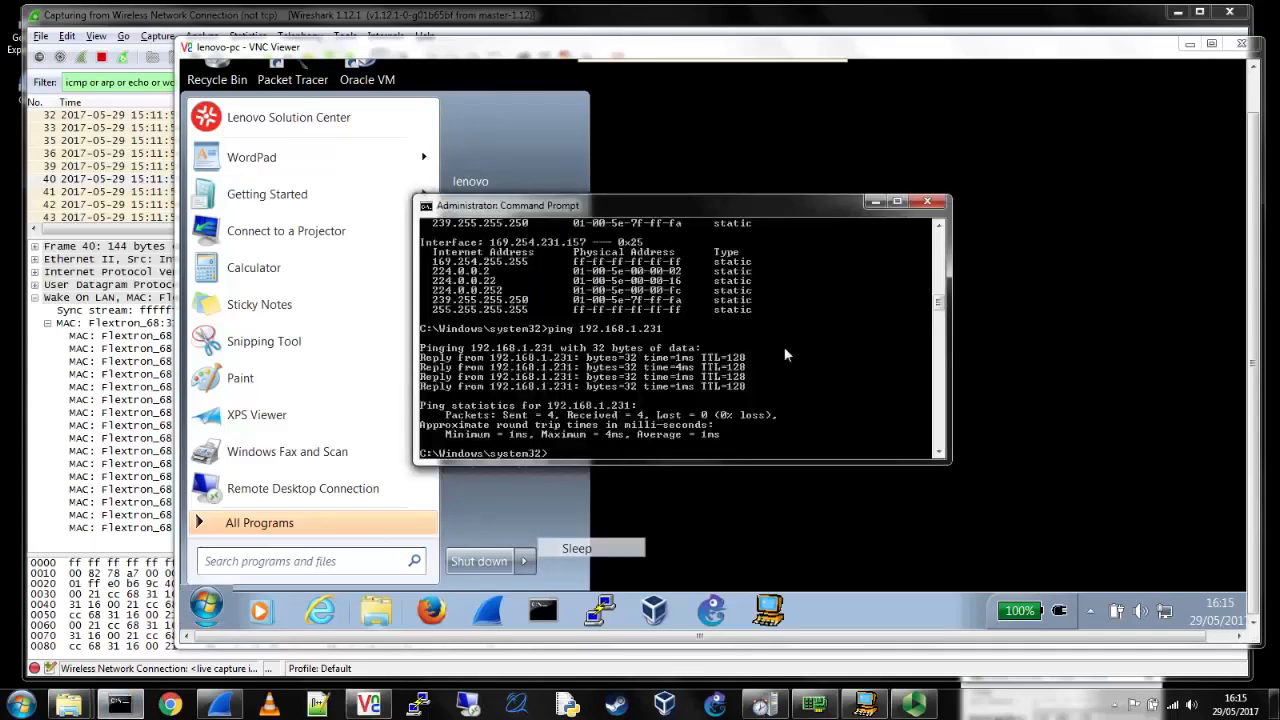
text(ping 192.168.1.231)
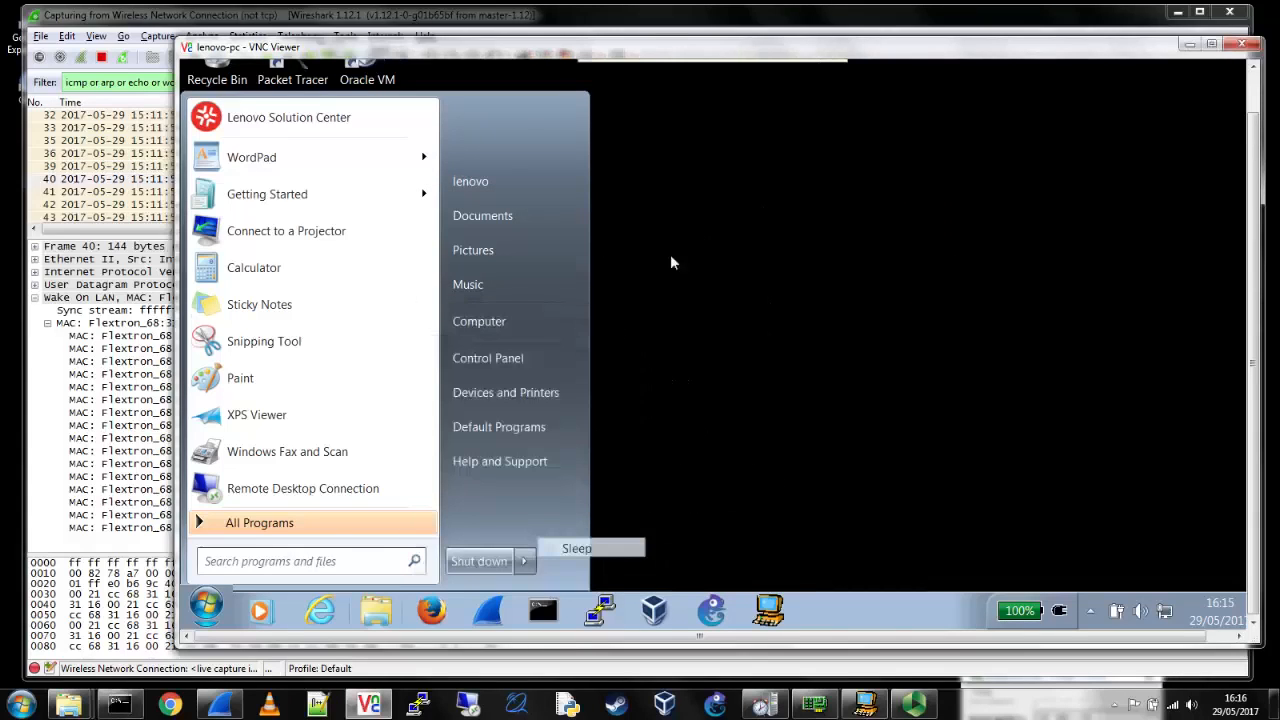
mouse_move(825, 248)
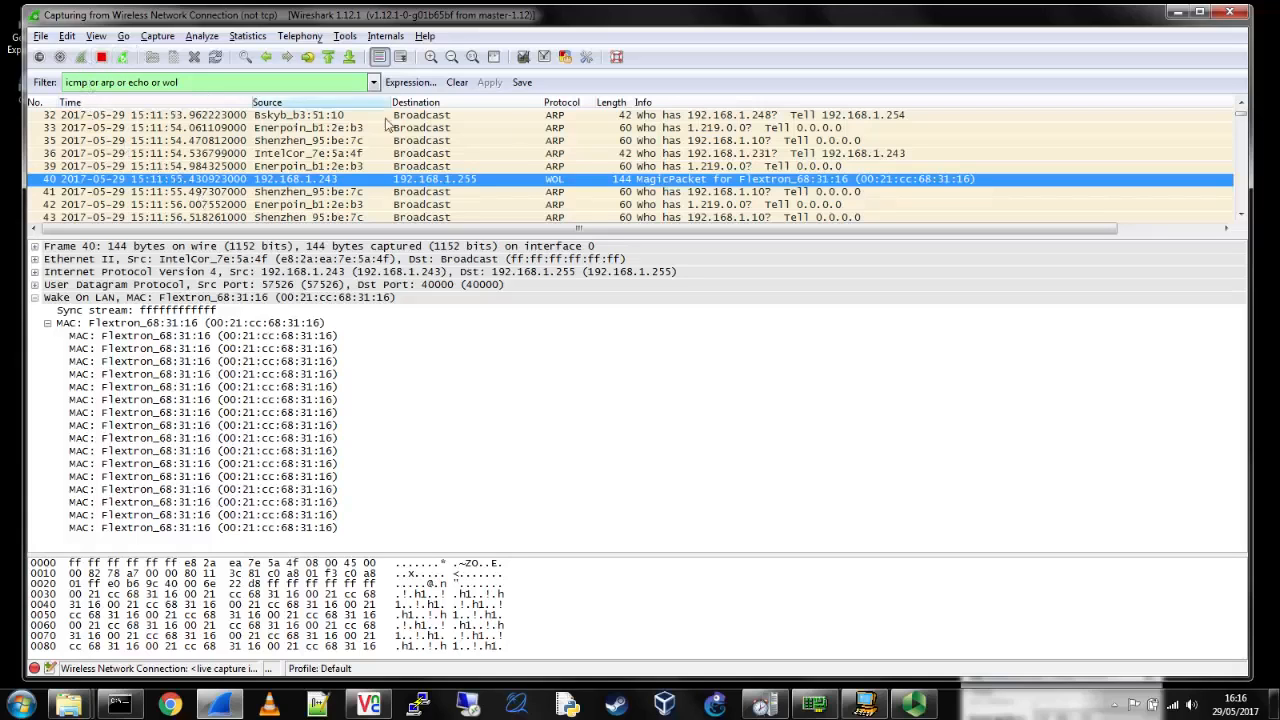
- Scroll the Wireshark capture list with the three Wake-on-LAN tools open over it
scroll(down, 3)
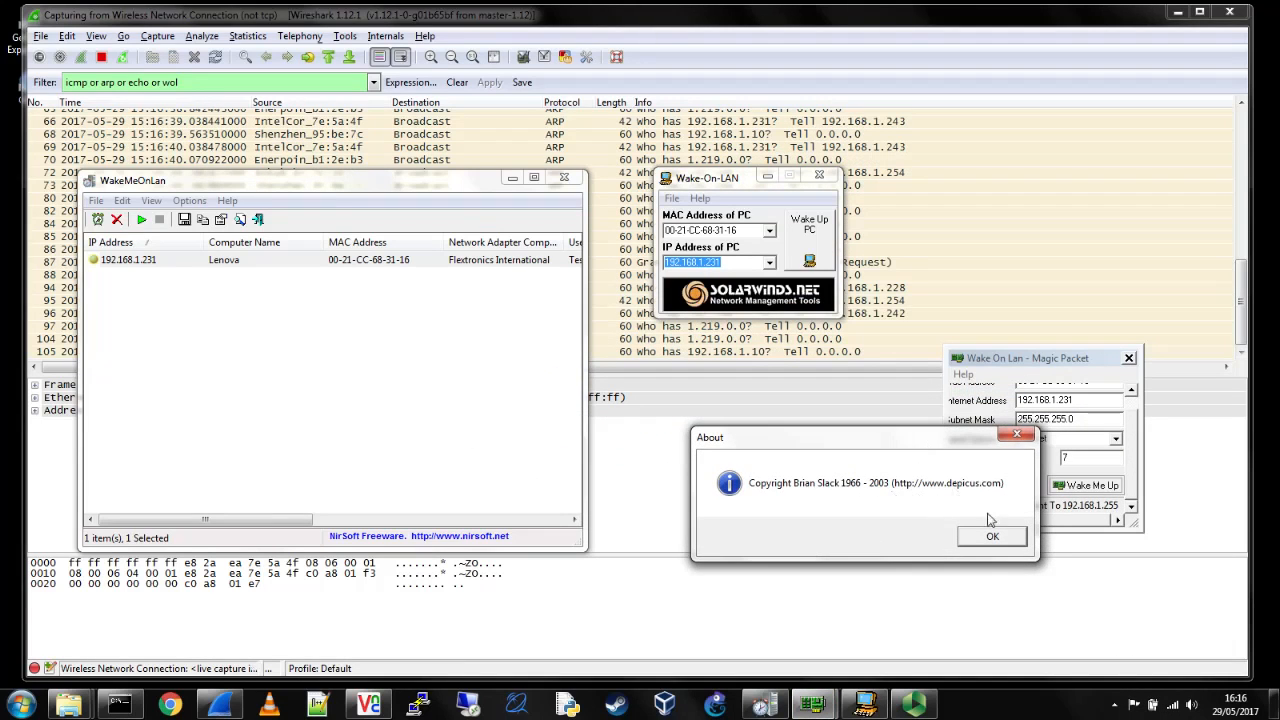
- Dismiss the copyright notice, choose Local Subnet sending, and send the magic packet twice
click(991, 536)
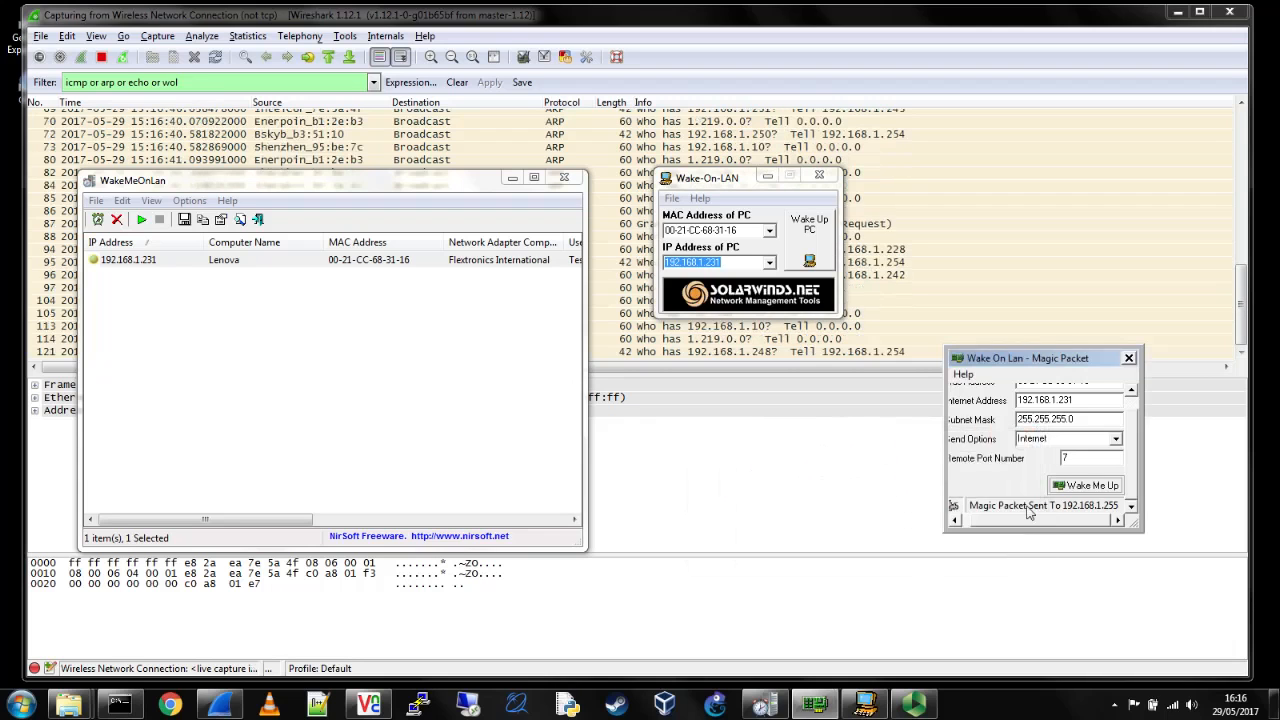
drag(1027, 357, 989, 322)
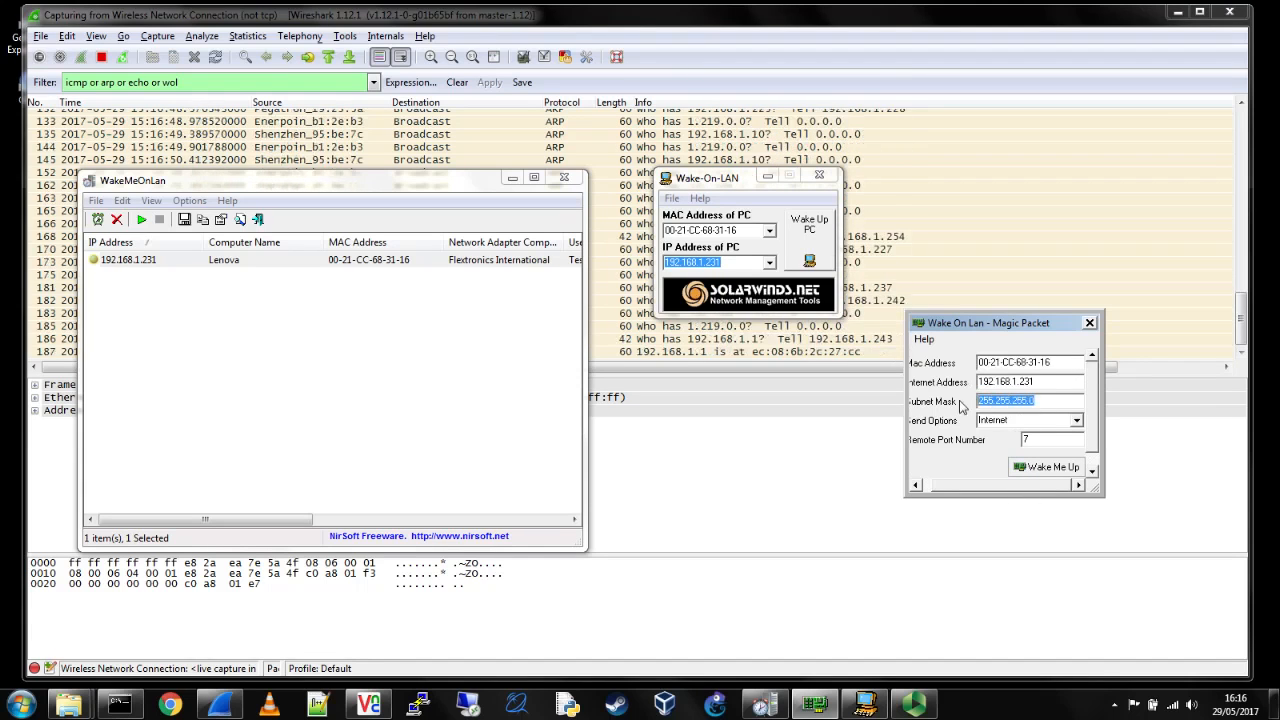
click(1047, 467)
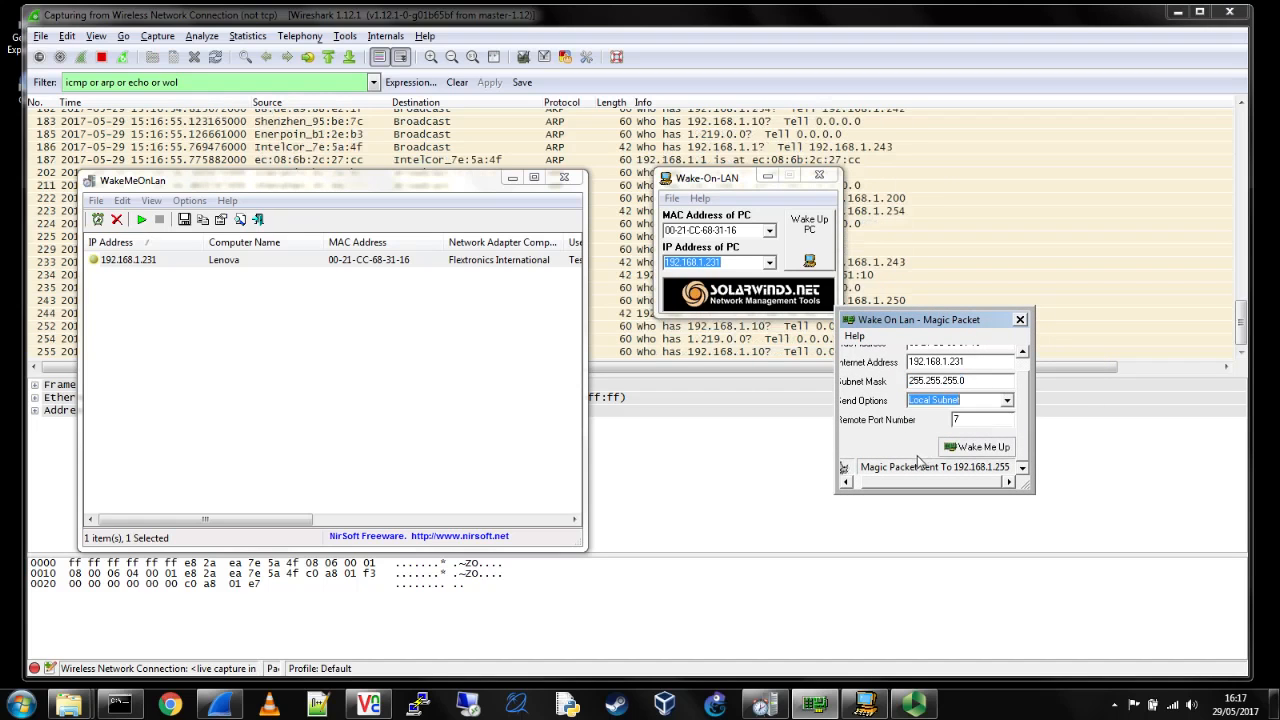
click(977, 447)
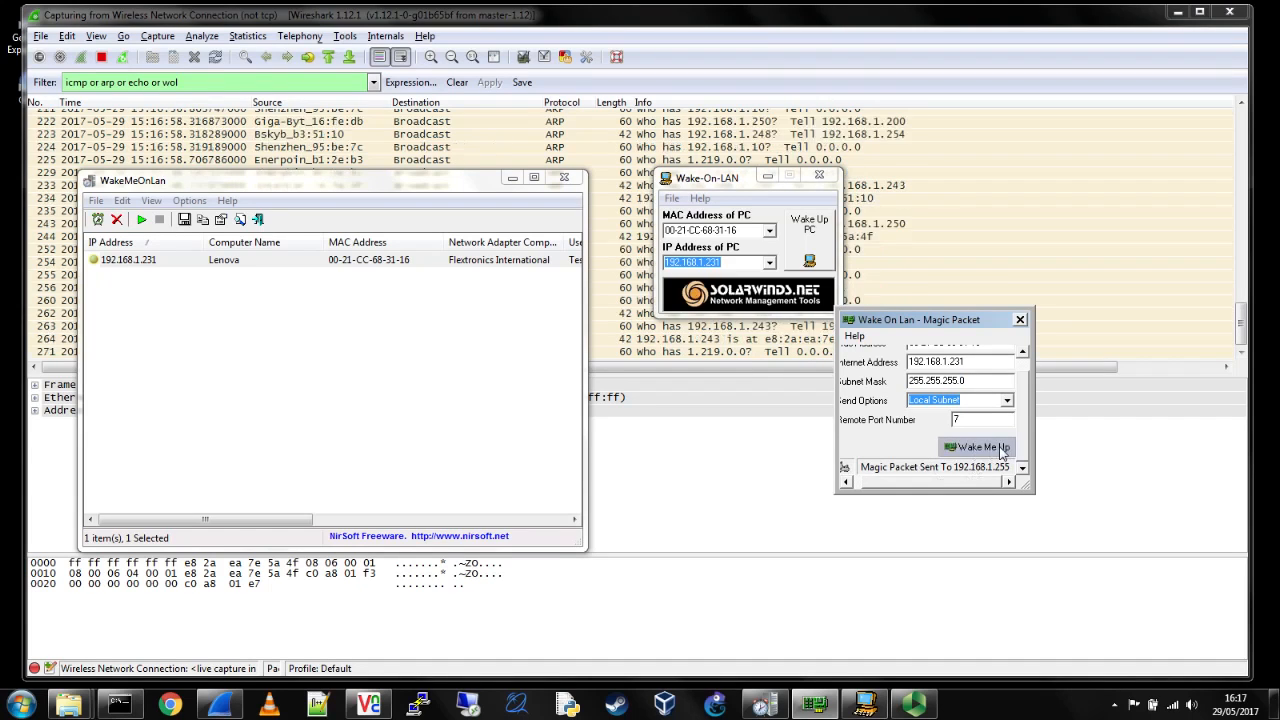
click(976, 447)
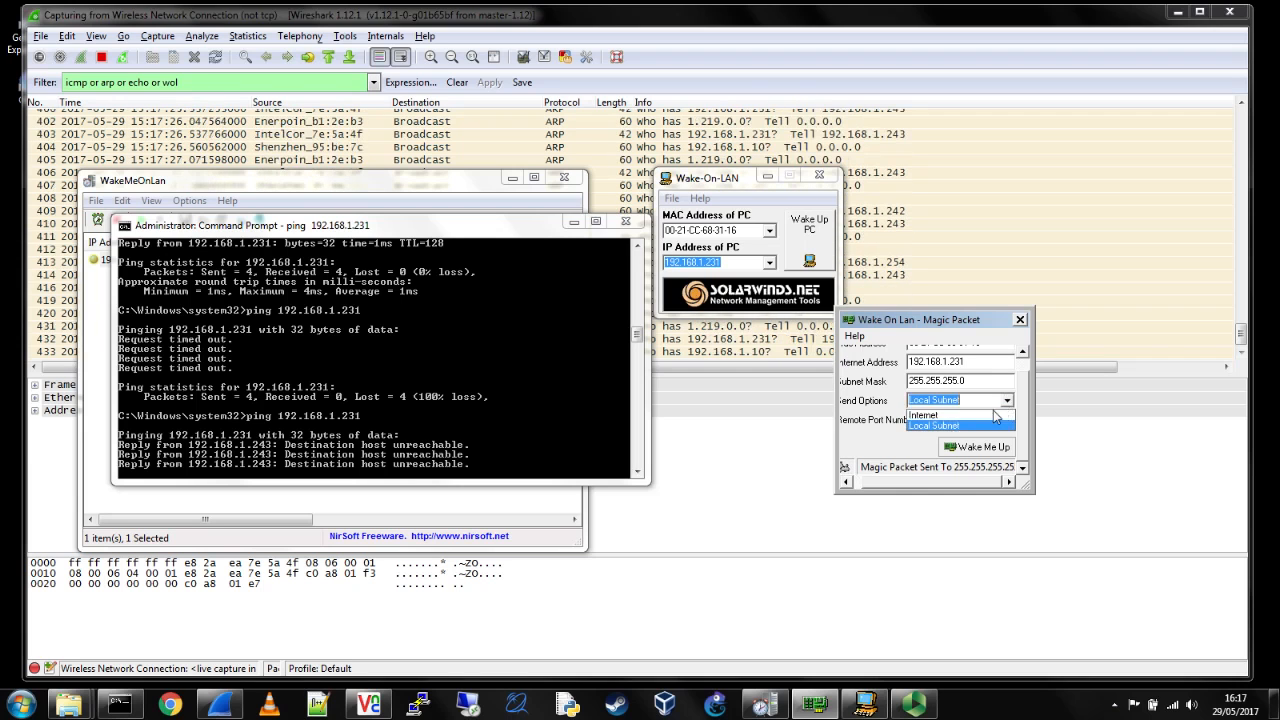
- Switch Send Options to Internet and send the wake packet again
click(923, 415)
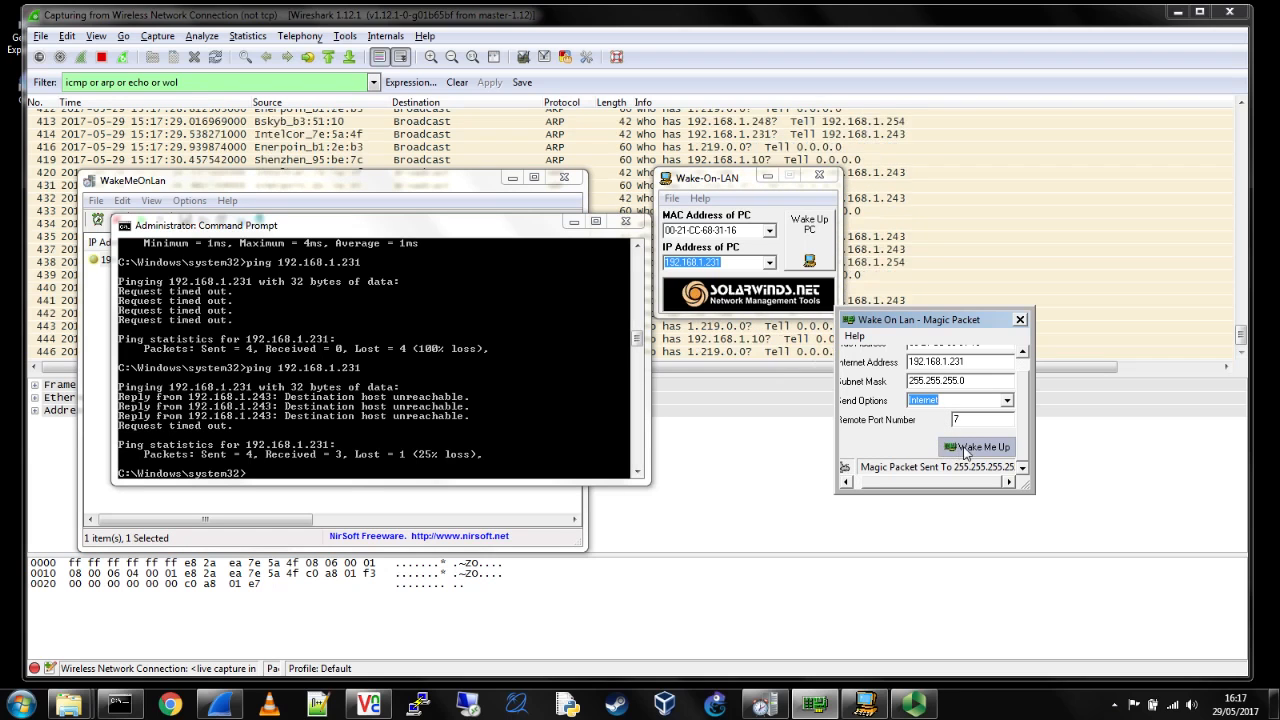
click(977, 447)
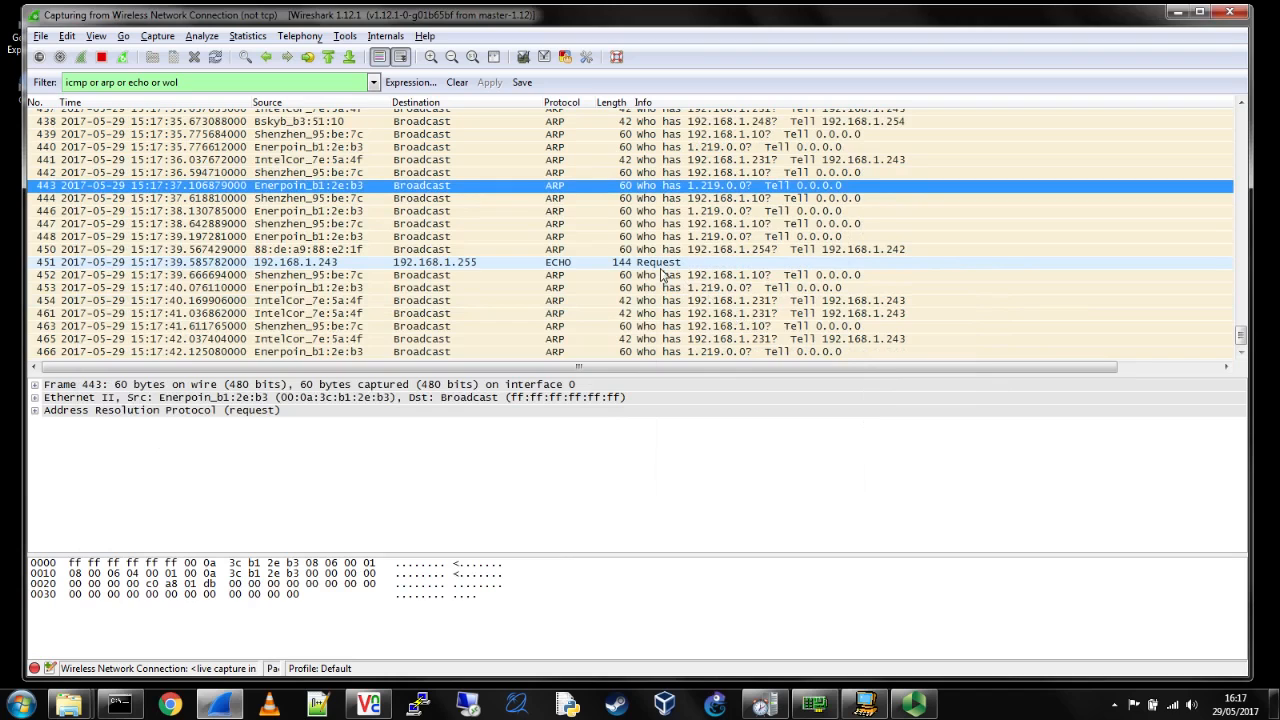
- Inspect Echo packet 451 and ARP packet 475, expanding the UDP port 7 and IPv4 headers
click(660, 262)
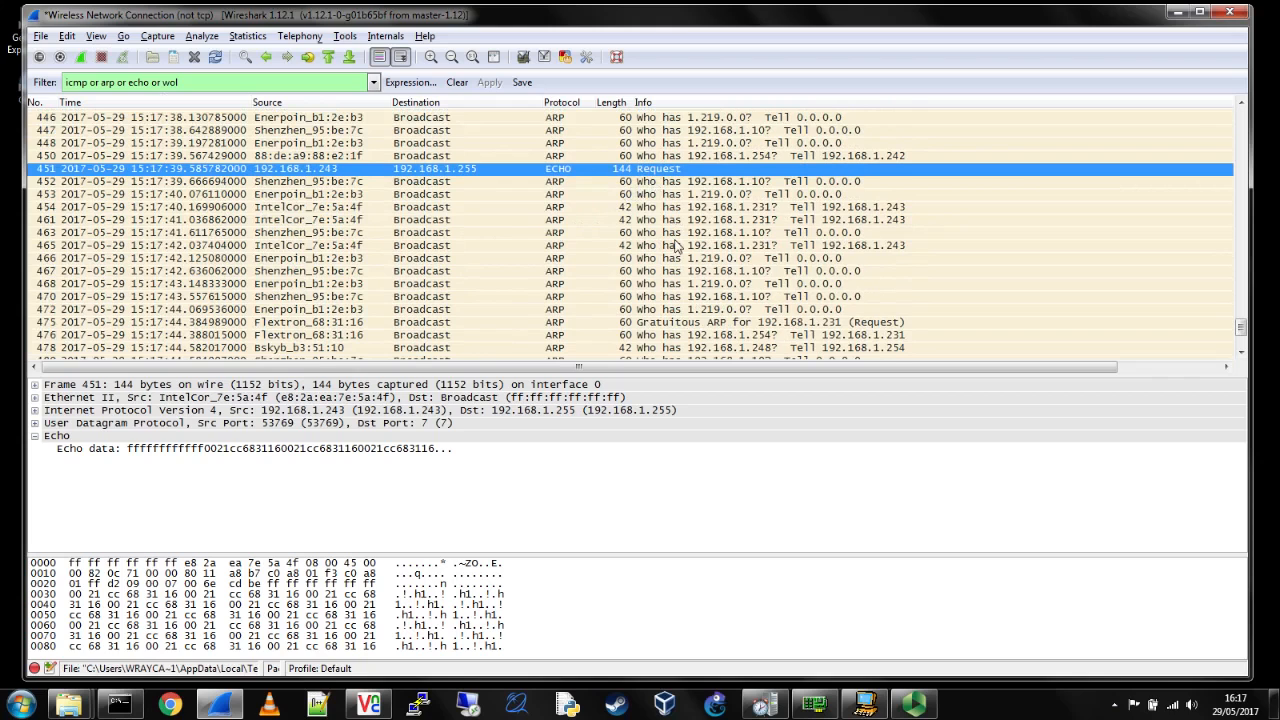
click(680, 285)
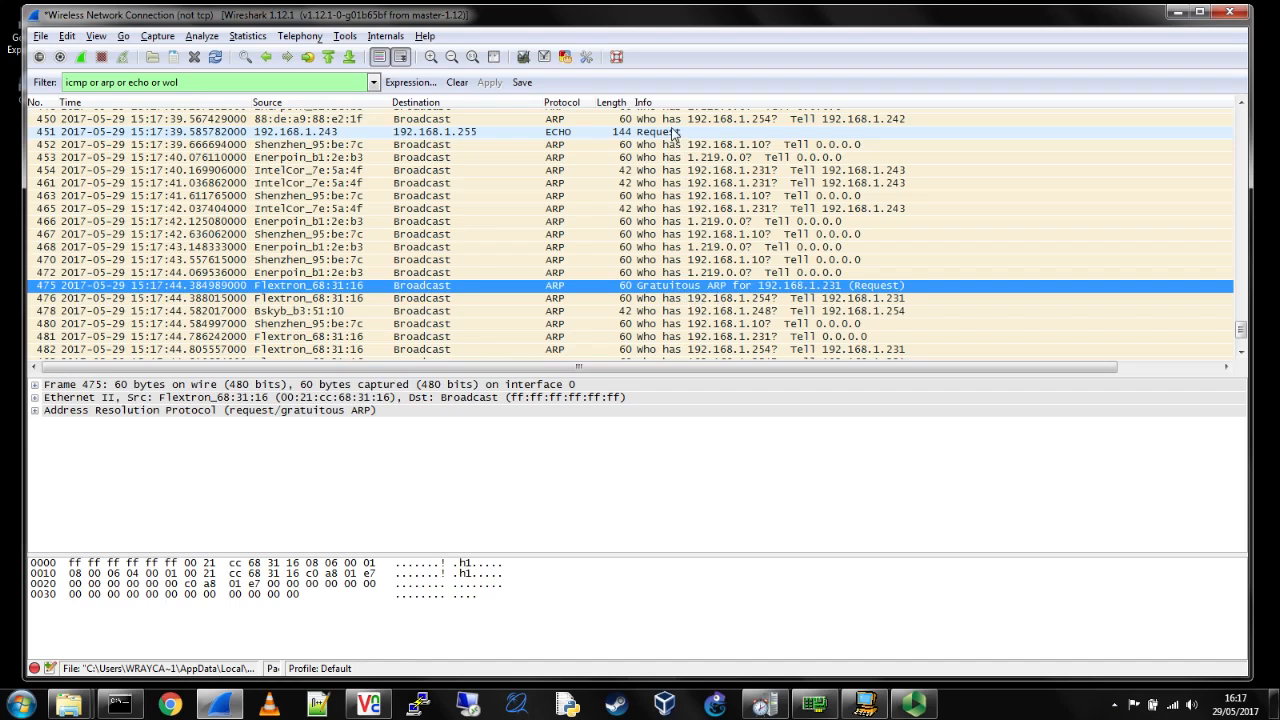
scroll(down, 3)
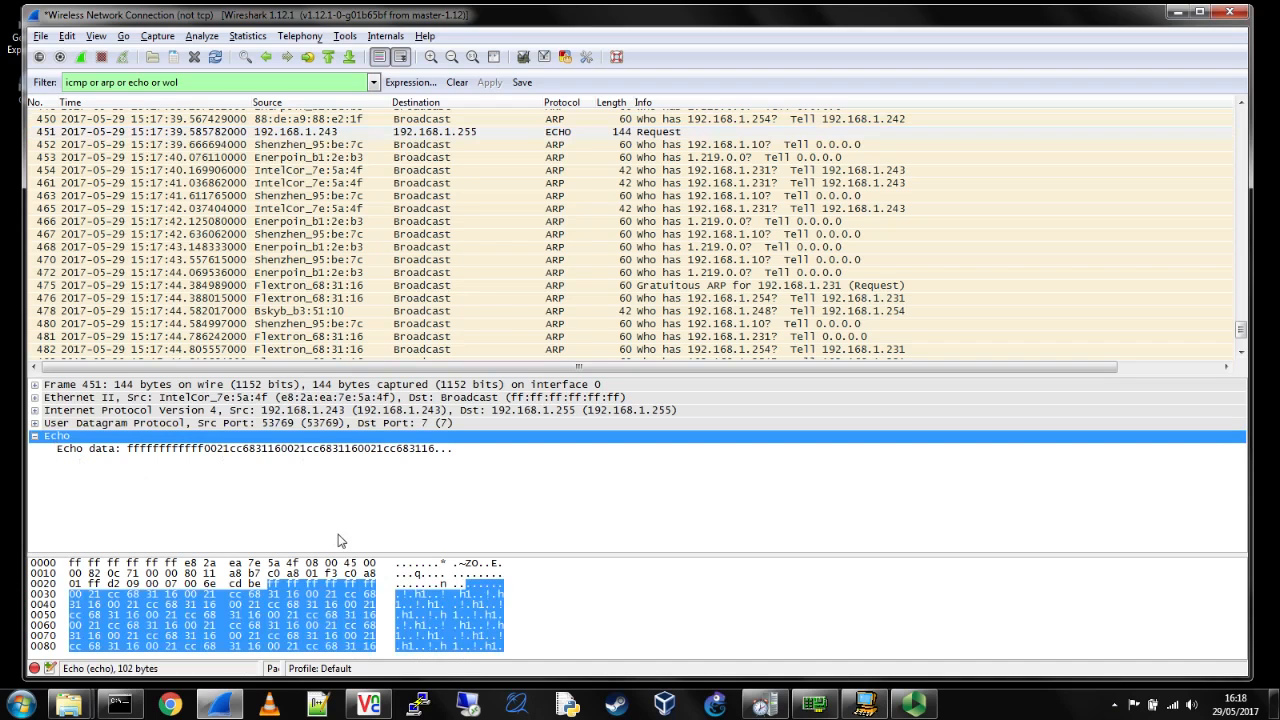
mouse_move(320, 637)
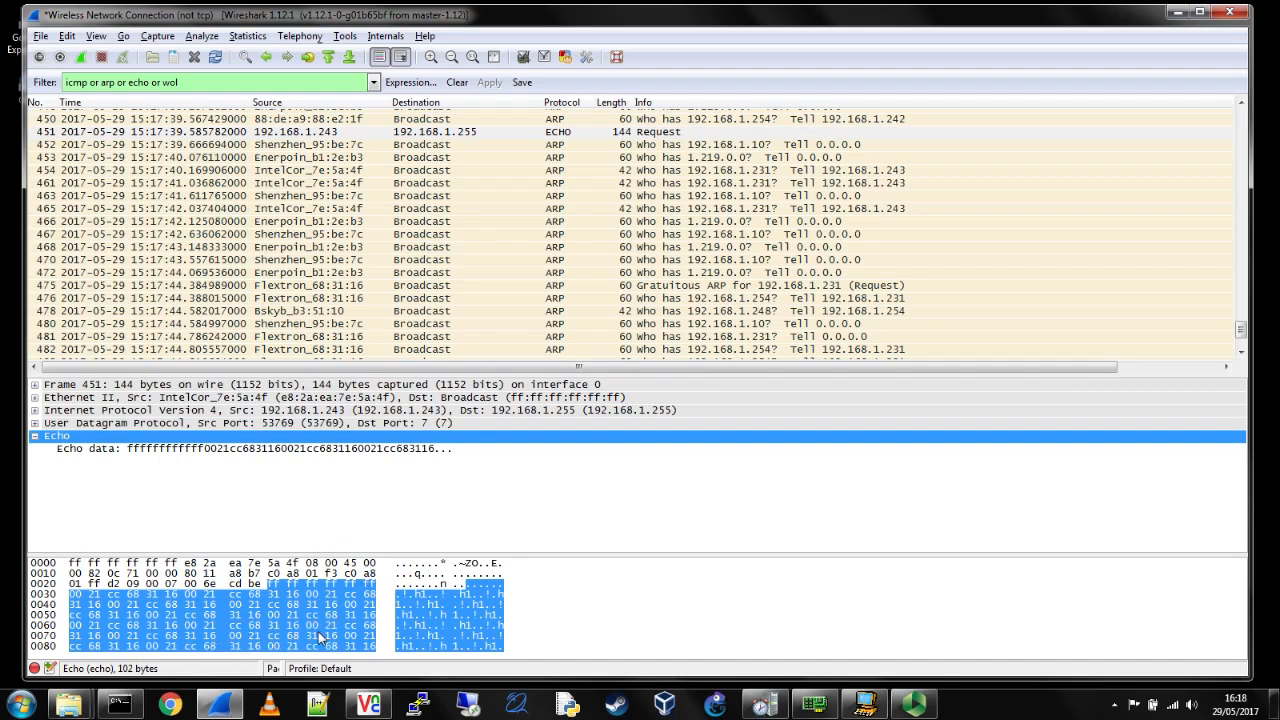
mouse_move(247, 487)
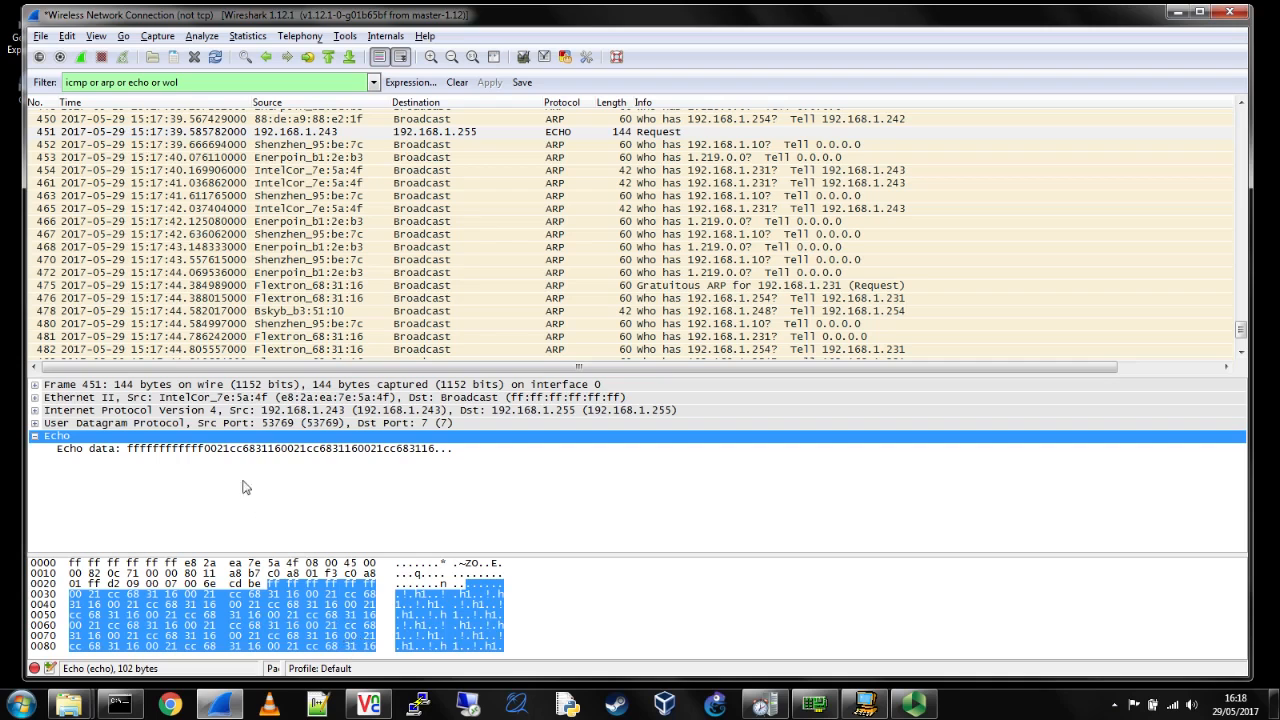
click(130, 422)
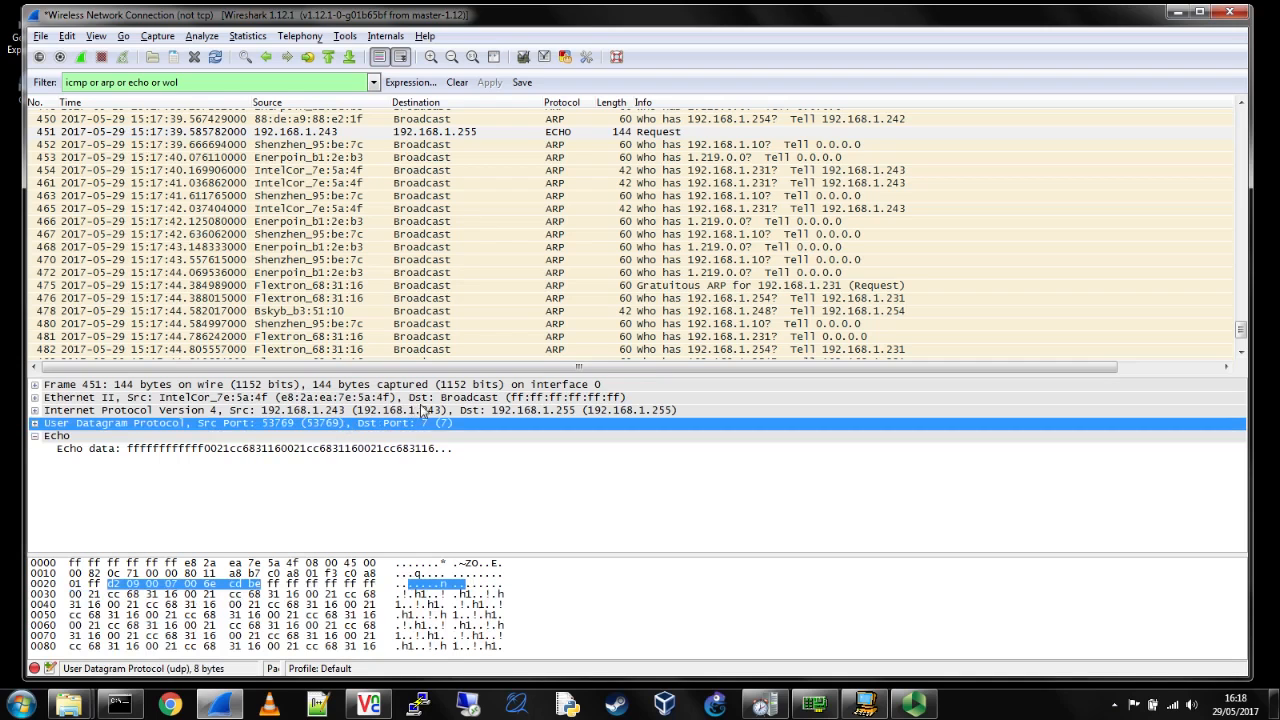
click(150, 396)
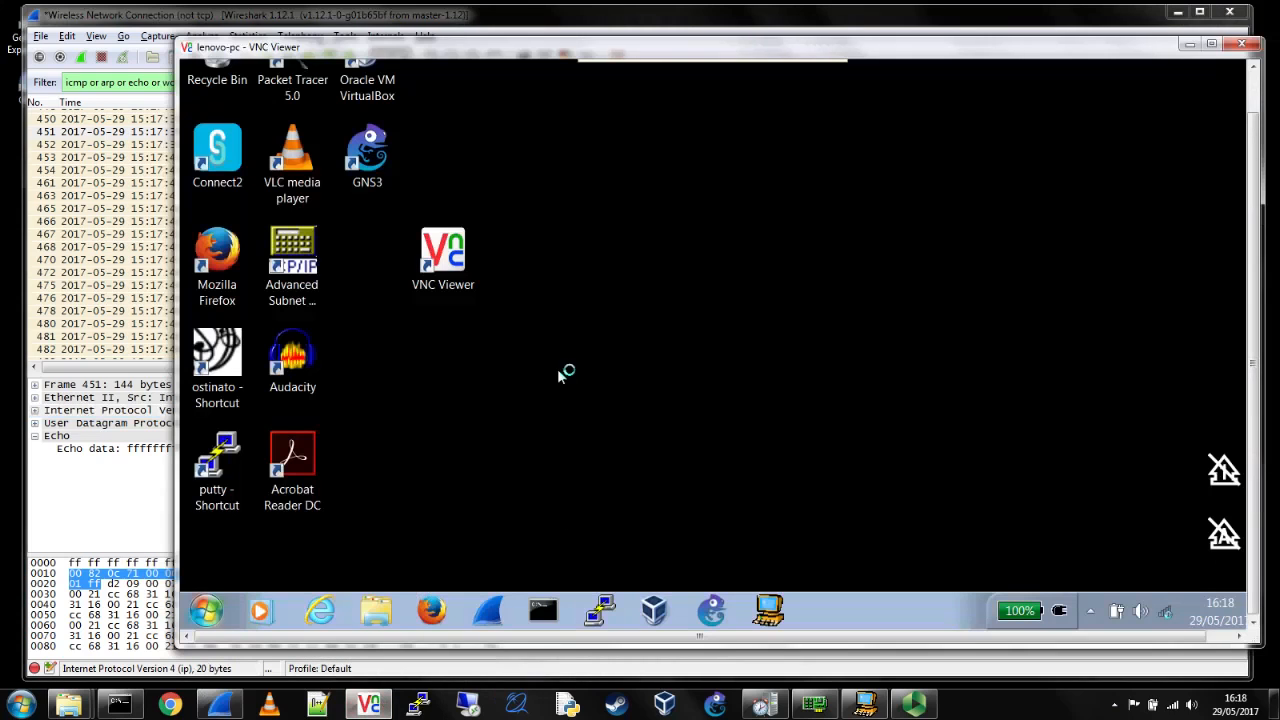
drag(443, 250, 594, 258)
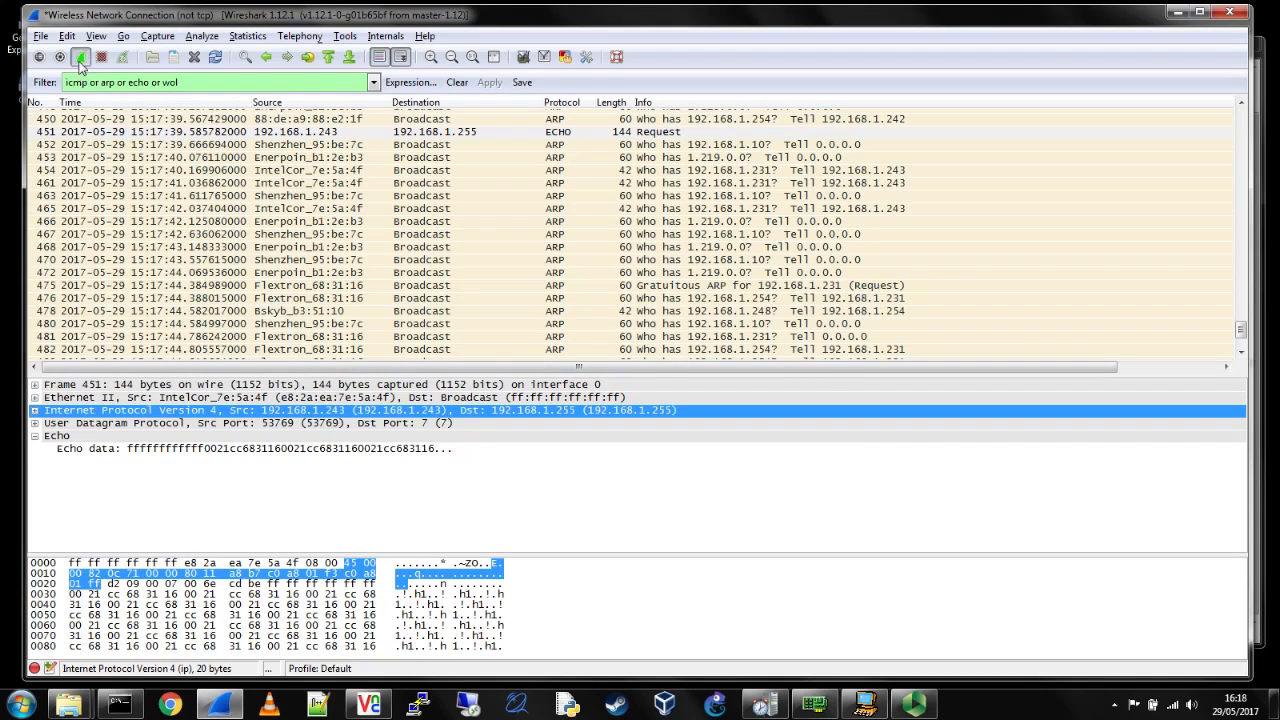
- Restart the Wireshark capture and view then close SolarWinds Wake-On-LAN's About box
click(86, 57)
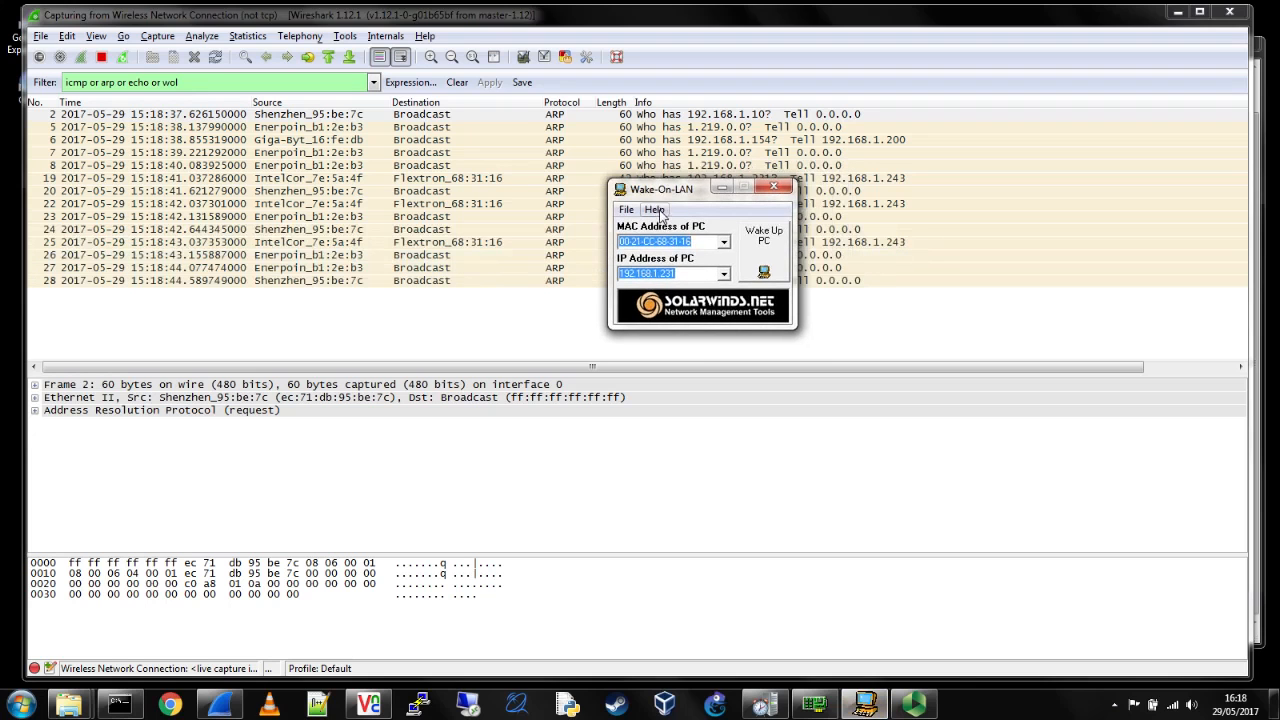
click(654, 209)
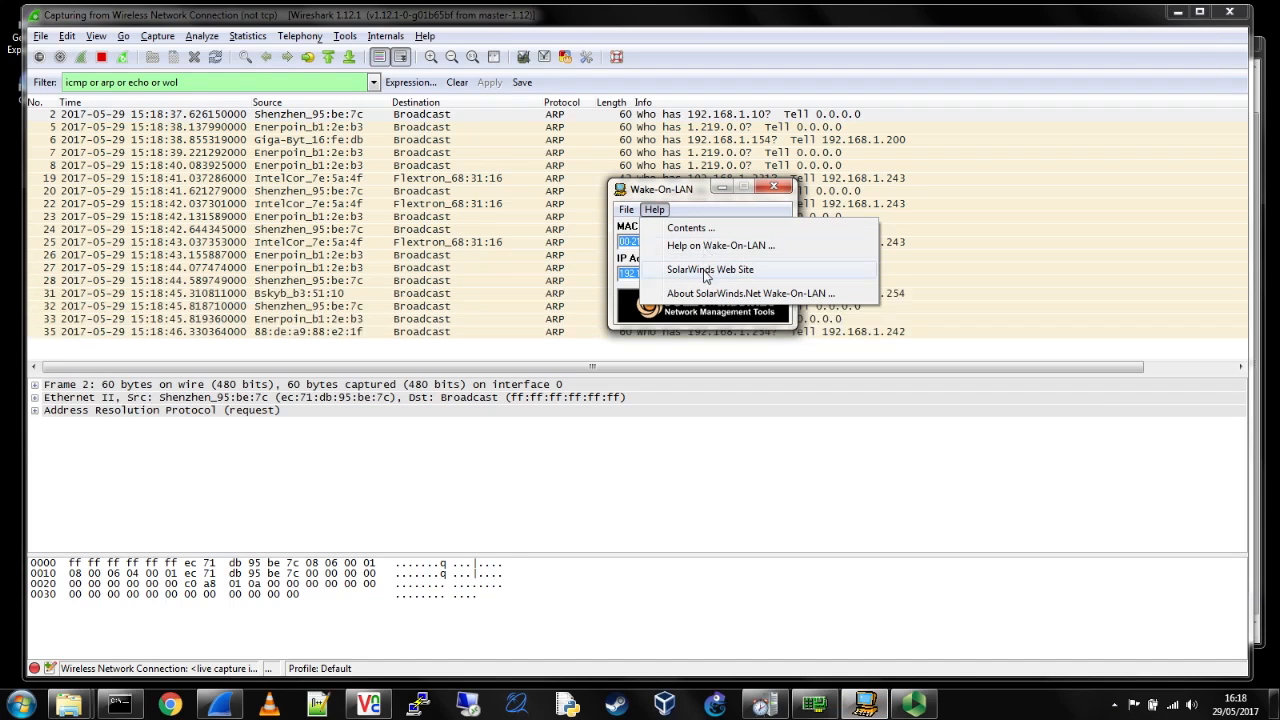
click(740, 293)
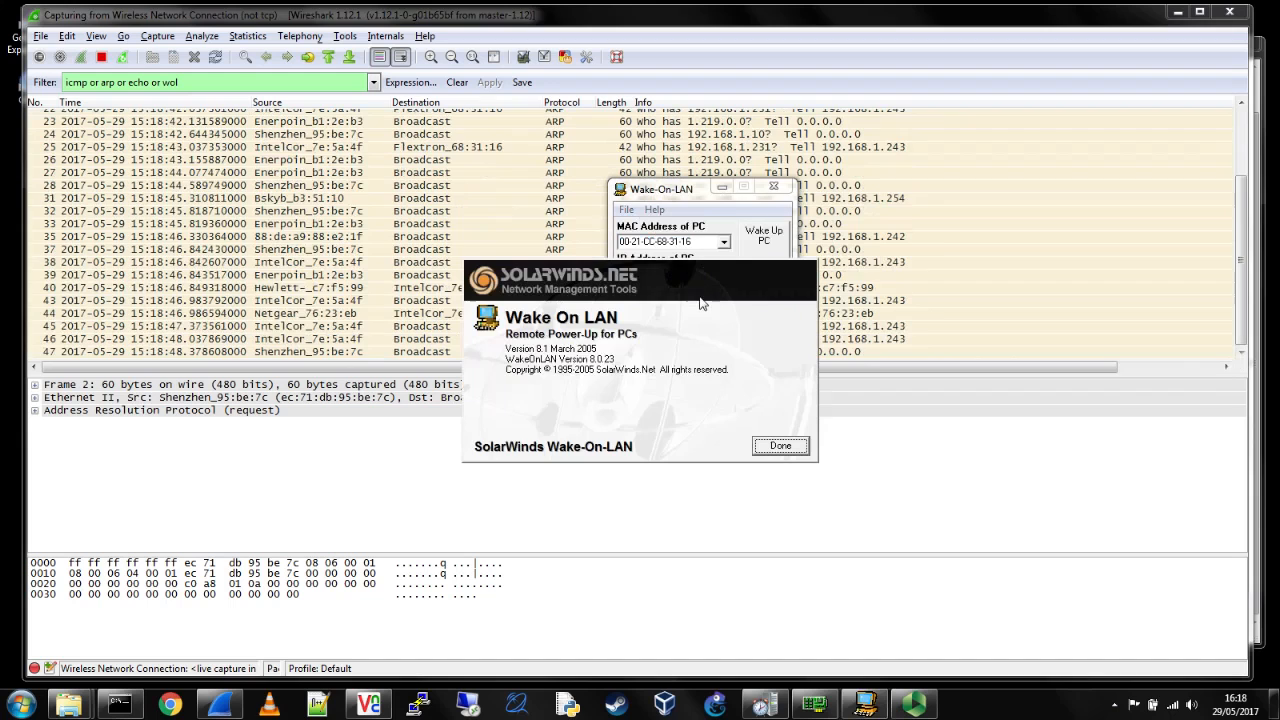
click(780, 445)
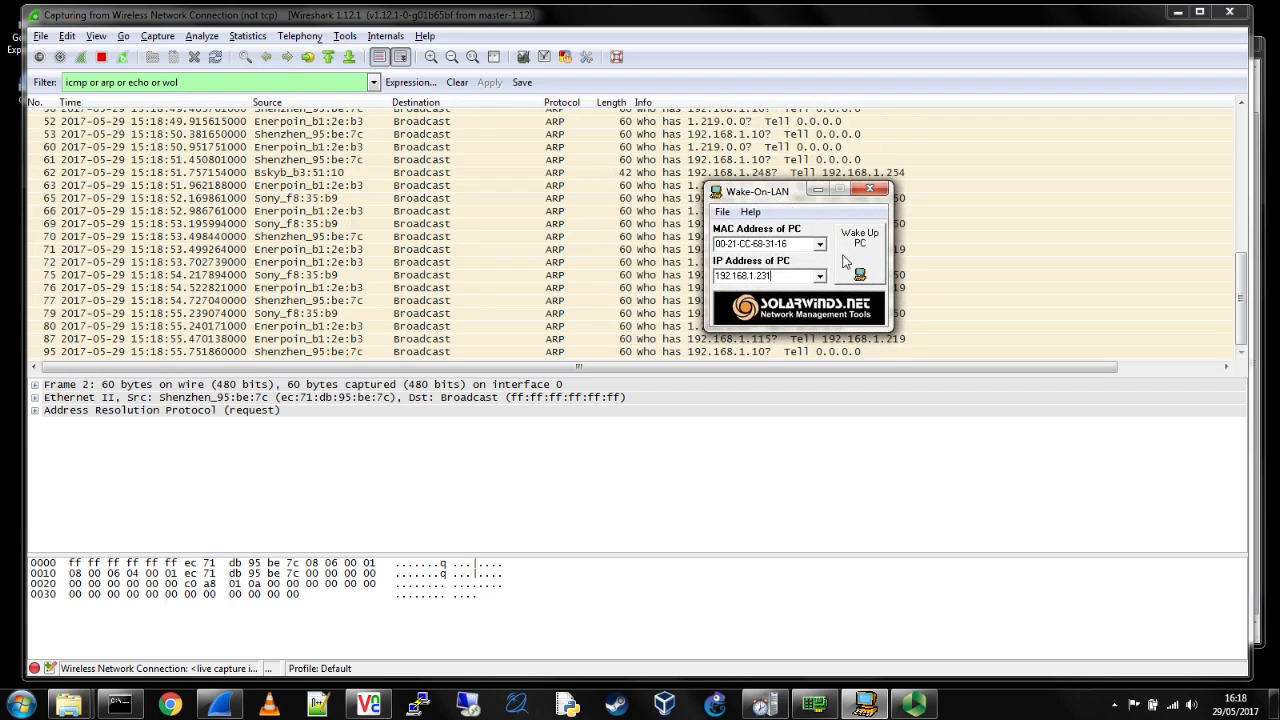
click(722, 211)
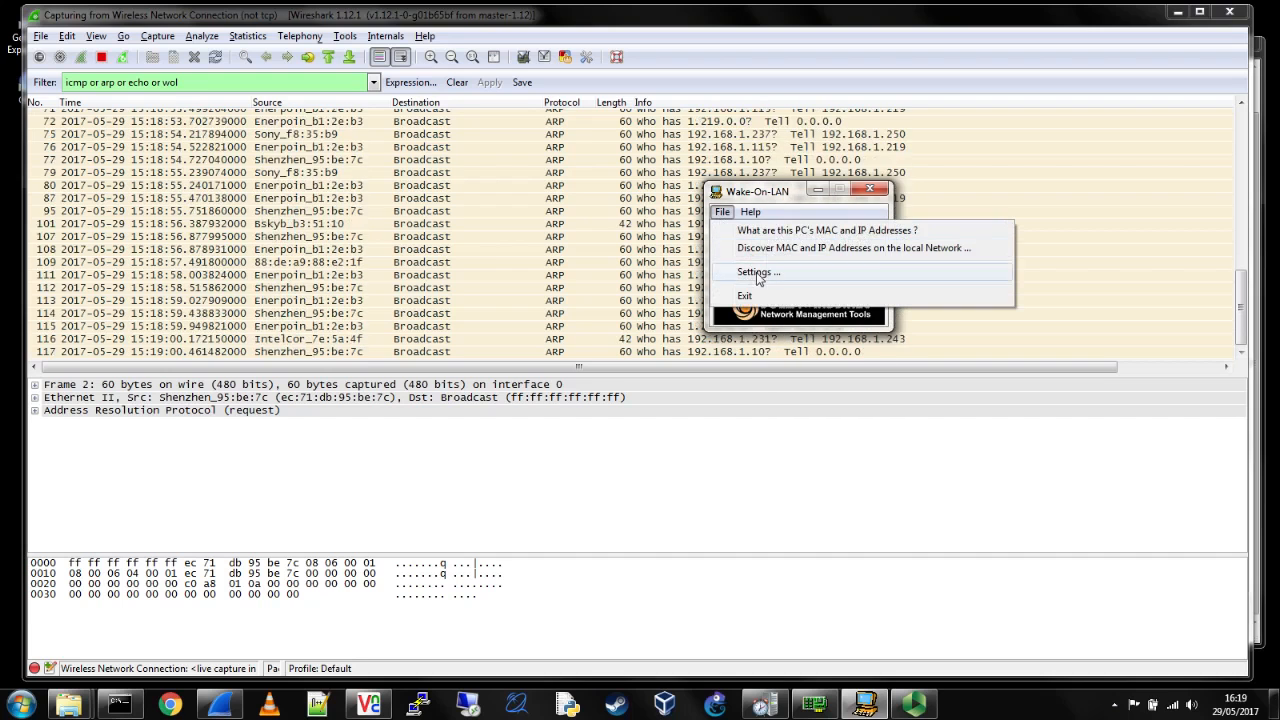
- Enable Auto-Monitor in Wake-On-LAN settings and send a wake-up packet to 192.168.1.231
click(756, 272)
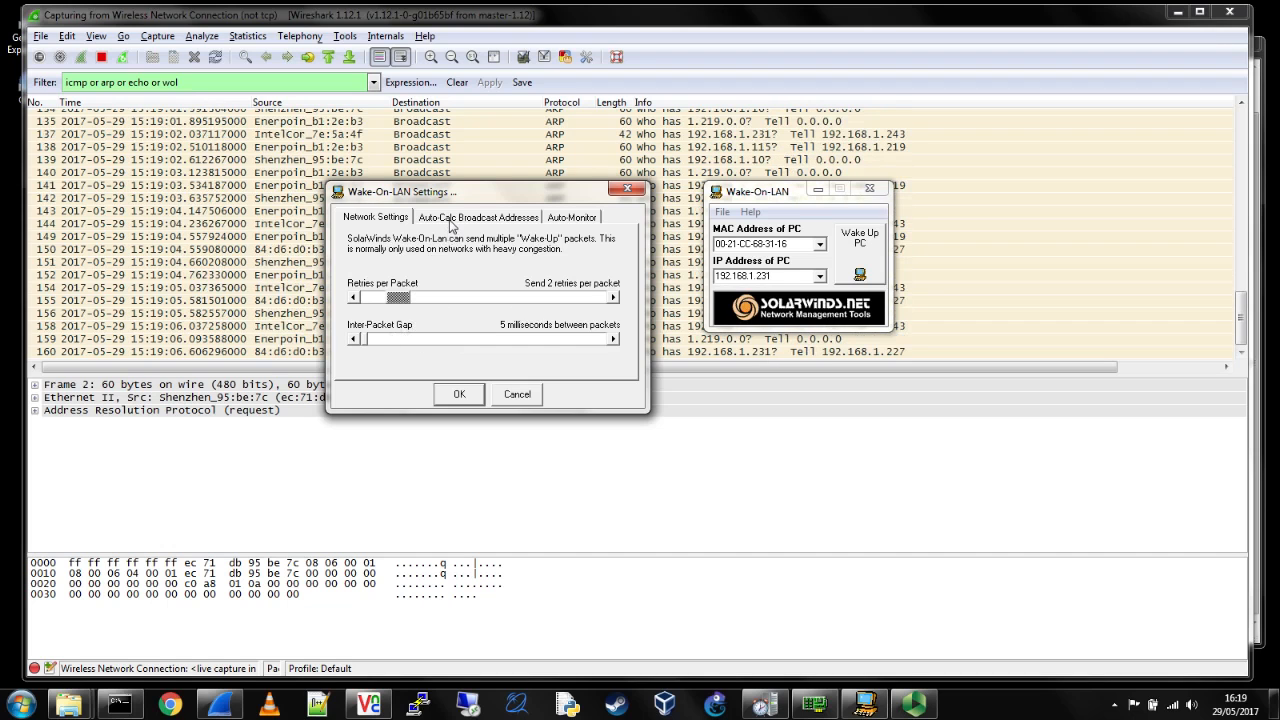
click(477, 216)
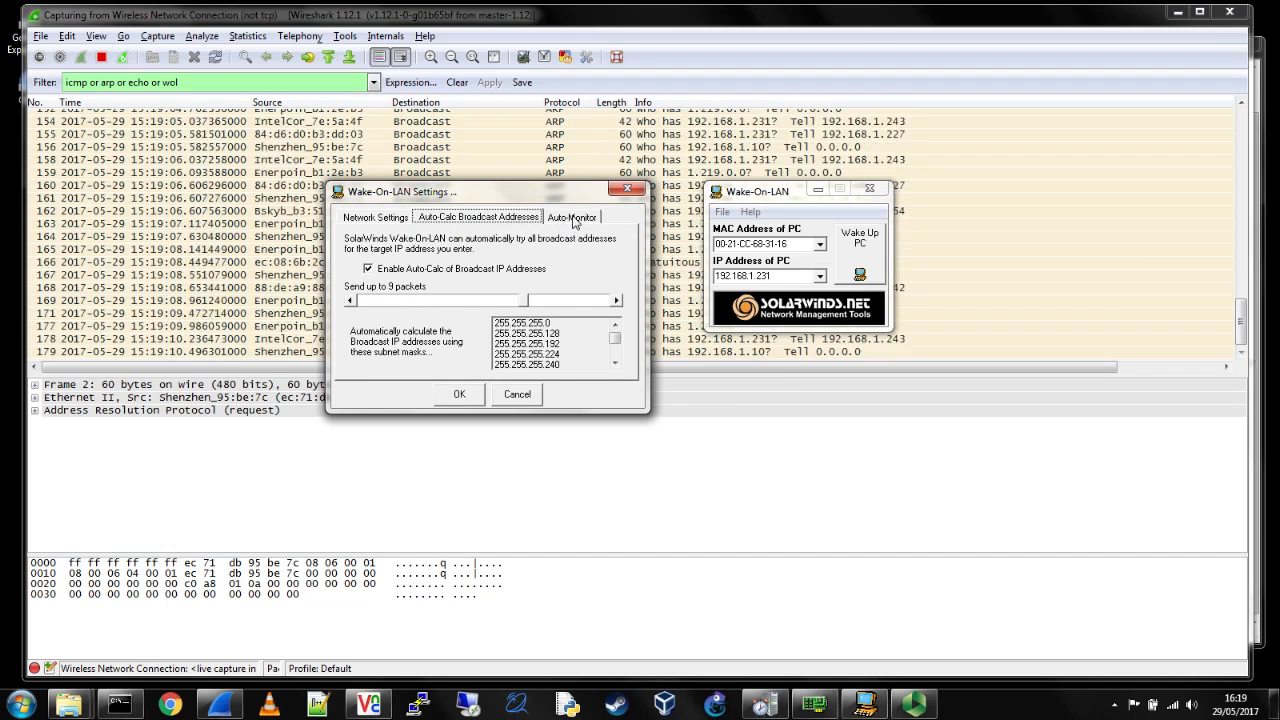
click(572, 216)
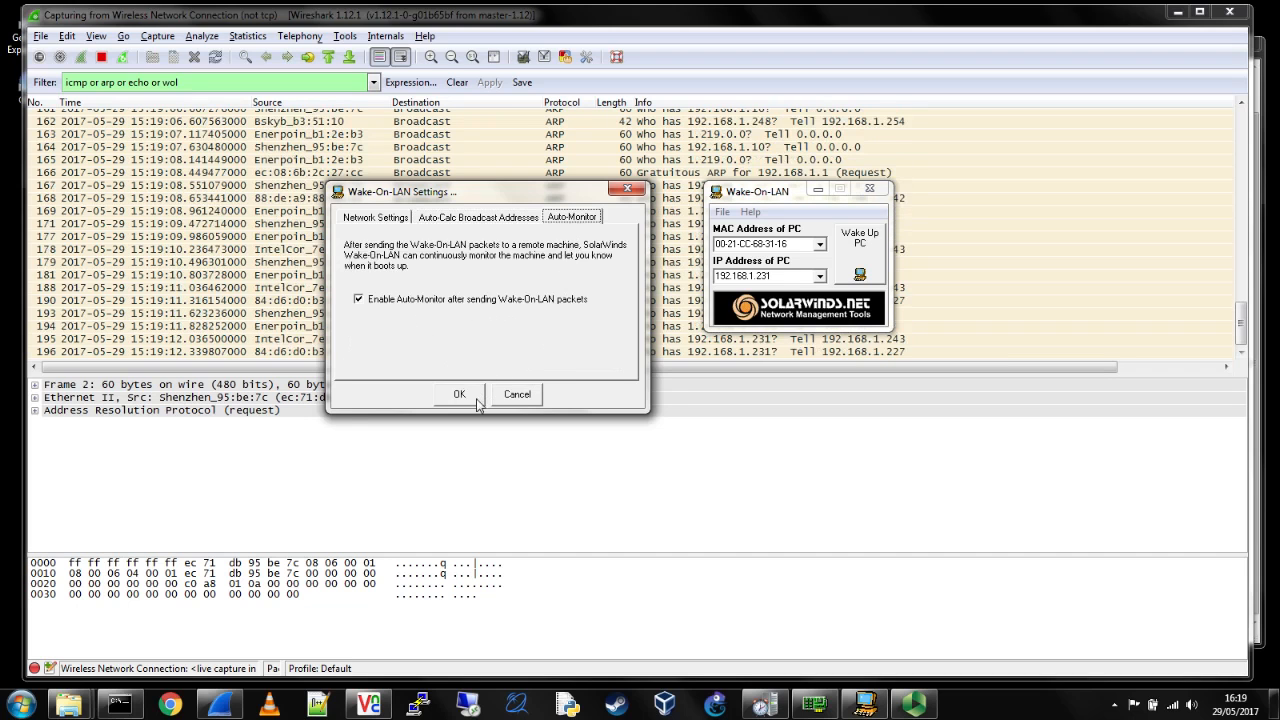
click(459, 394)
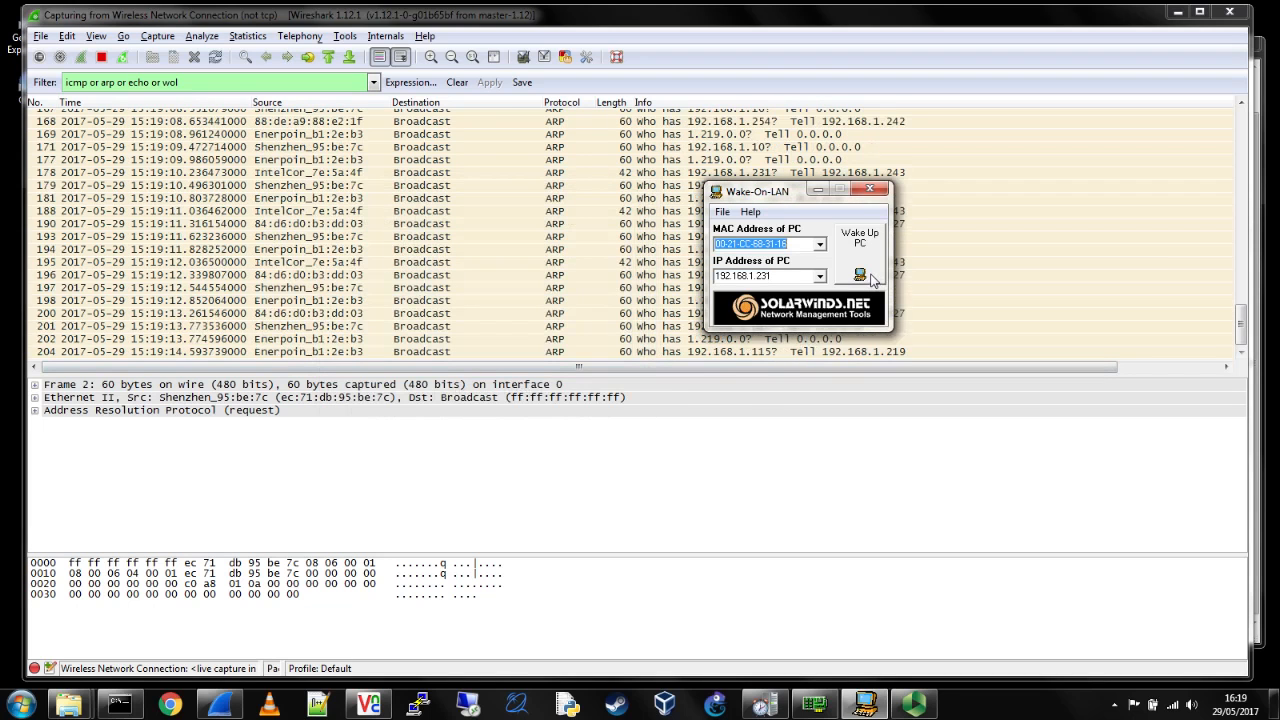
click(858, 275)
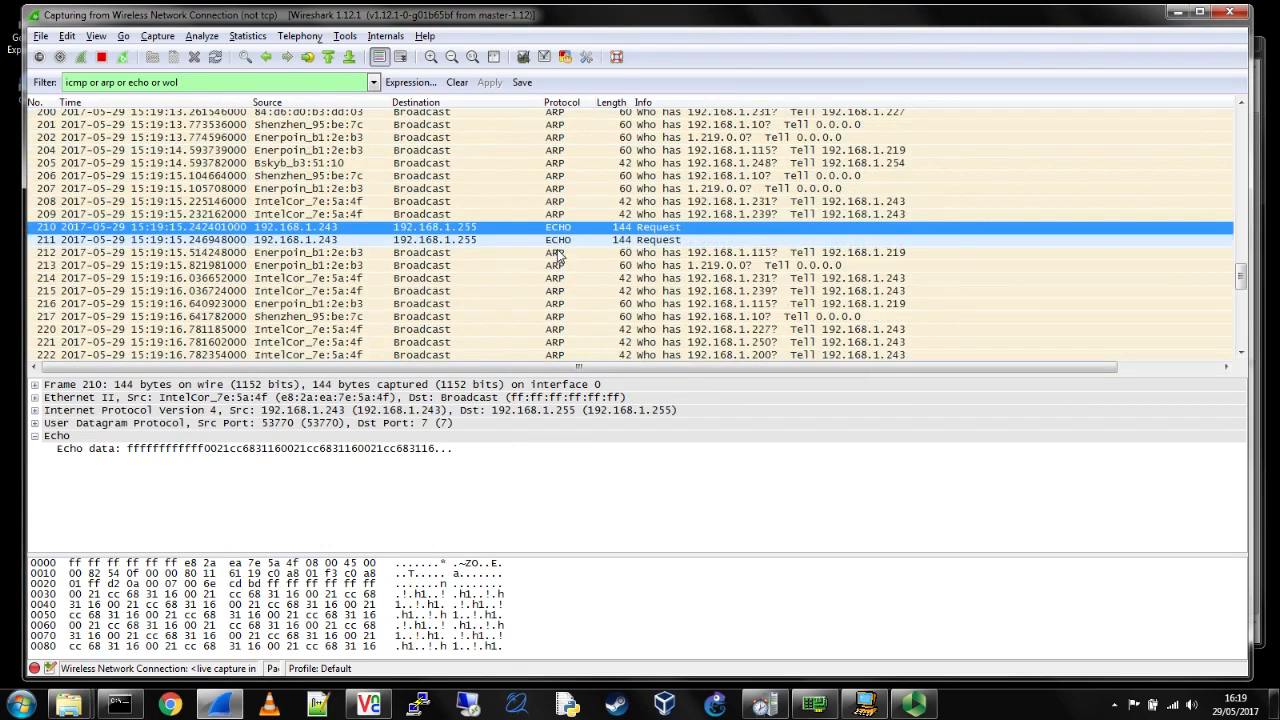
mouse_move(458, 520)
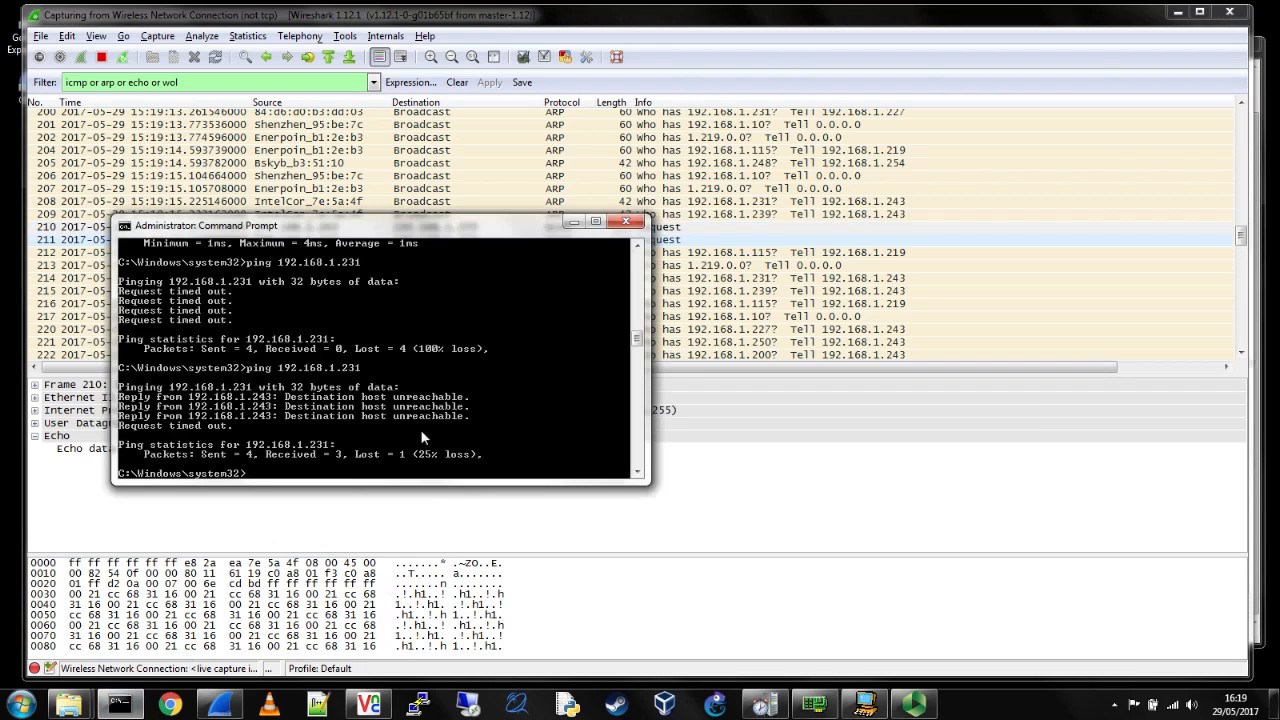
mouse_move(583, 324)
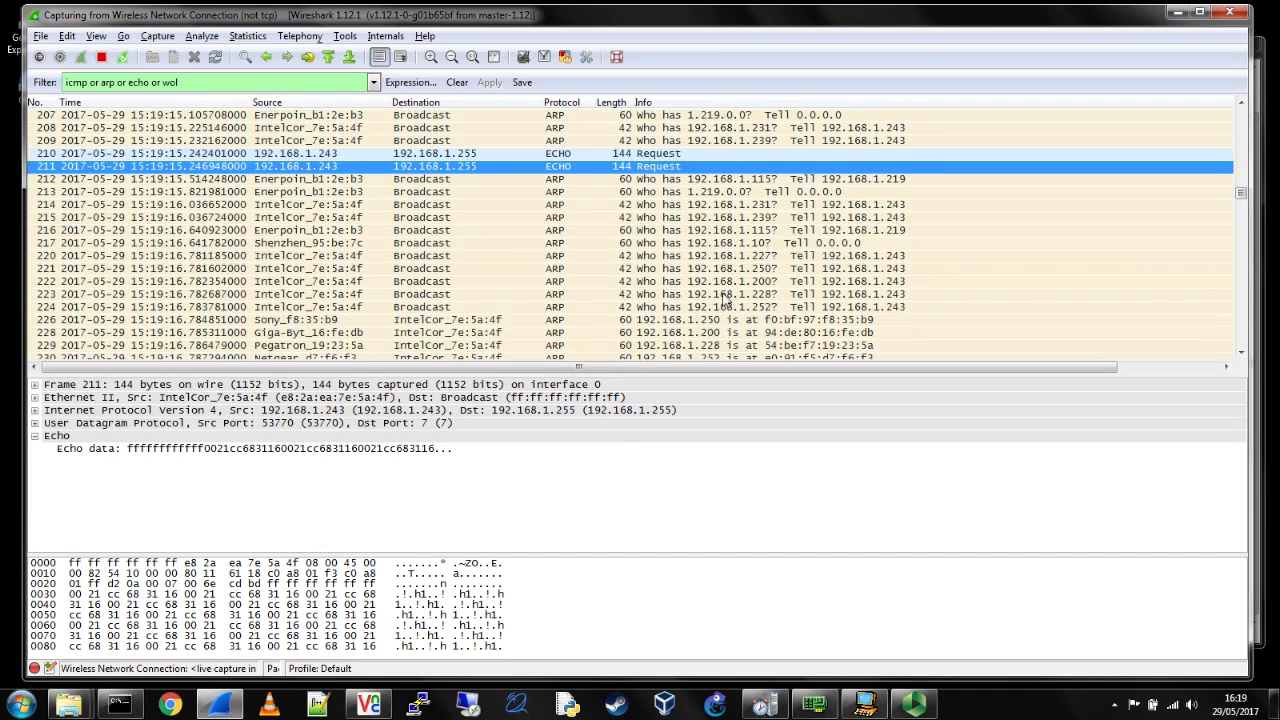
- Examine ECHO packet 211's UDP port 7 header and repeated-MAC payload bytes
scroll(down, 3)
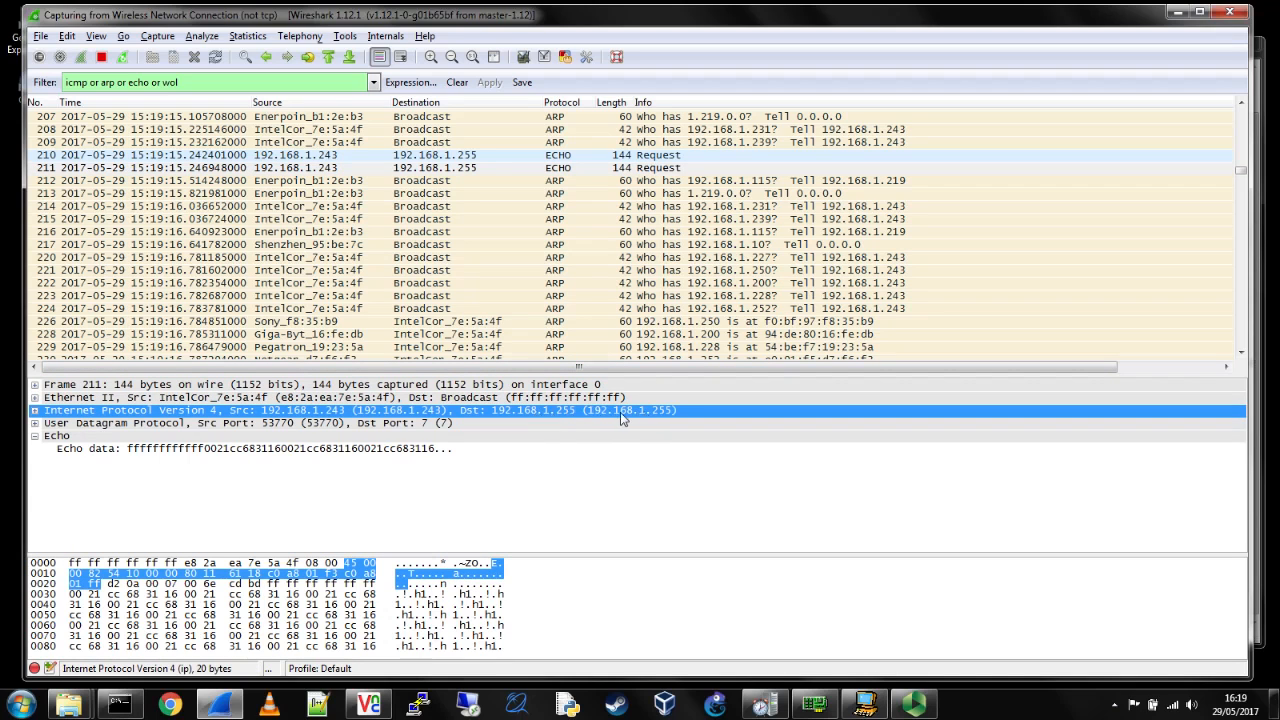
click(140, 422)
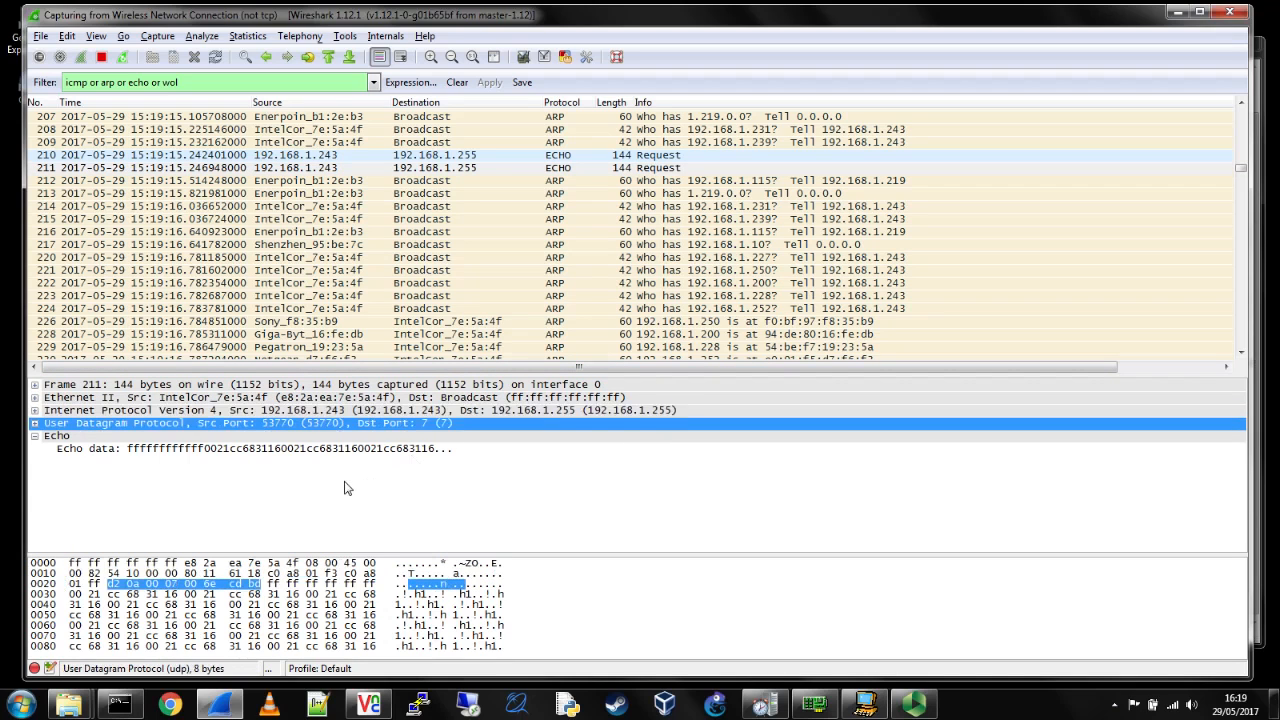
mouse_move(107, 464)
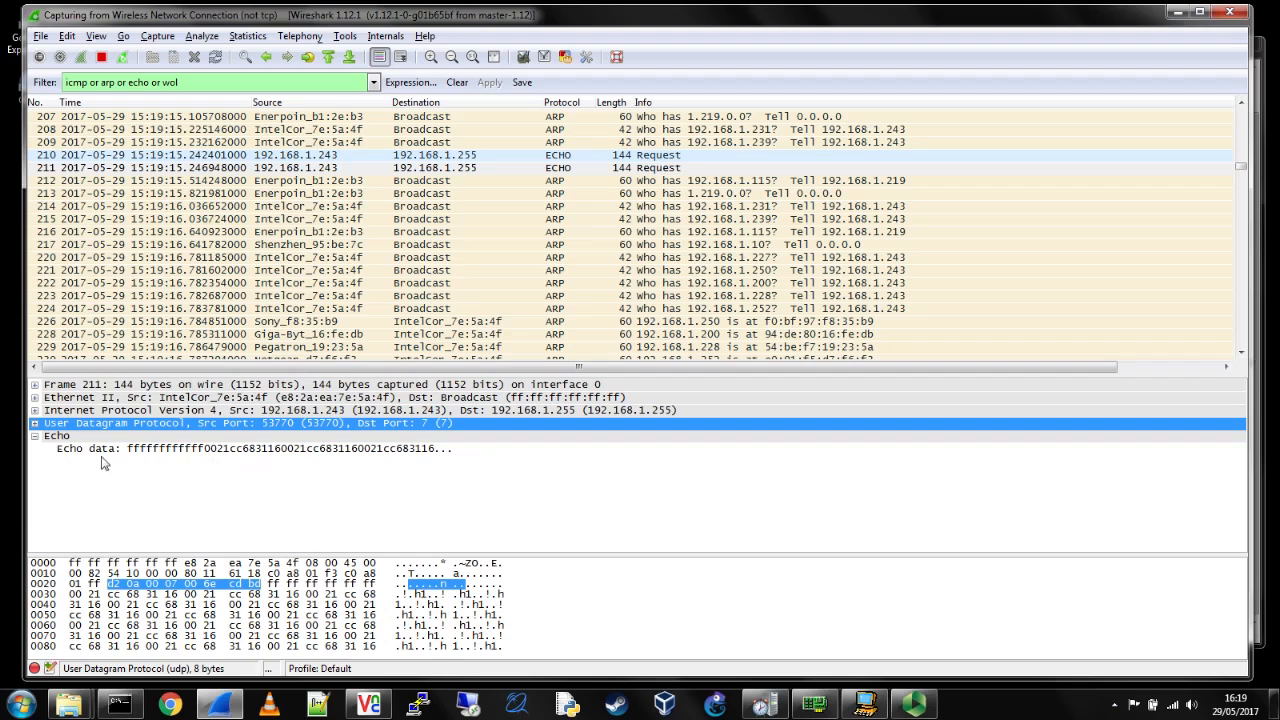
click(100, 449)
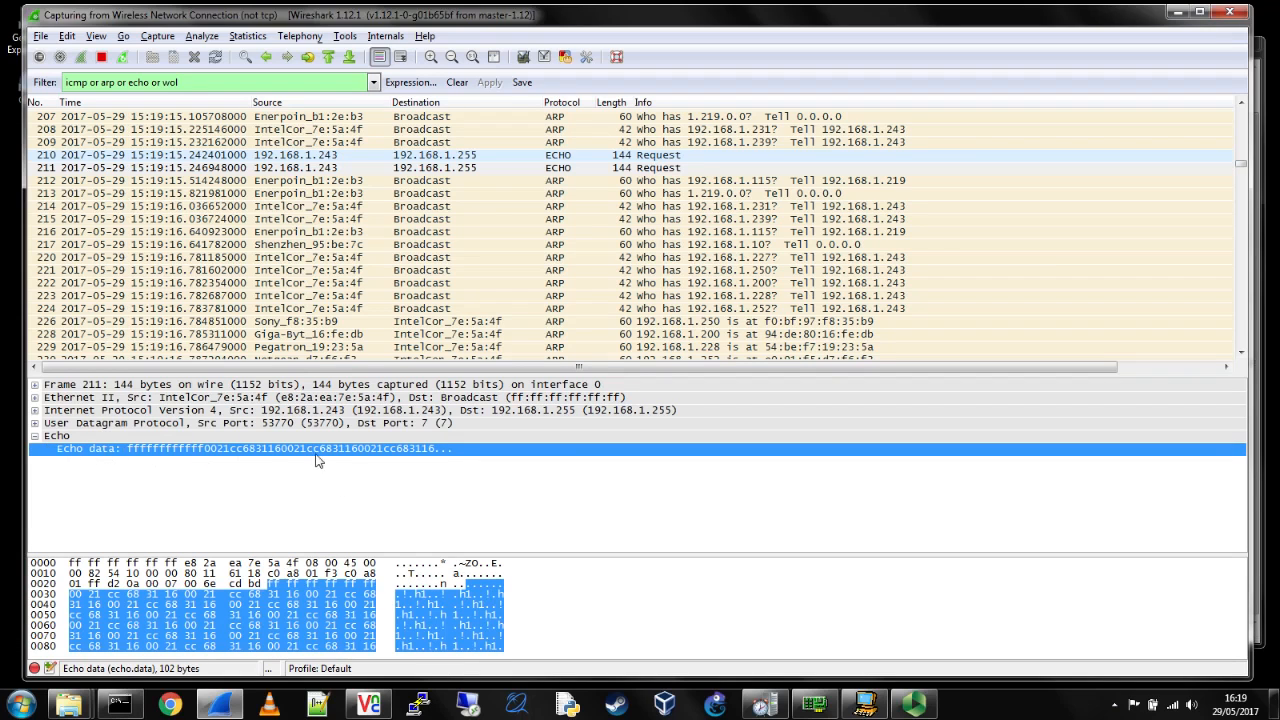
mouse_move(345, 453)
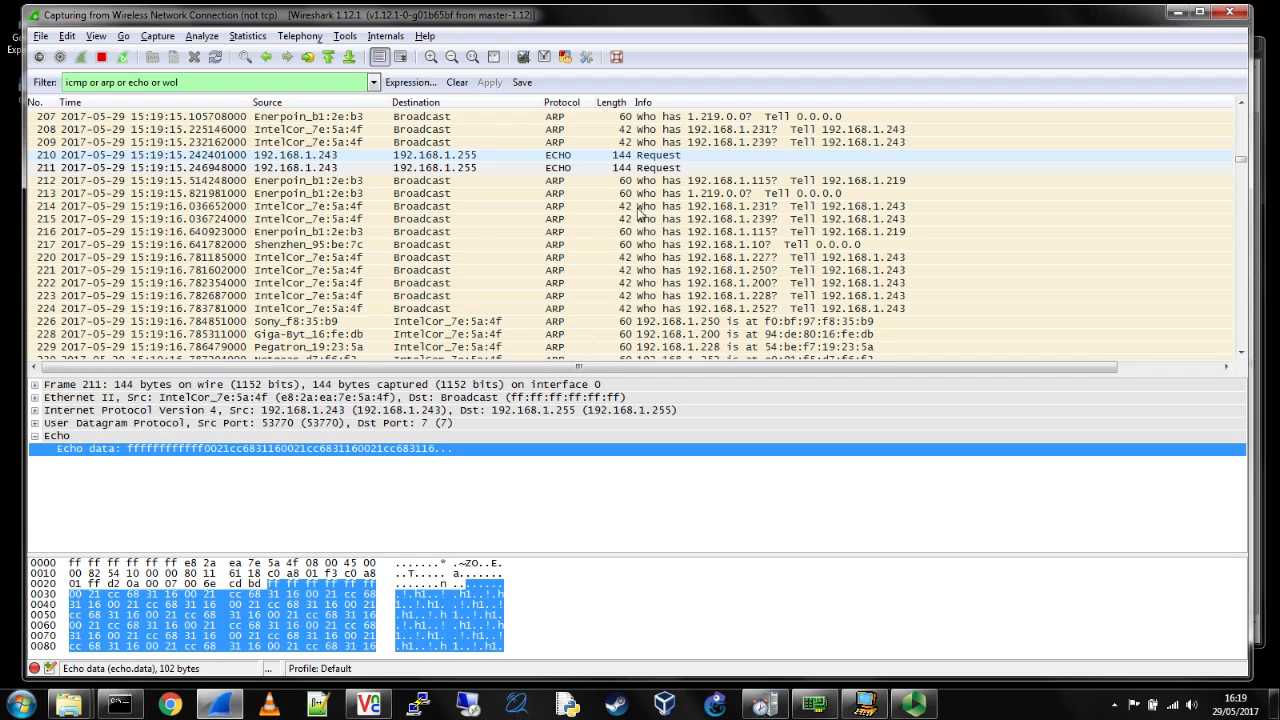
scroll(down, 3)
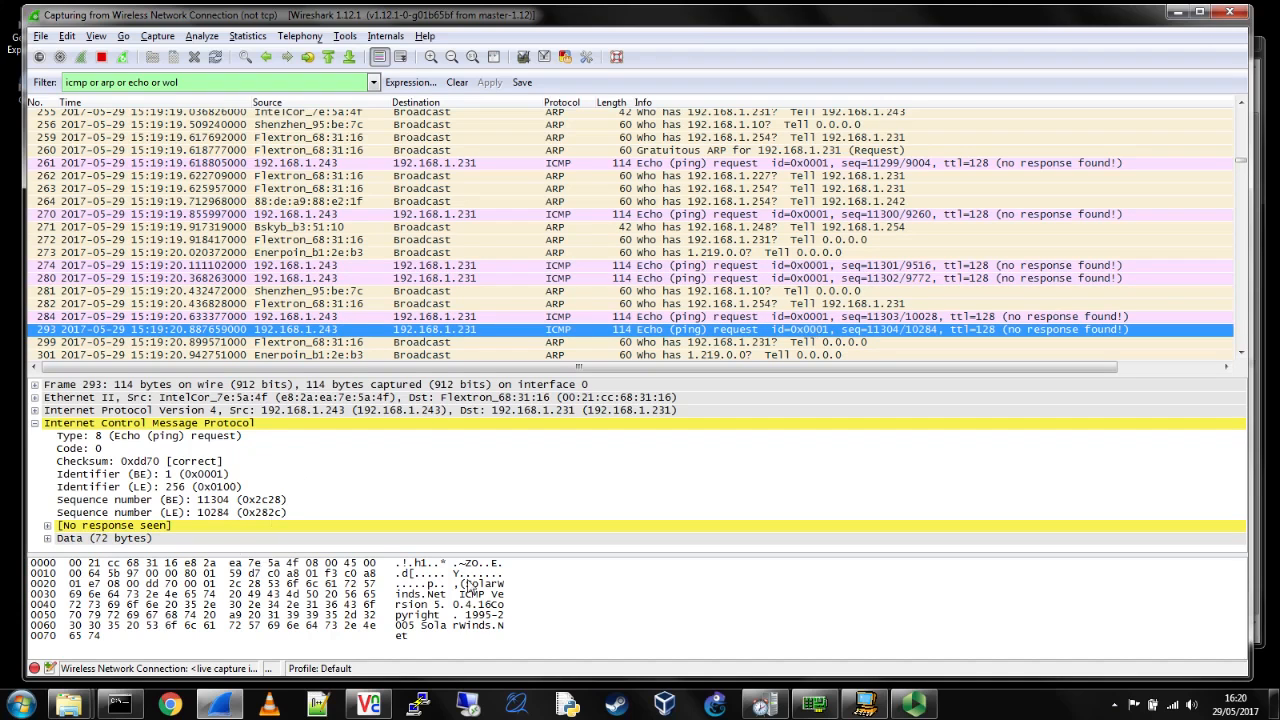
- Check the SolarWinds text in unanswered ping data, then inspect echo replies from 192.168.1.231
click(235, 584)
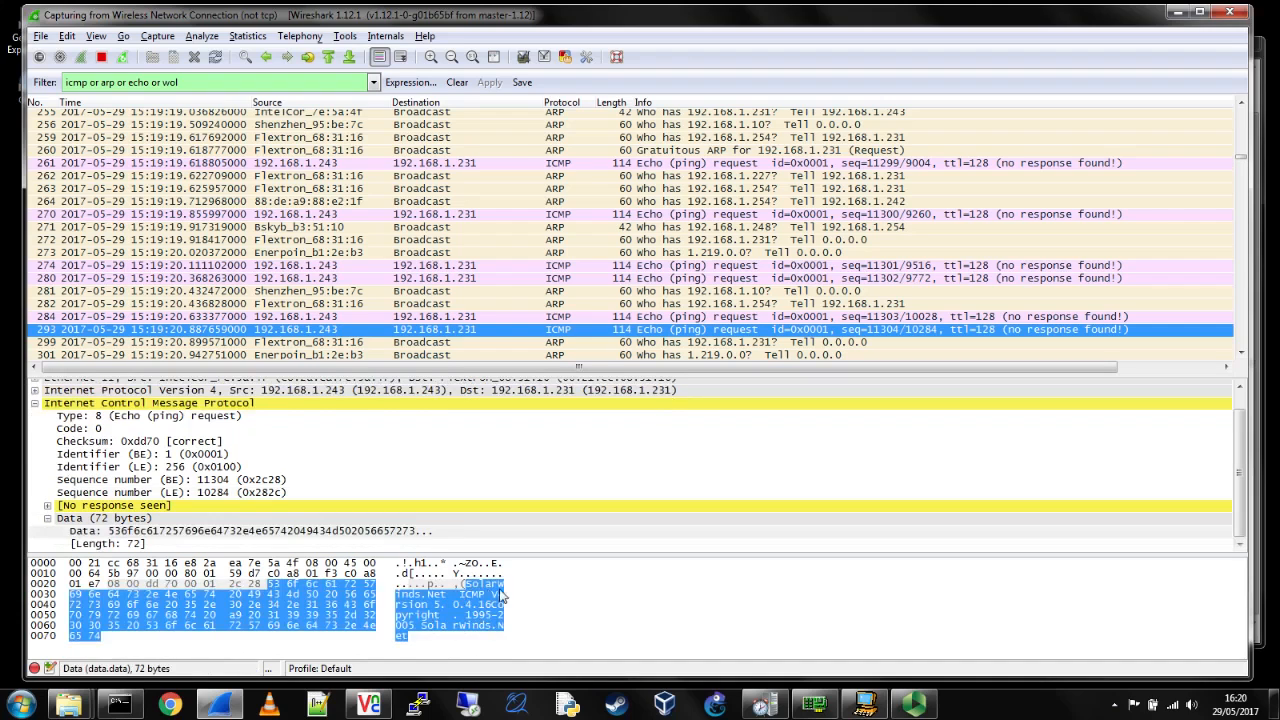
mouse_move(487, 626)
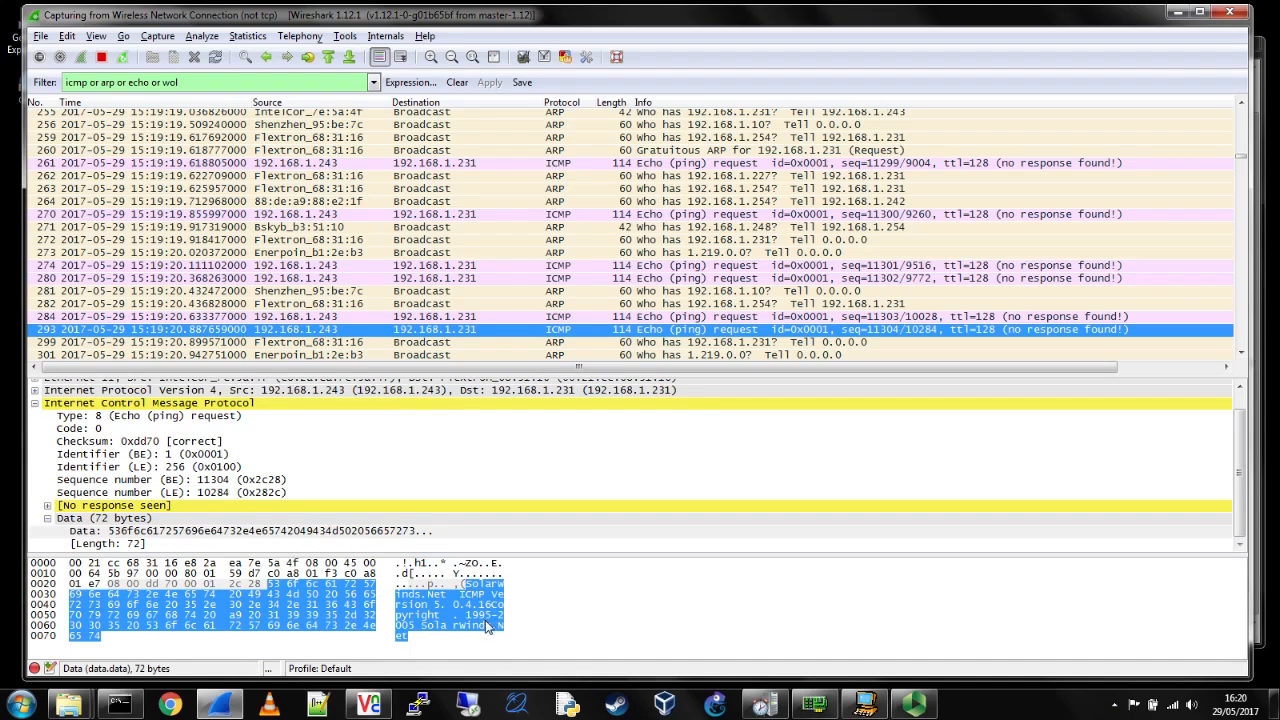
mouse_move(693, 329)
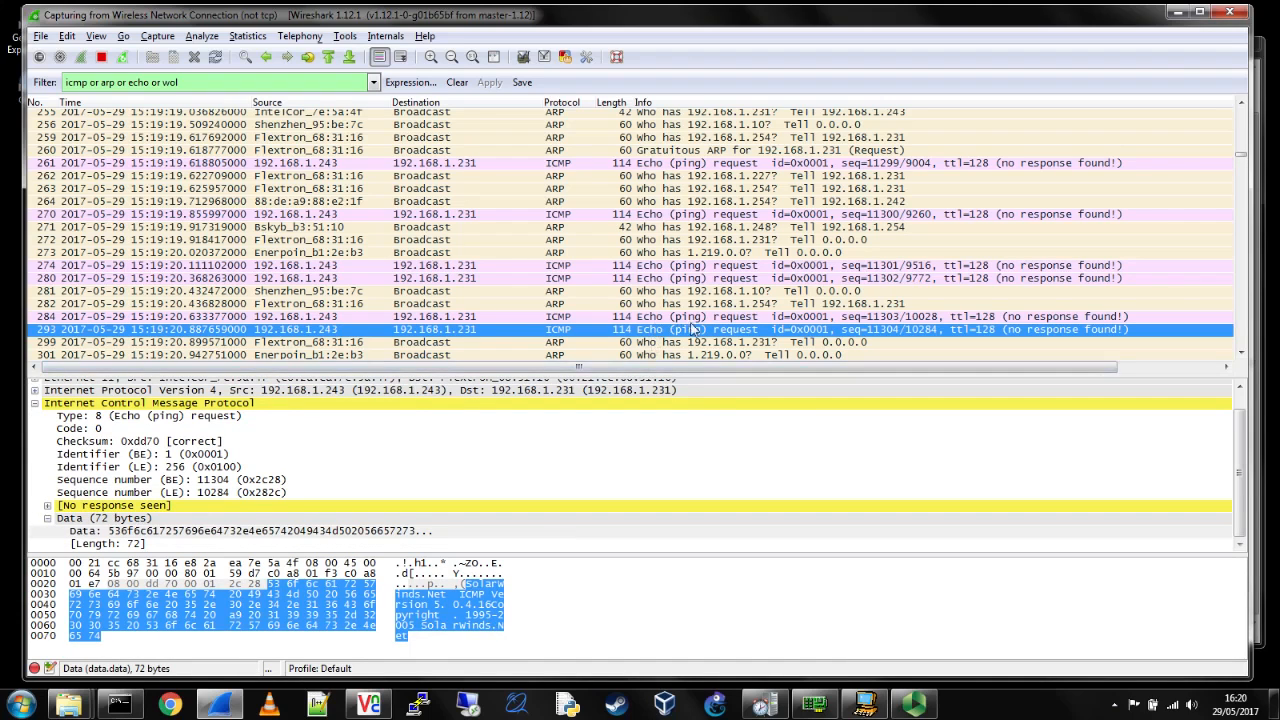
scroll(down, 3)
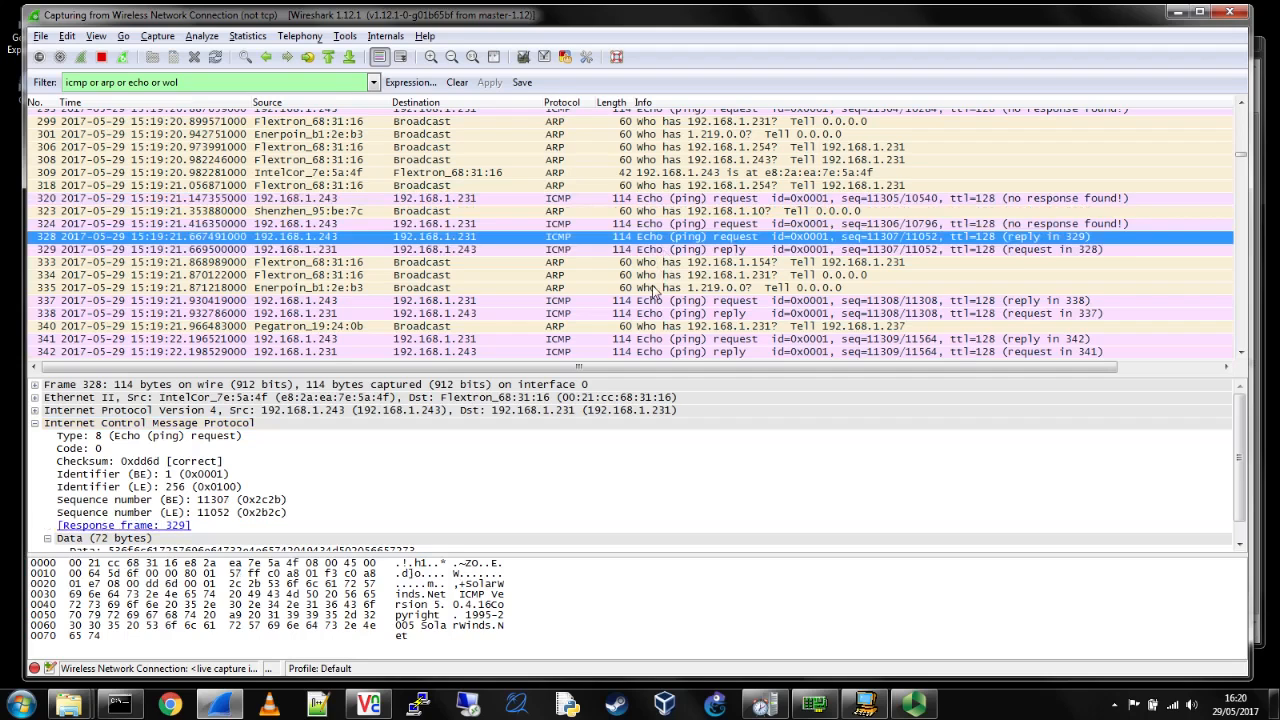
mouse_move(696, 255)
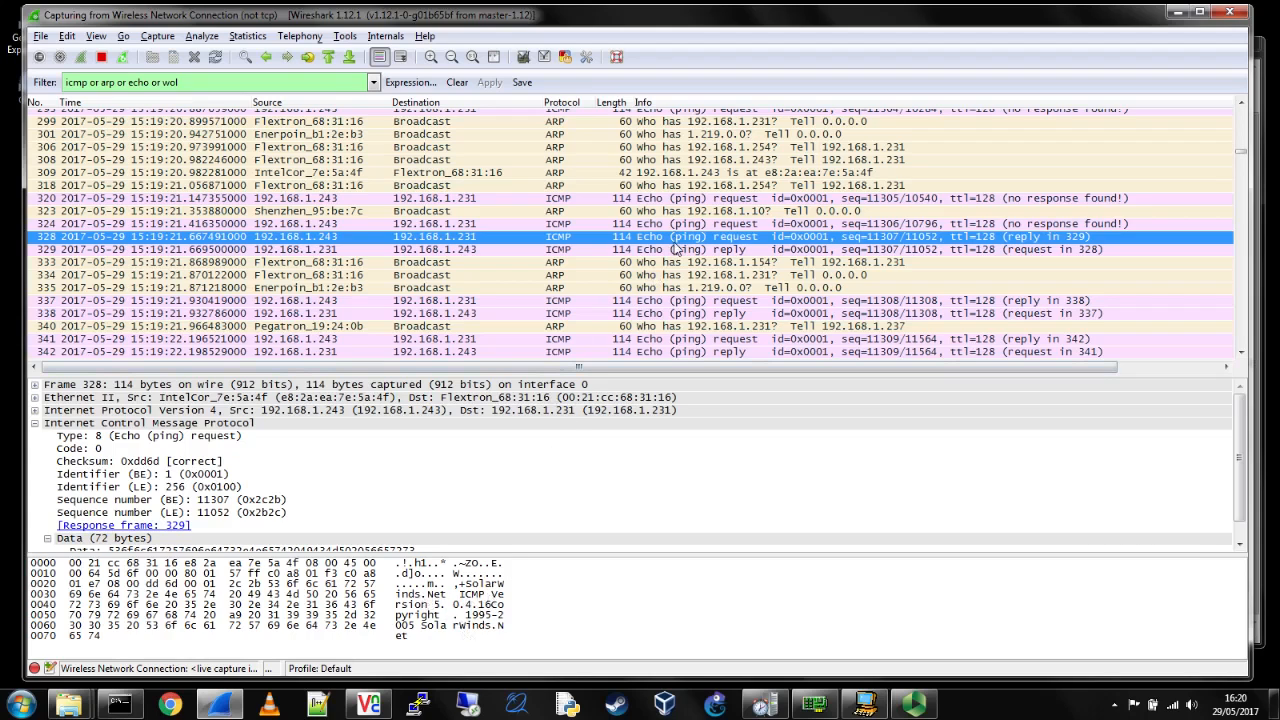
click(680, 313)
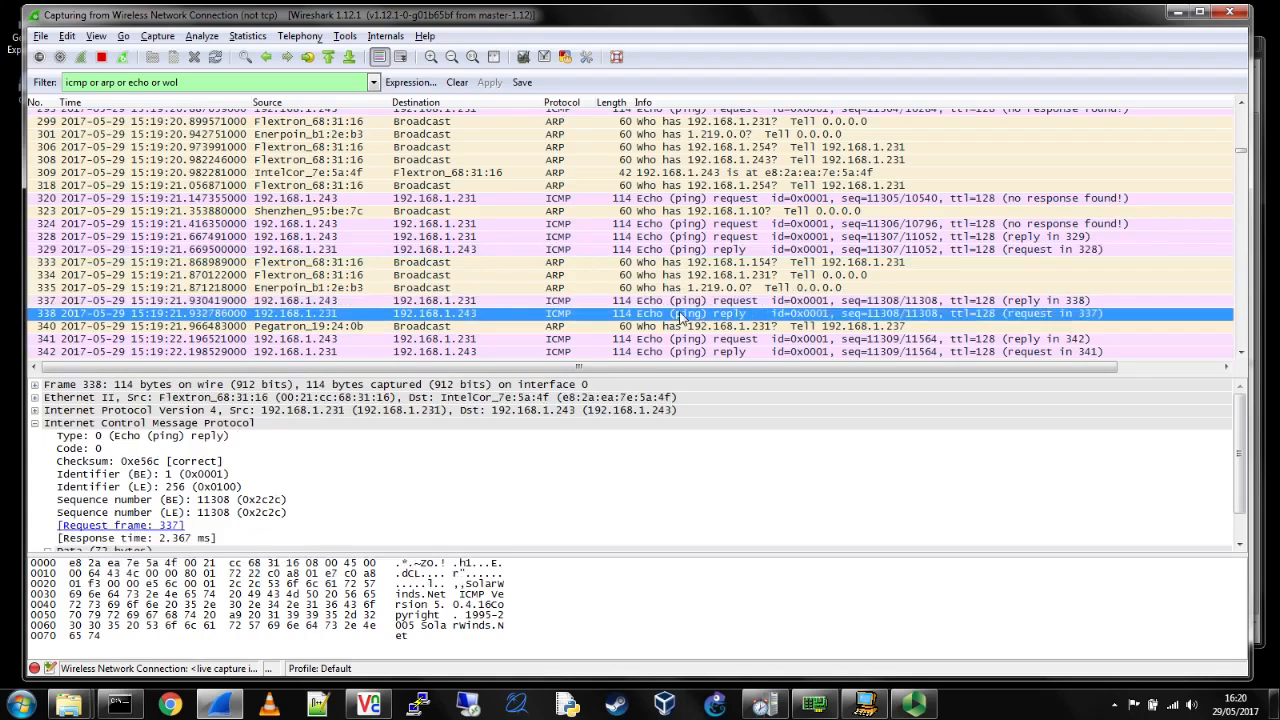
mouse_move(552, 562)
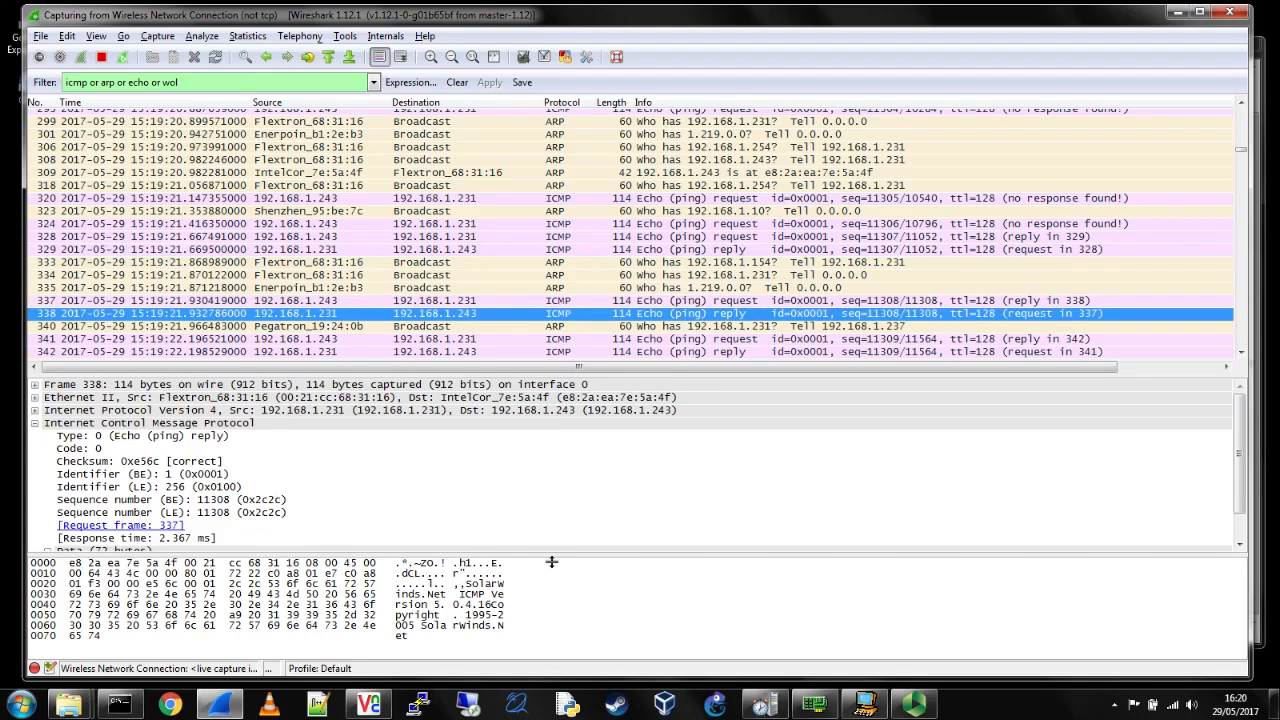
click(38, 550)
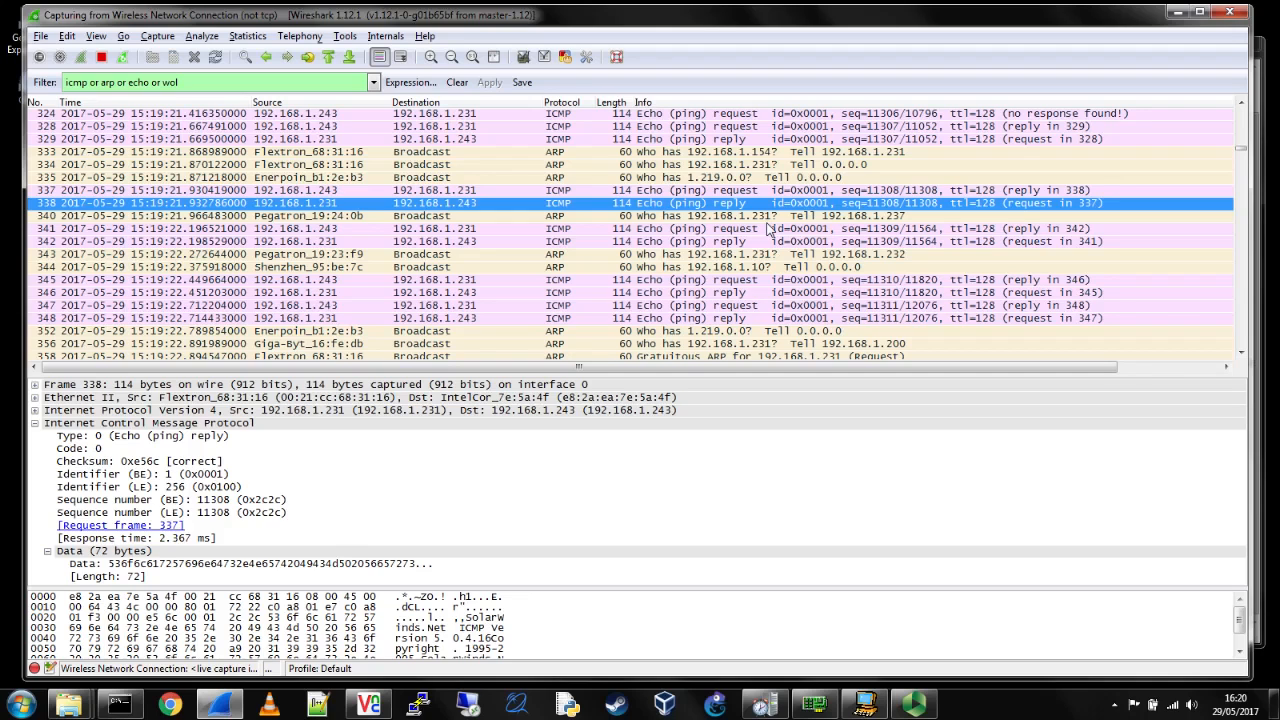
mouse_move(790, 215)
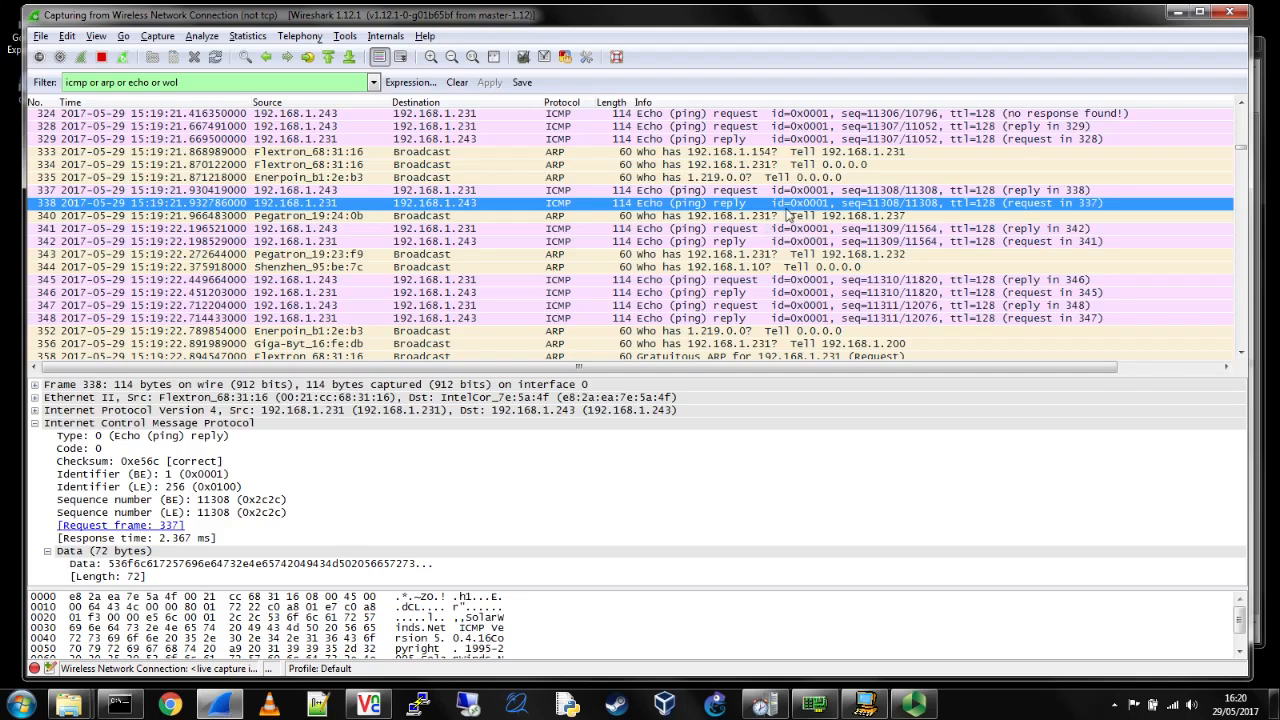
scroll(down, 3)
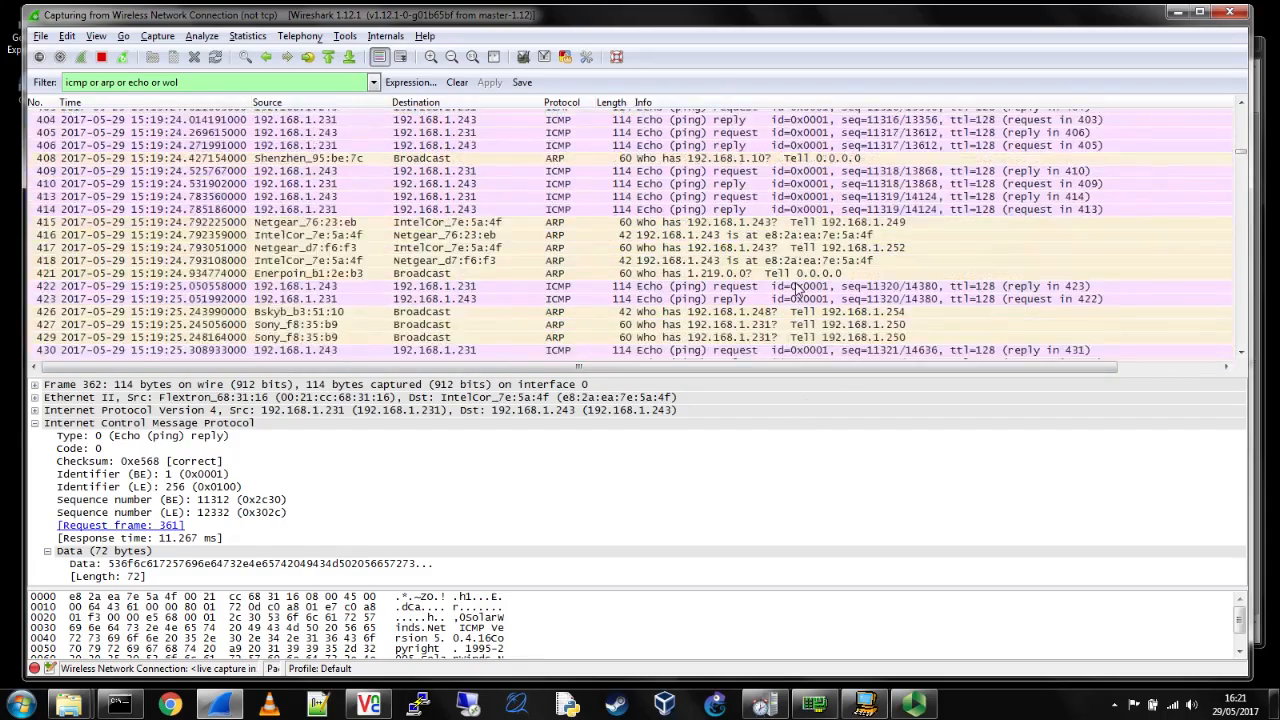
- Scroll to the newest pings to 192.168.1.231 marked no response found
scroll(down, 3)
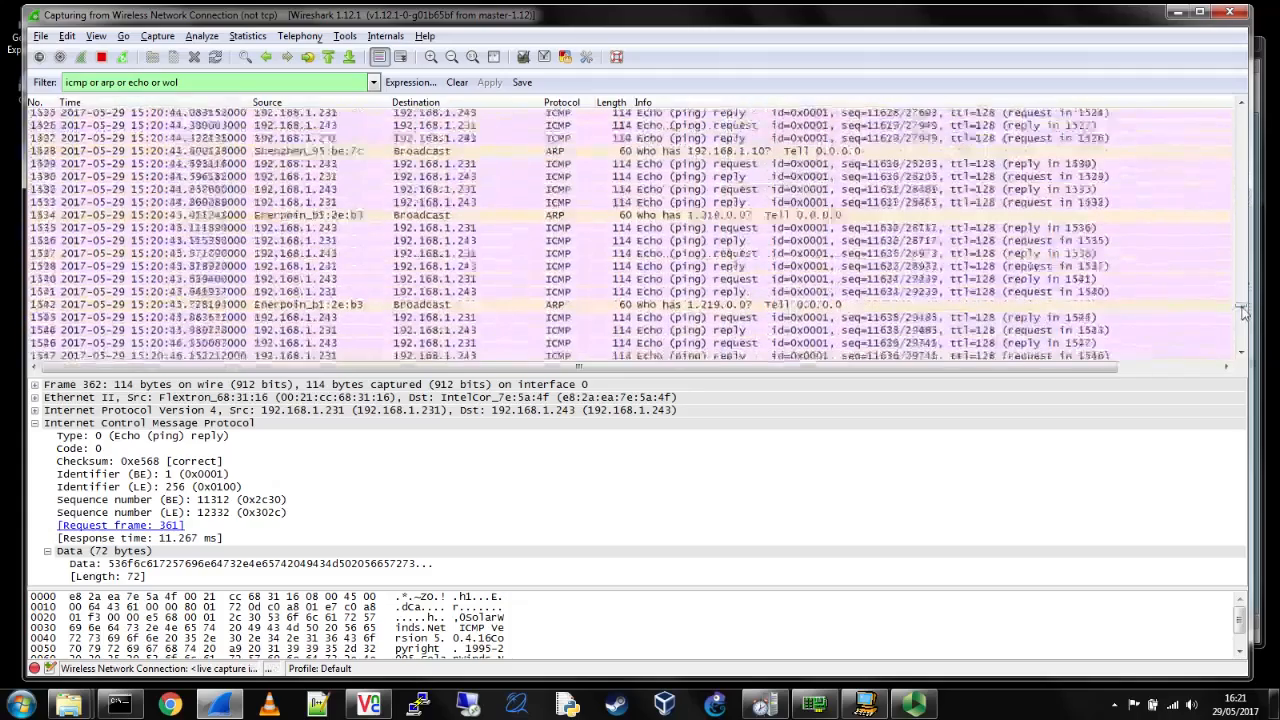
scroll(down, 3)
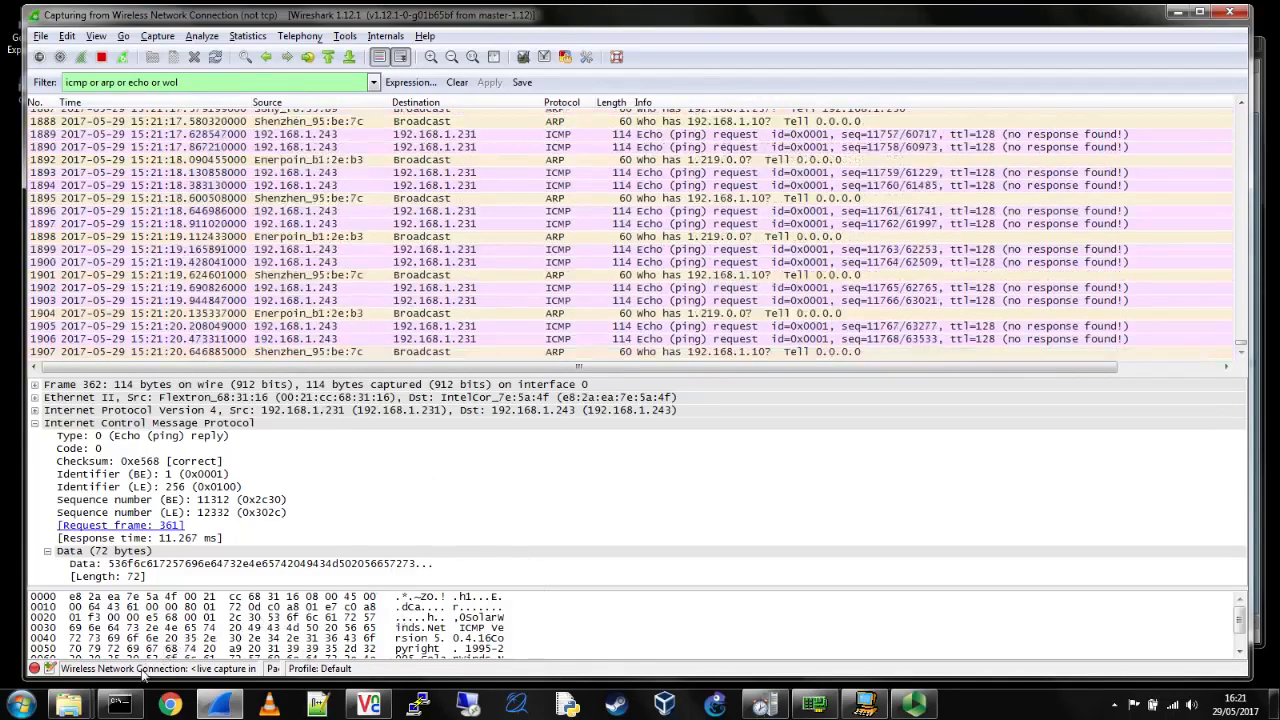
click(118, 694)
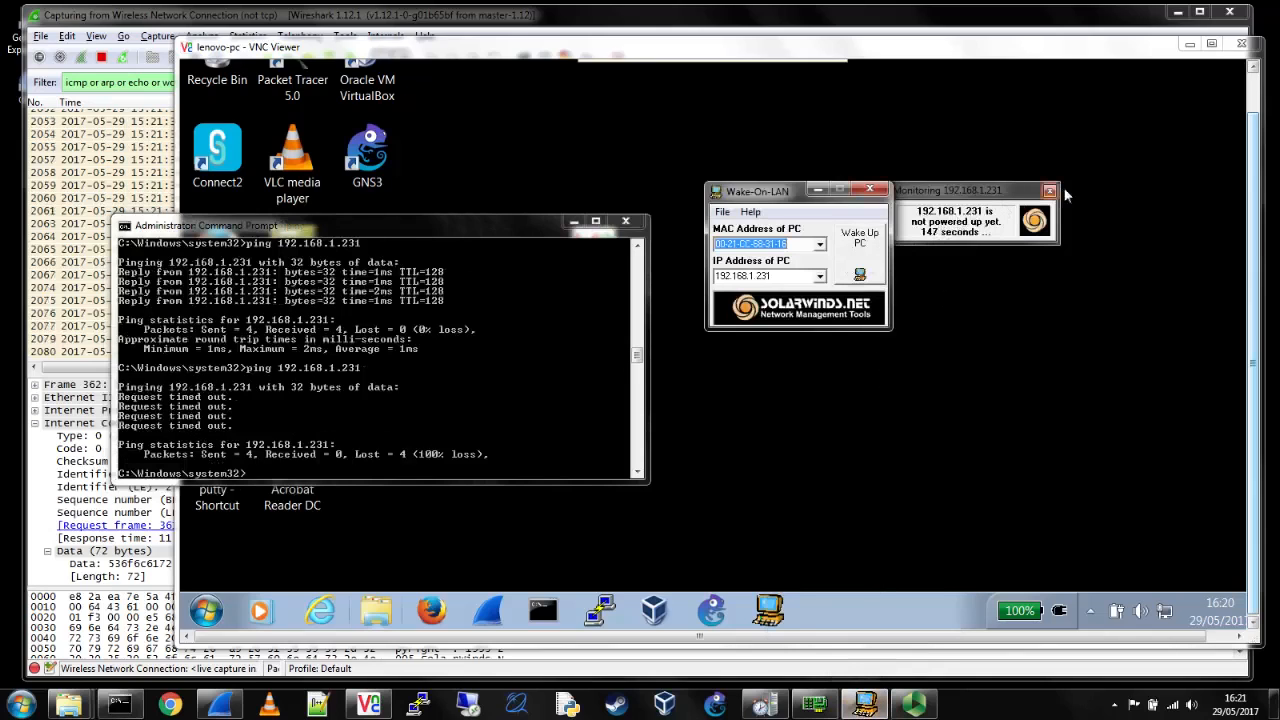
- Dismiss the SolarWinds not-powered-up notice, resend the wake packet, and sleep the remote laptop
click(1051, 190)
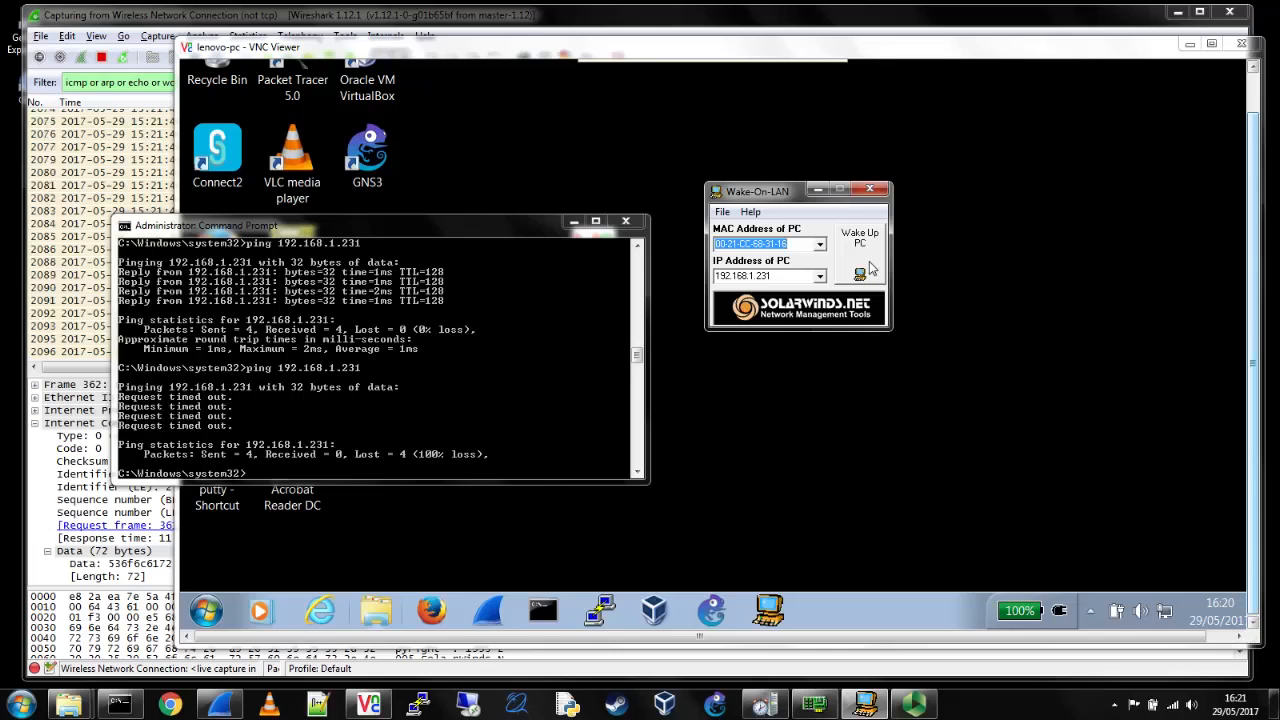
click(859, 275)
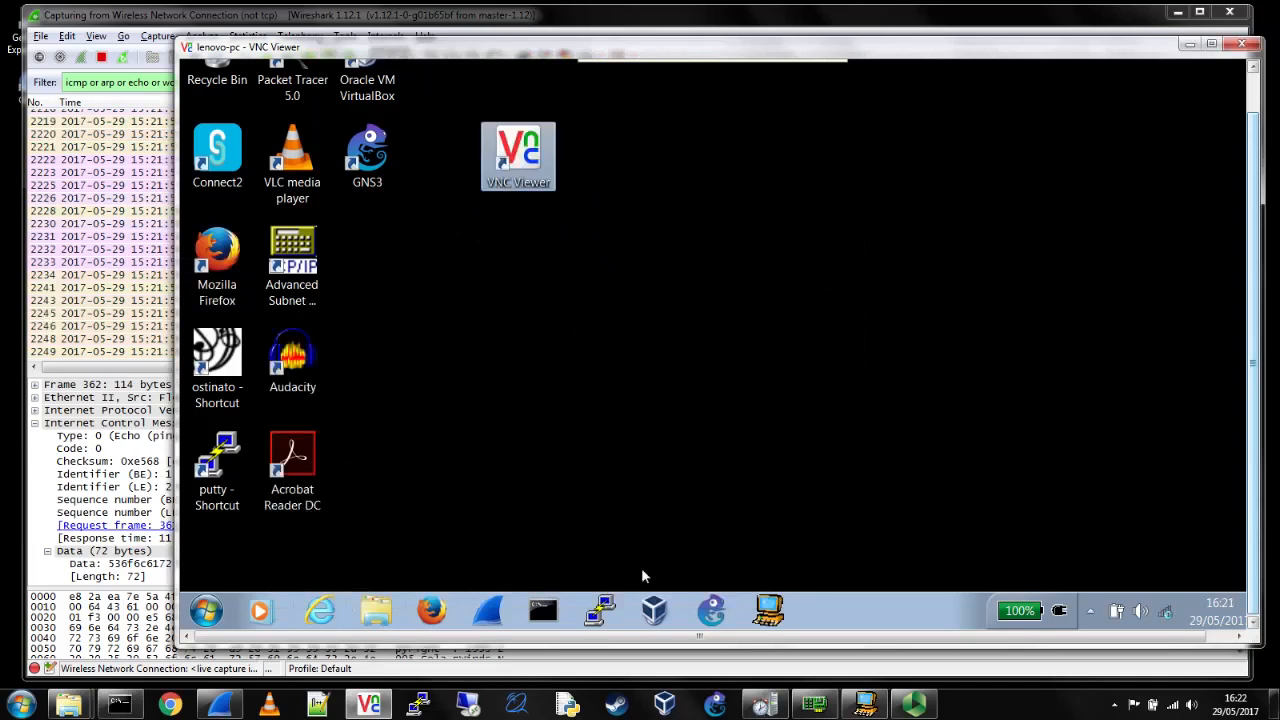
mouse_move(408, 445)
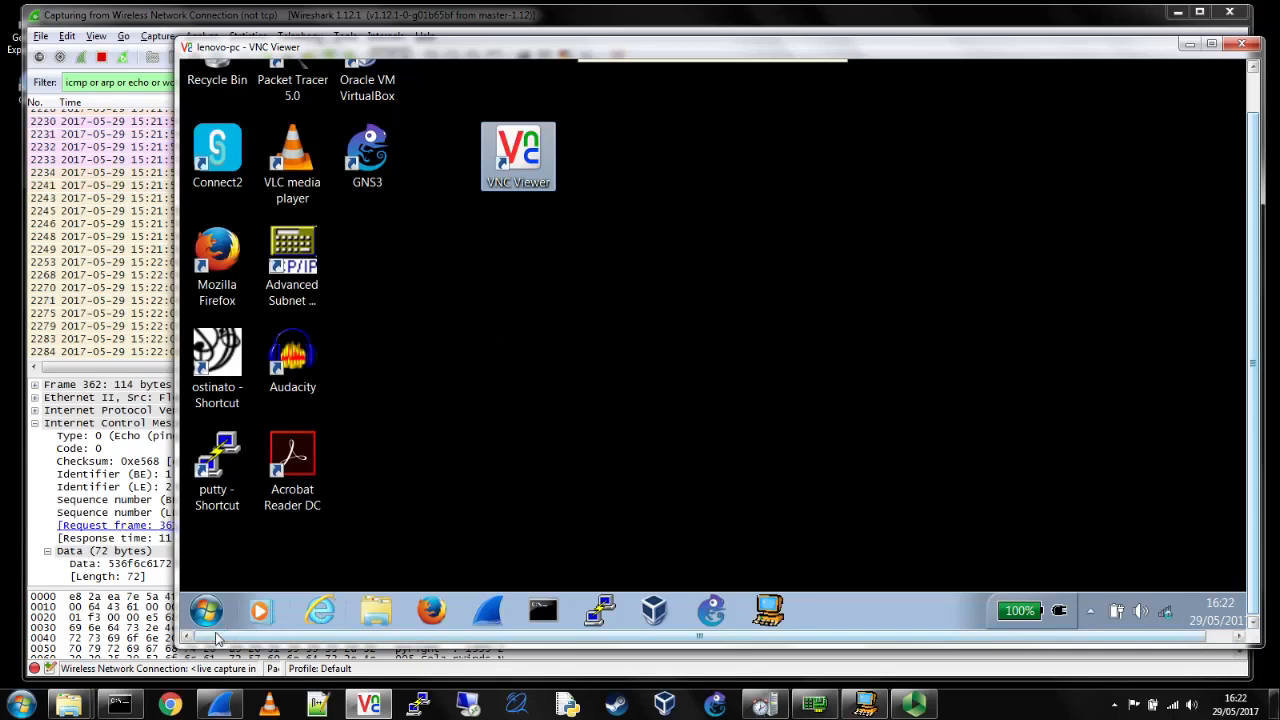
click(205, 611)
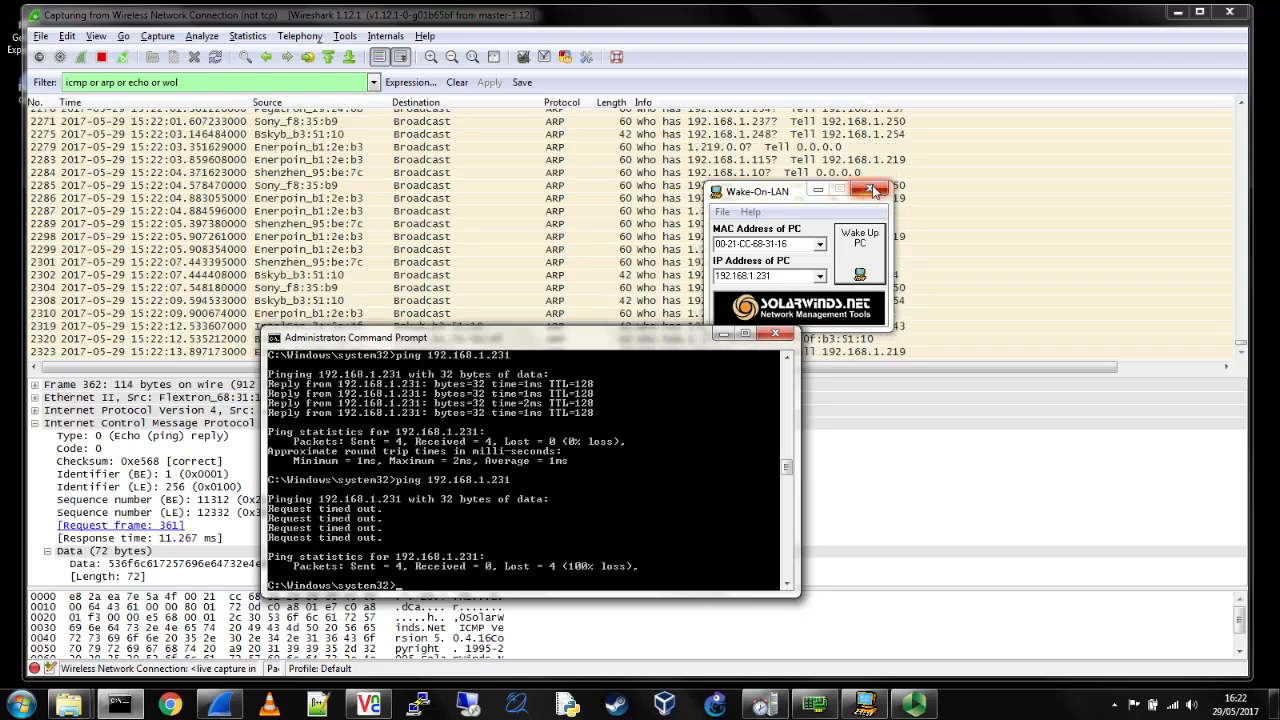
- Close SolarWinds Wake-On-LAN and start a new computer entry in WakeMeOnLan
click(870, 191)
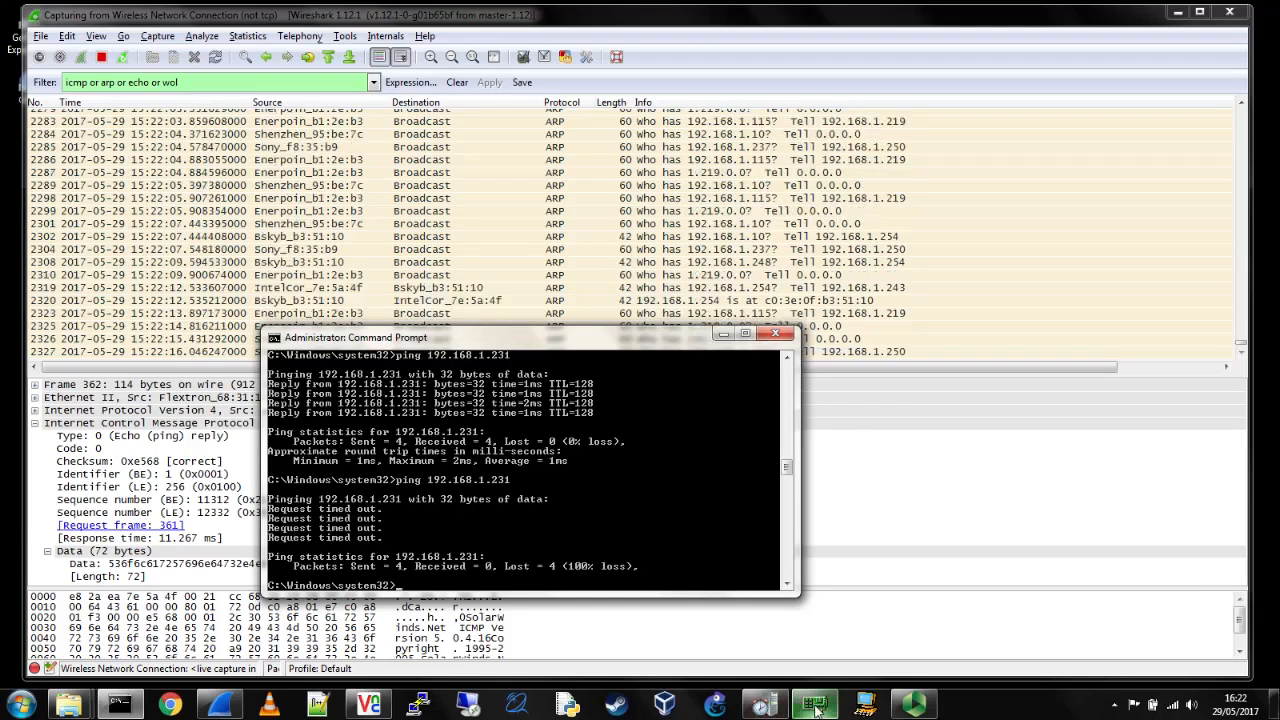
click(814, 704)
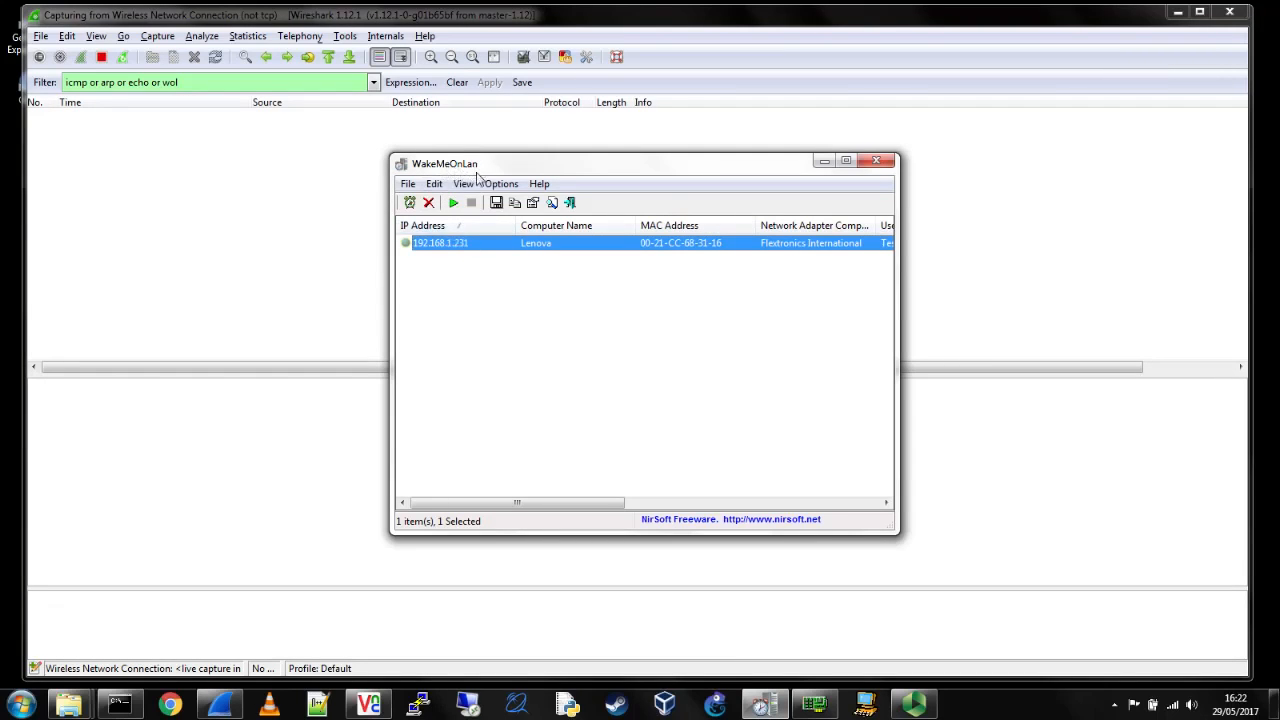
click(408, 183)
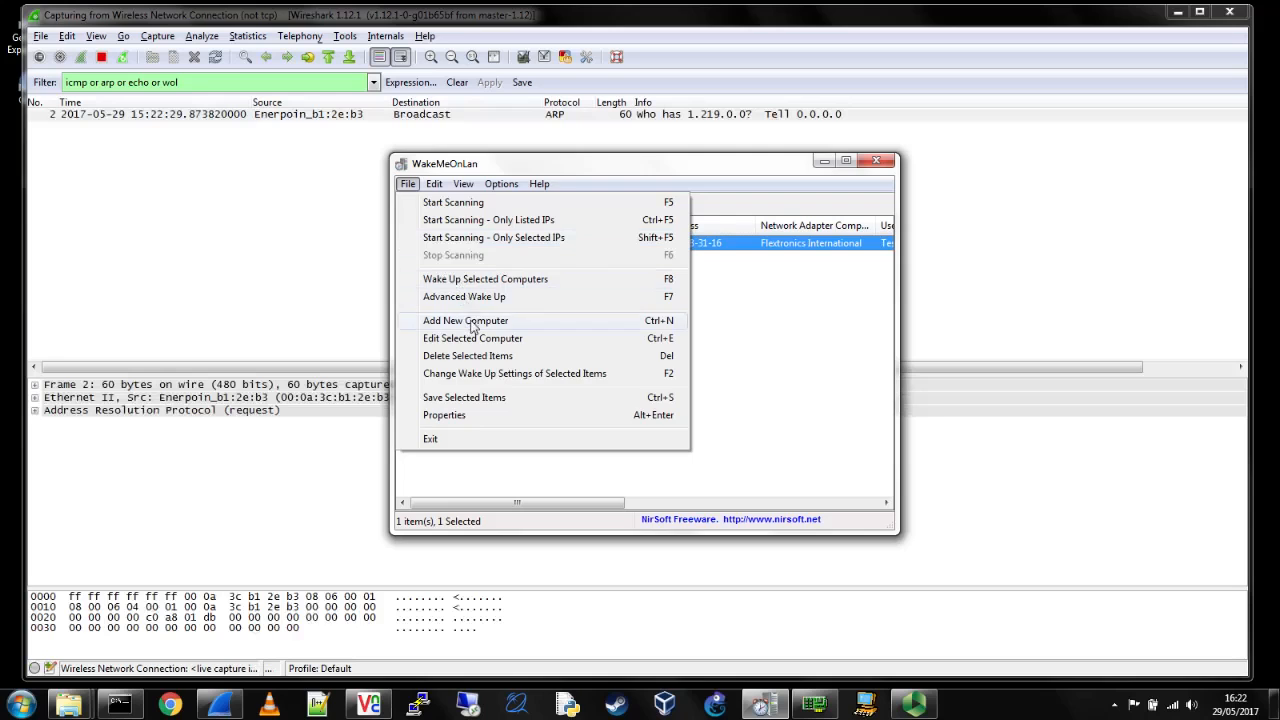
click(465, 320)
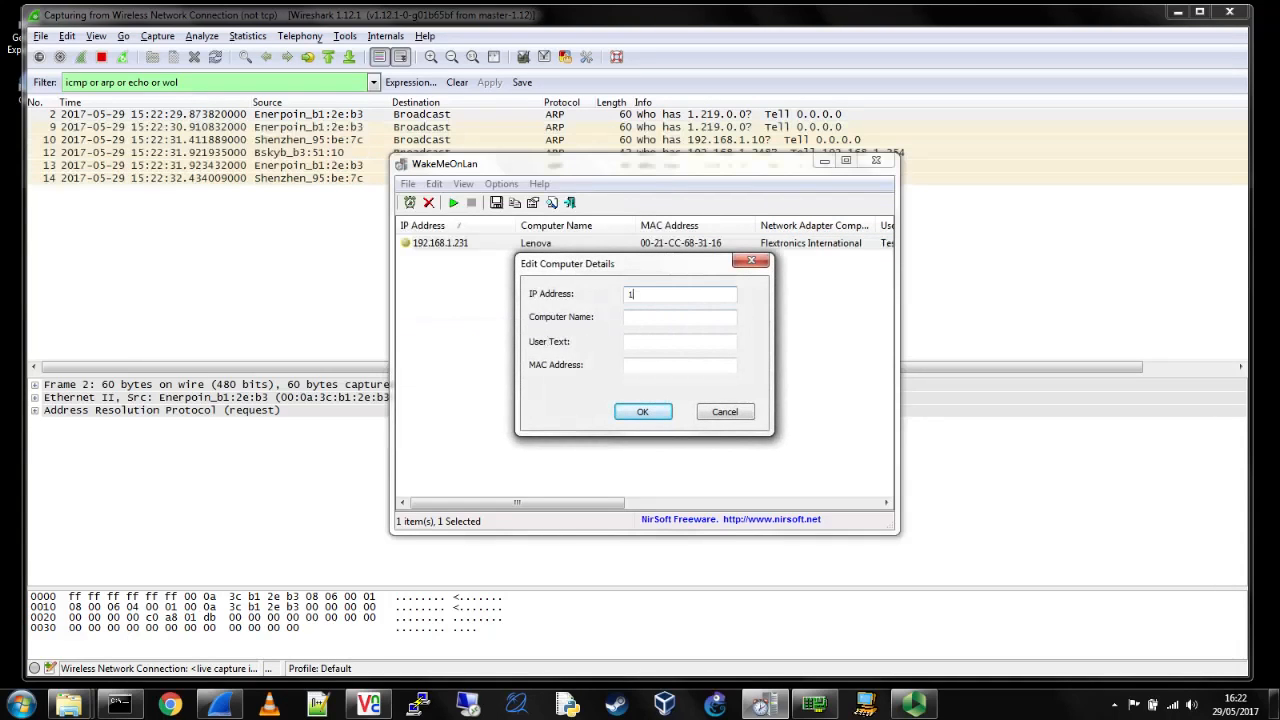
- Add Lenova at 192.168.1.231, MAC 00-21-CC-68-31-16, note 'WOL Testing'
text(92.168.1.231)
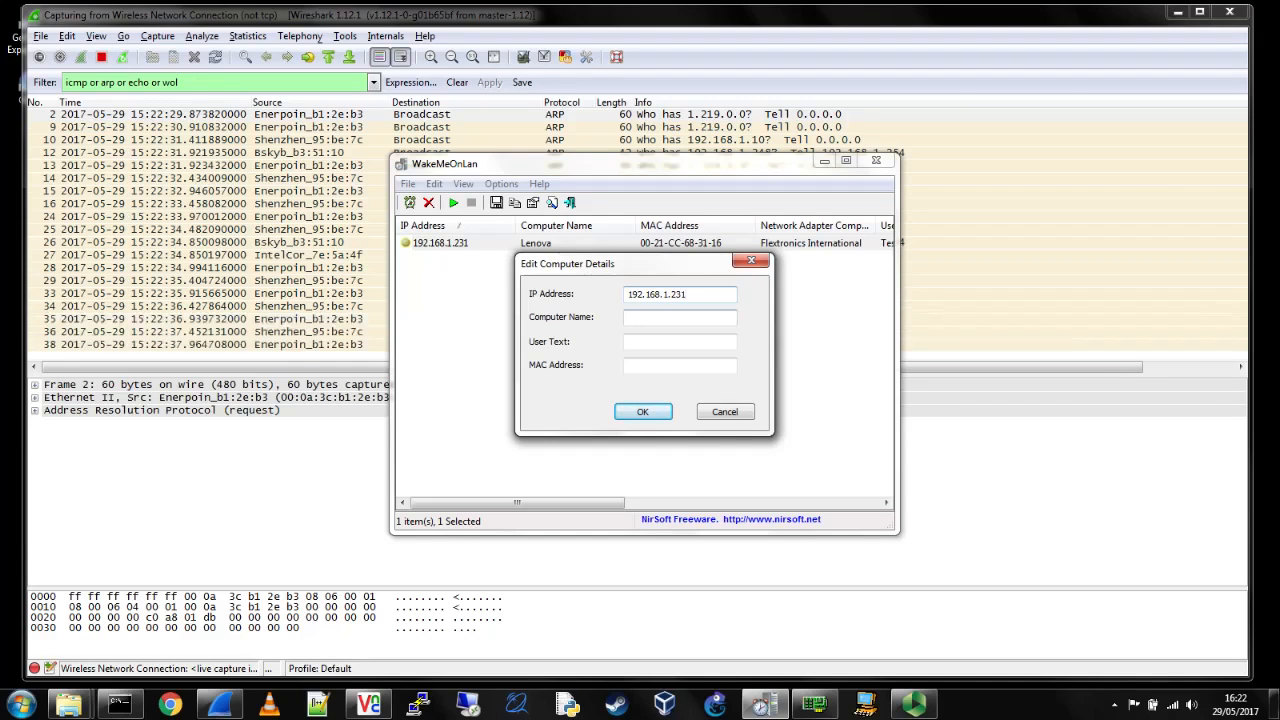
text(Lenova)
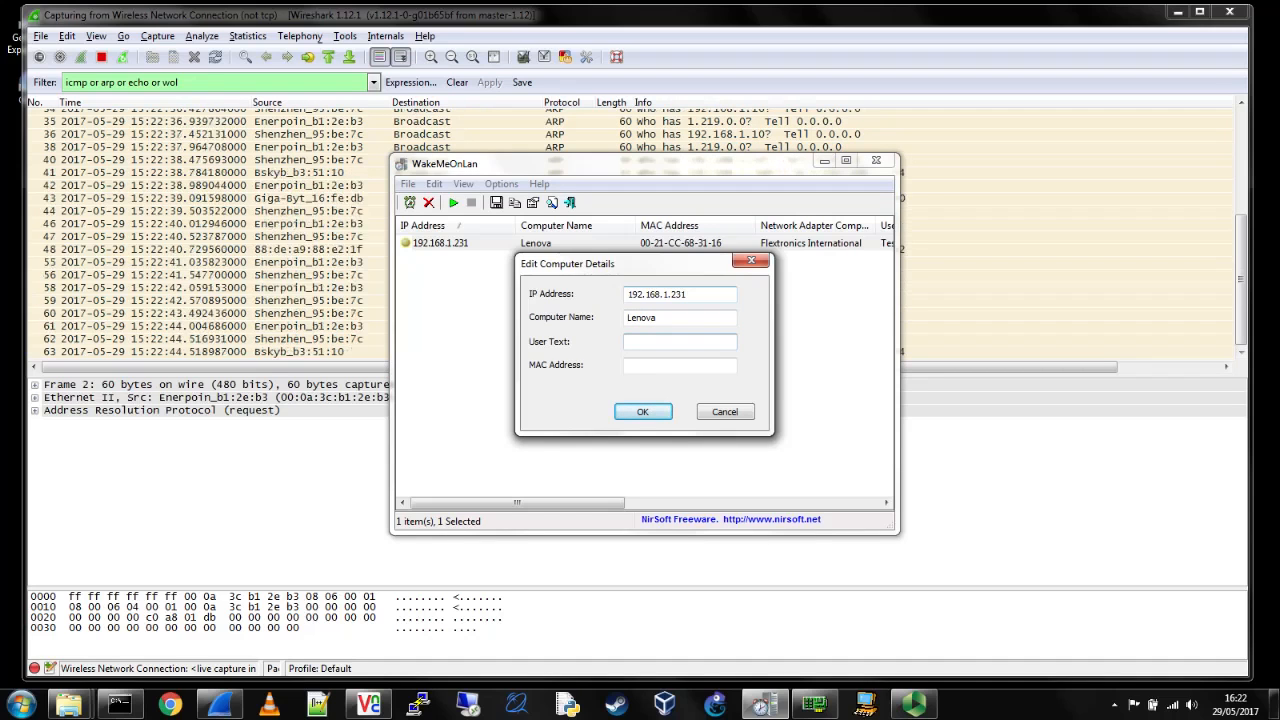
text(WOL Testing)
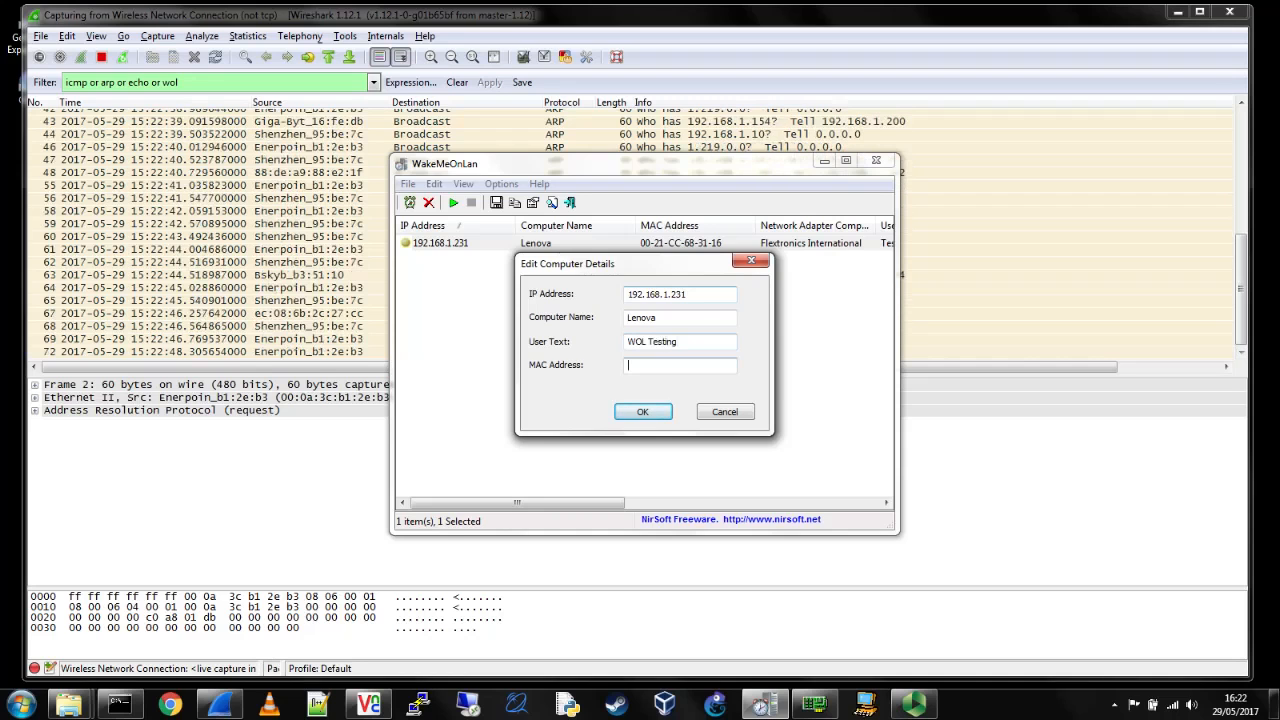
text(0)
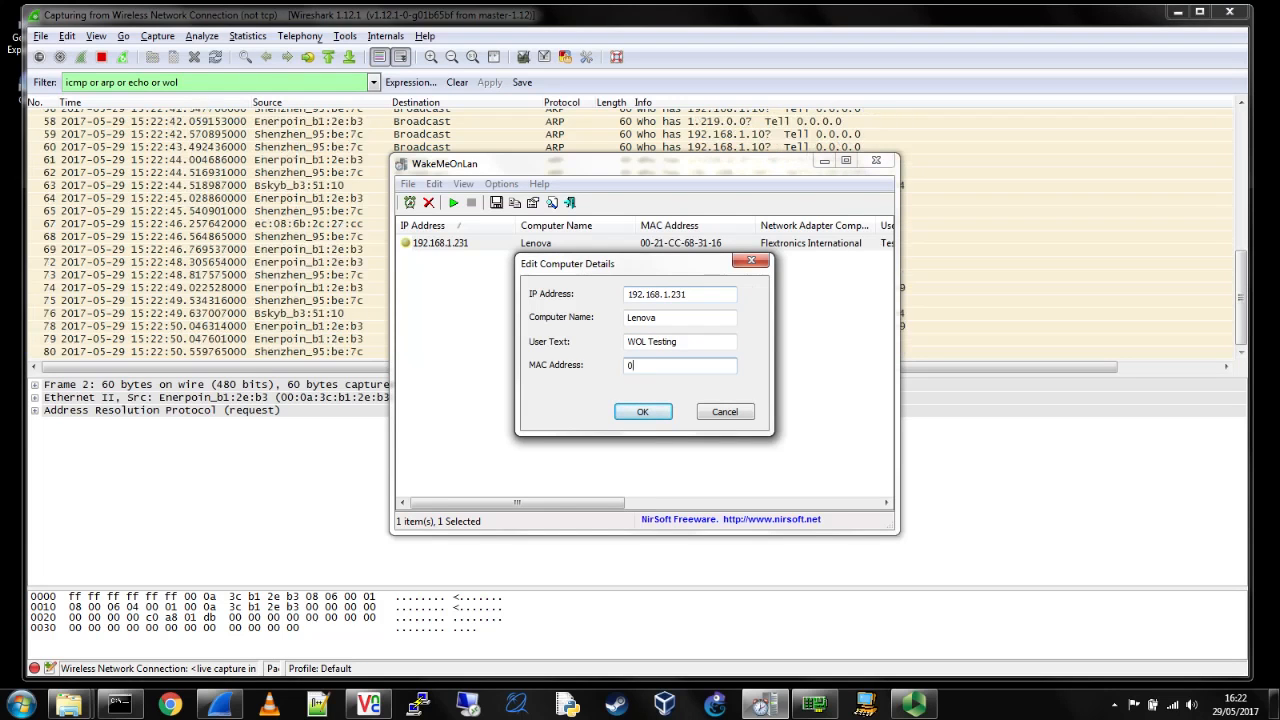
text(0-21-cc)
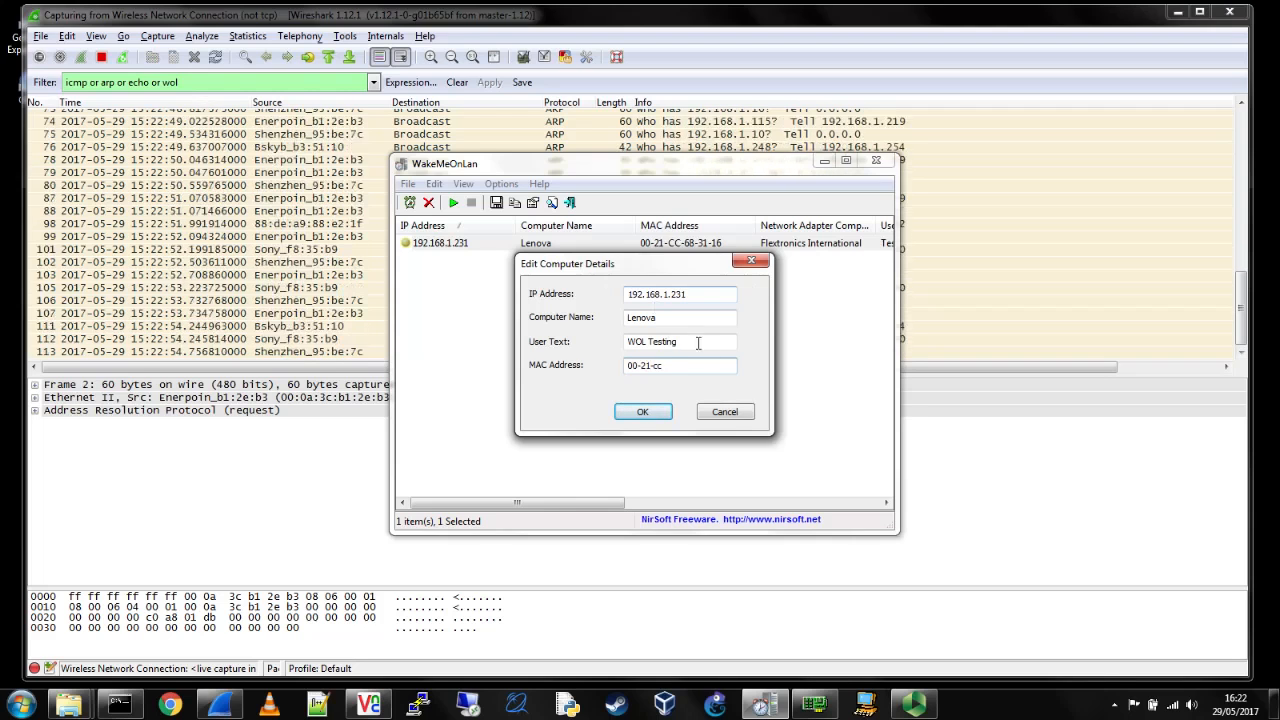
click(642, 411)
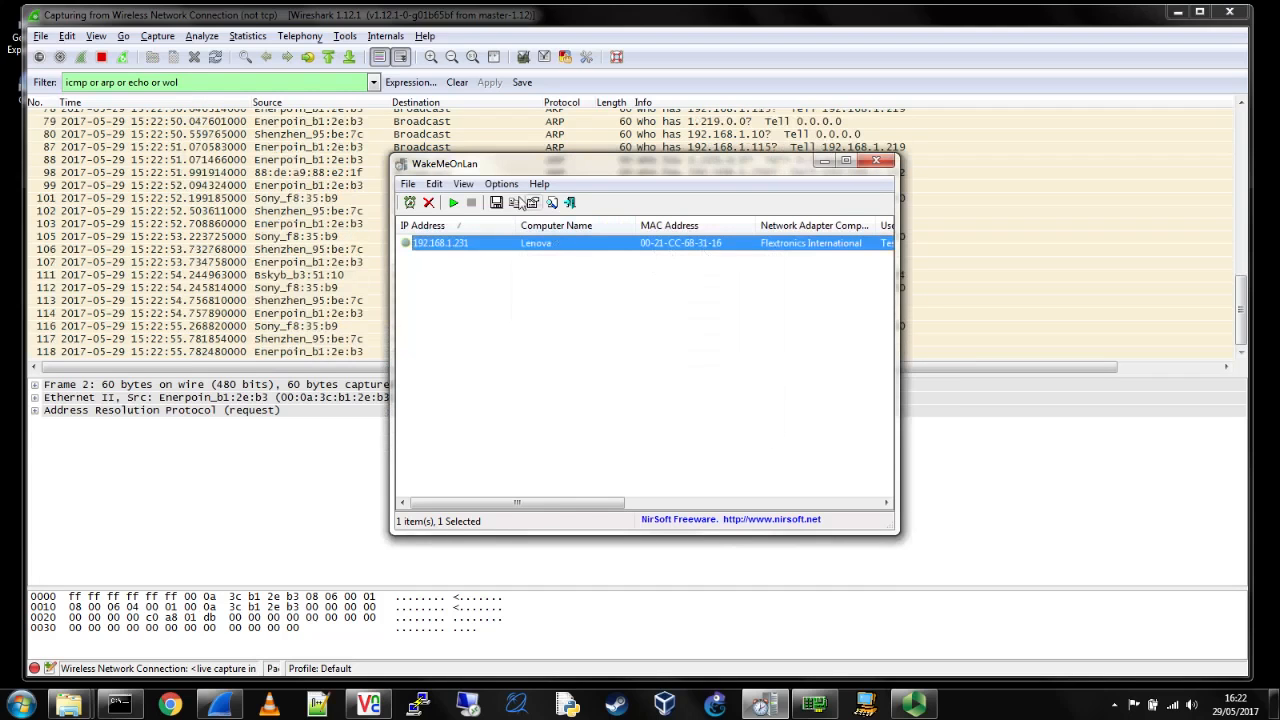
click(501, 183)
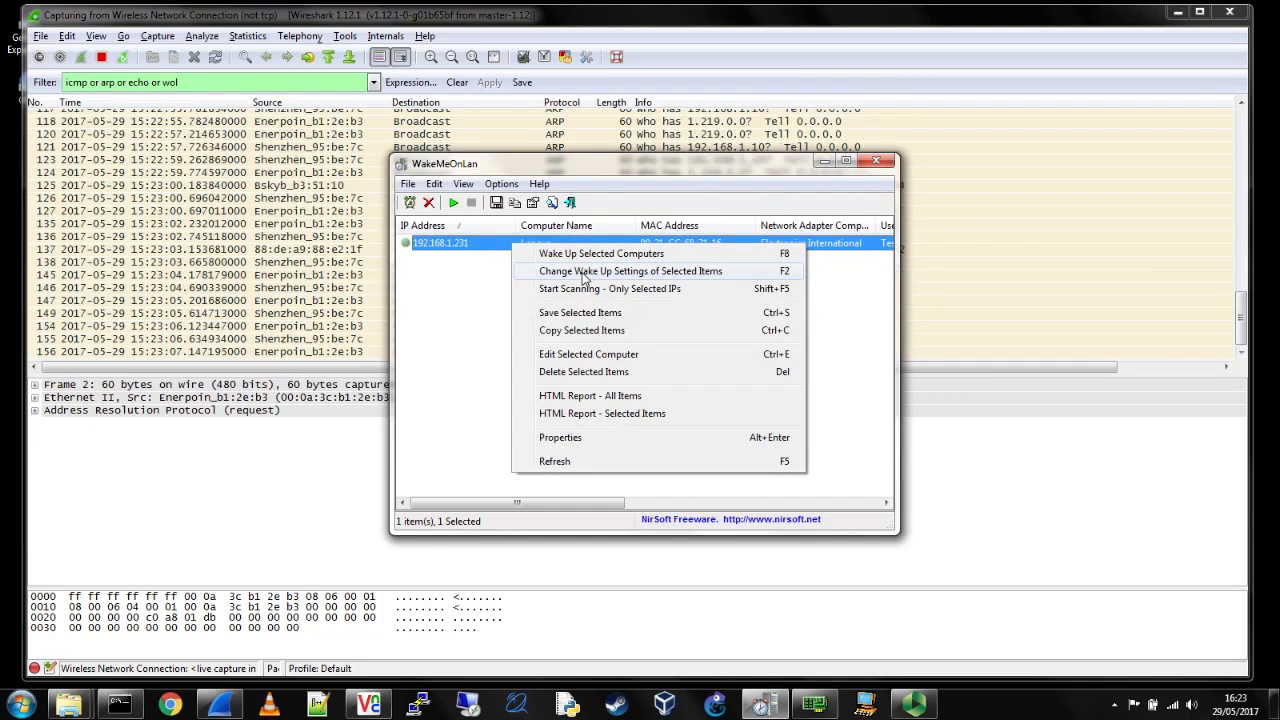
click(630, 271)
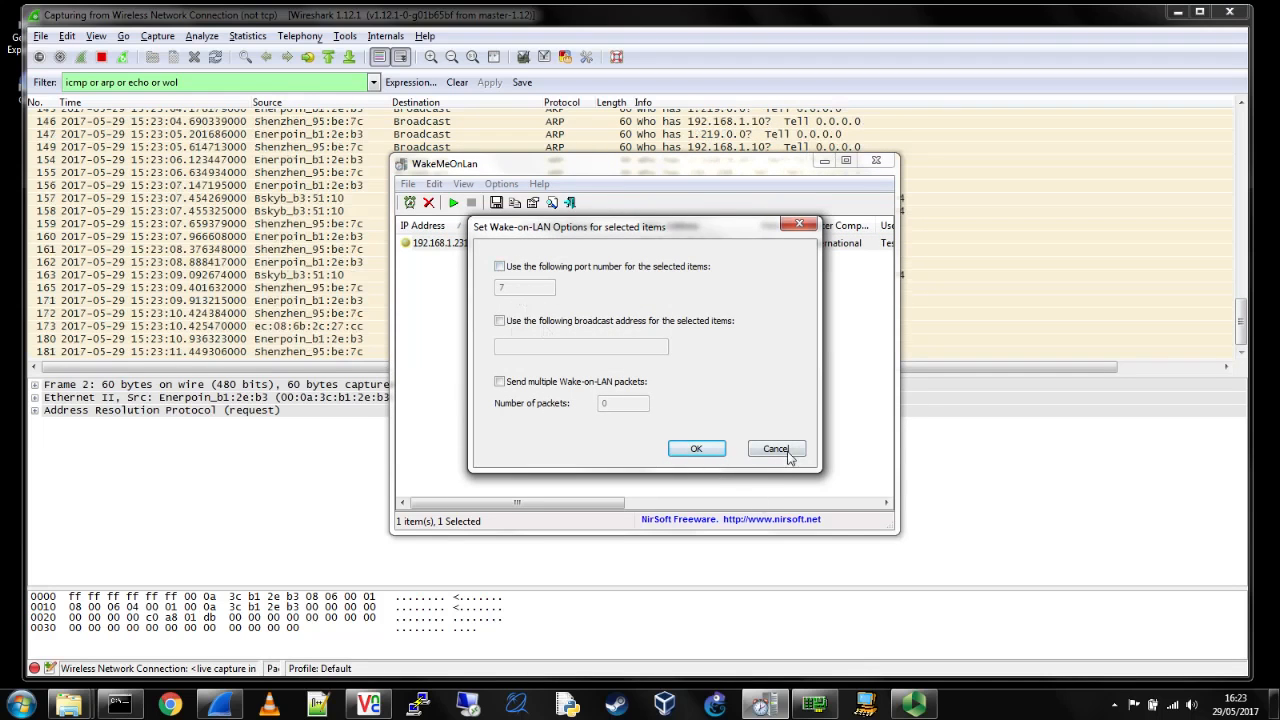
click(776, 448)
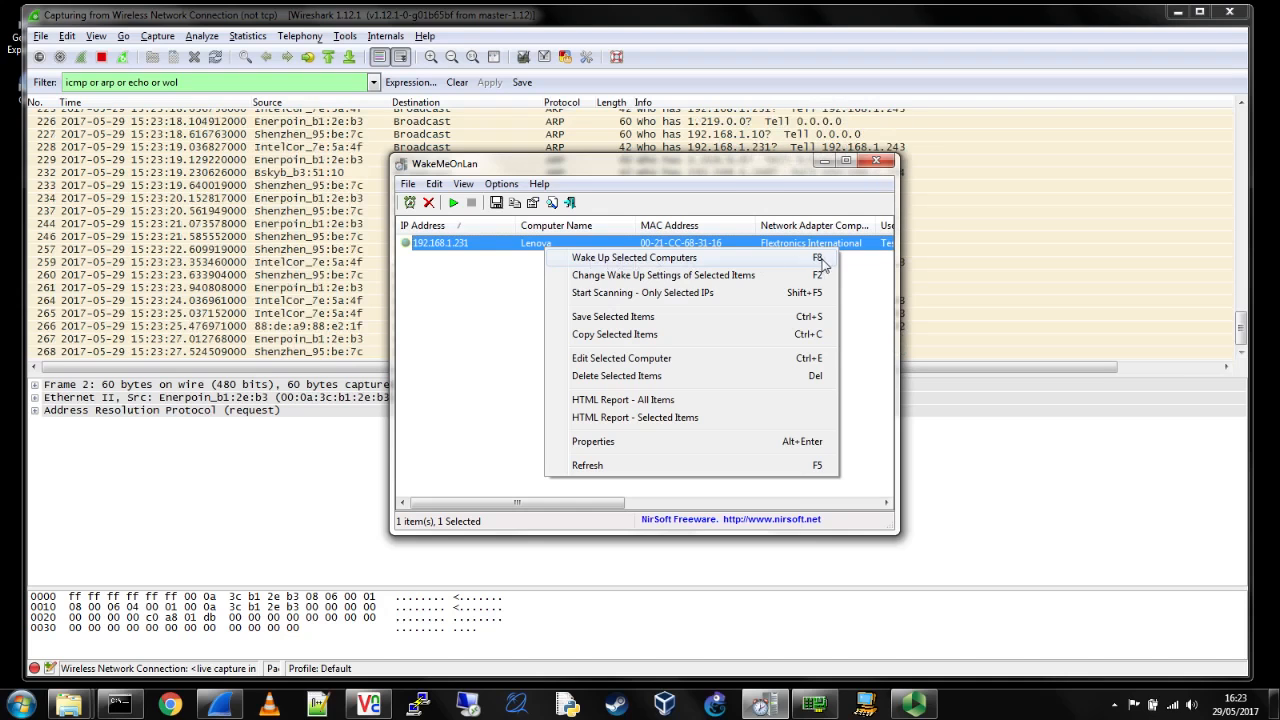
- Wake up the selected Lenova laptop and confirm Yes
click(614, 257)
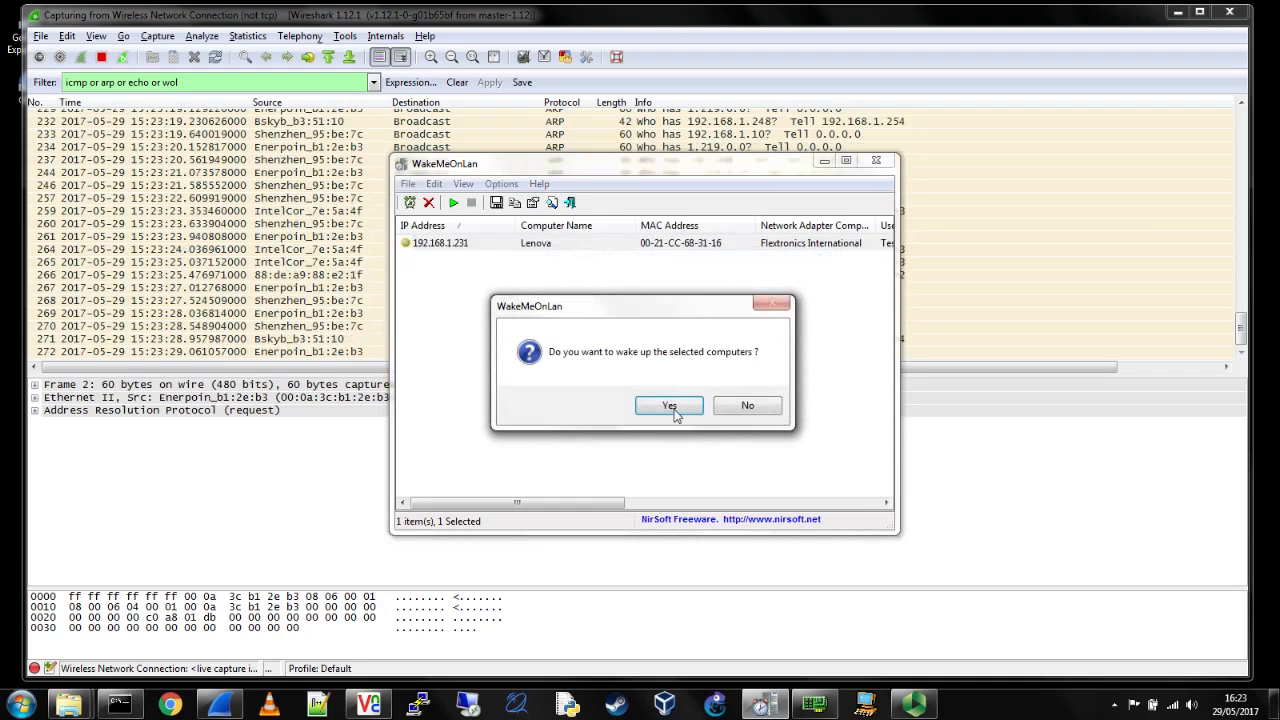
click(668, 405)
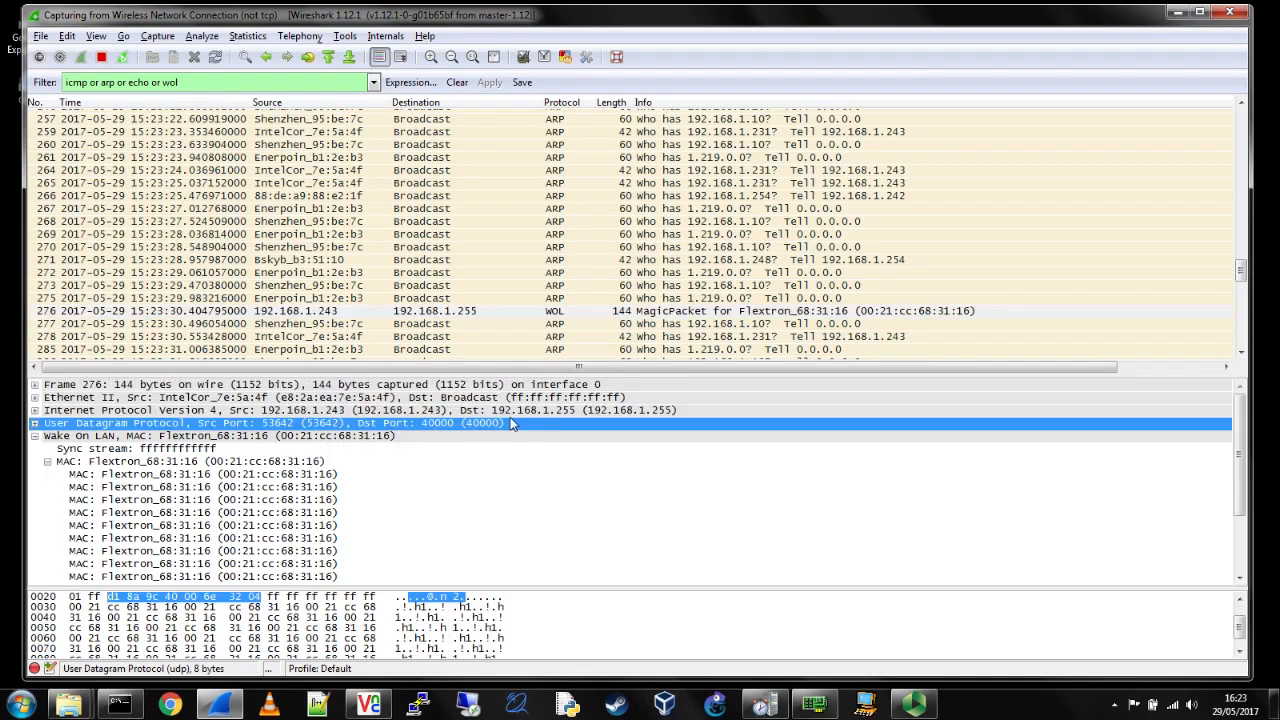
mouse_move(574, 433)
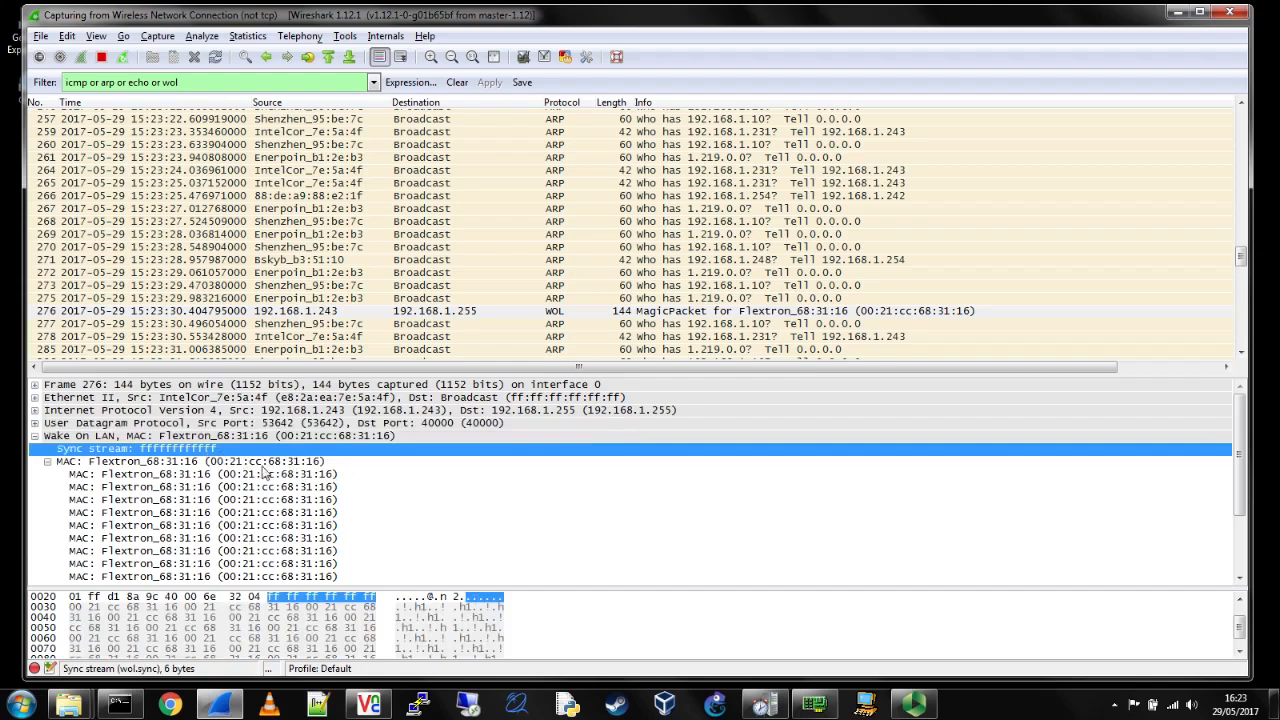
- Scroll through the WOL packet's sync stream and repeated Flextron_68:31:16 MAC entries
scroll(down, 3)
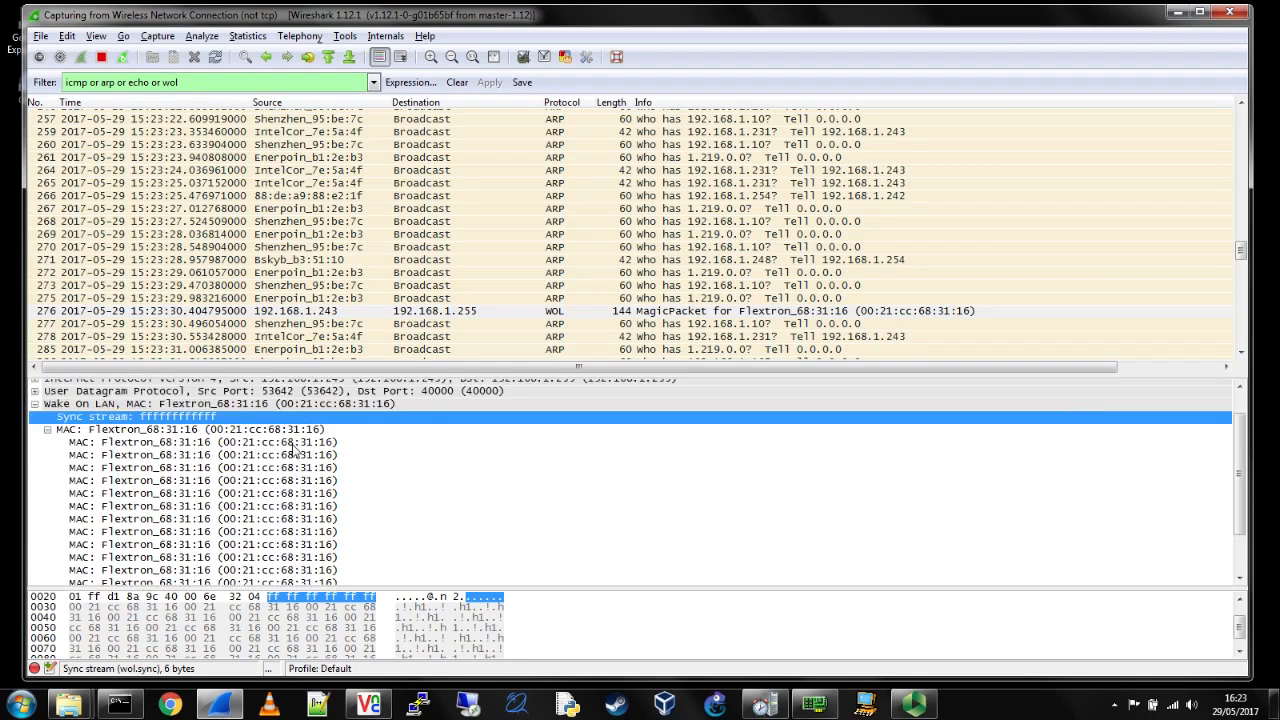
scroll(down, 3)
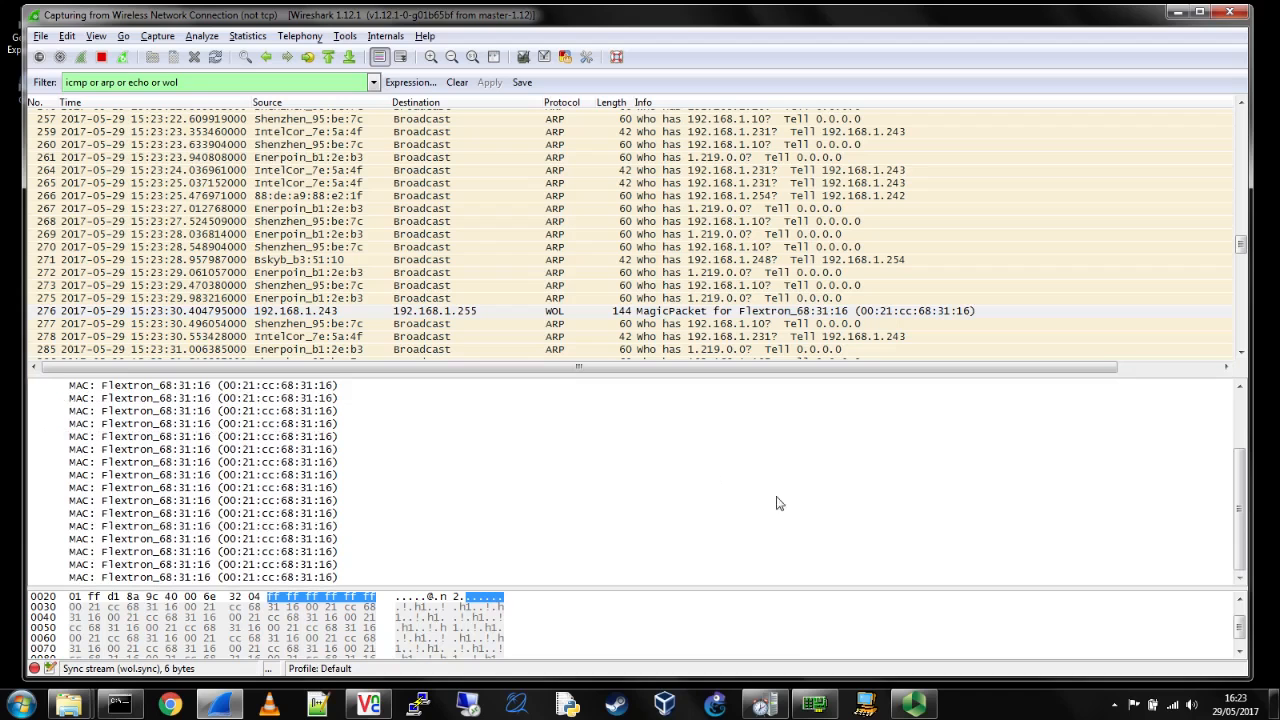
mouse_move(677, 389)
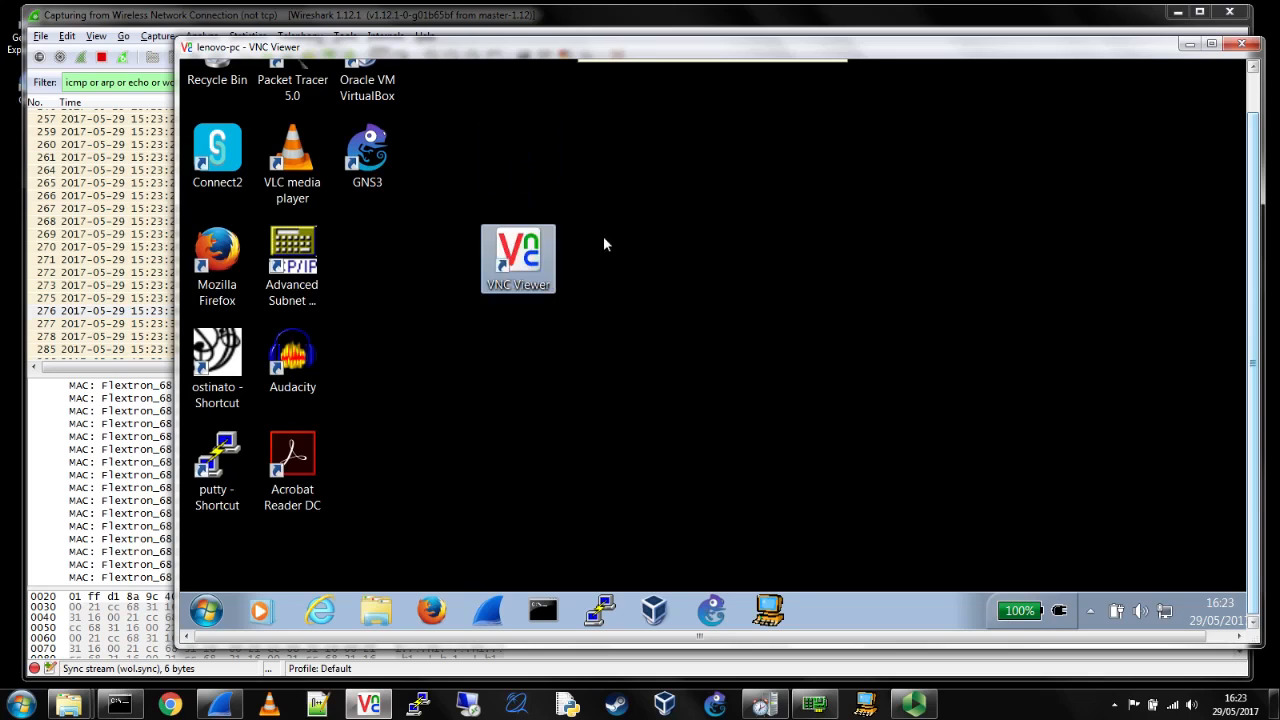
mouse_move(621, 220)
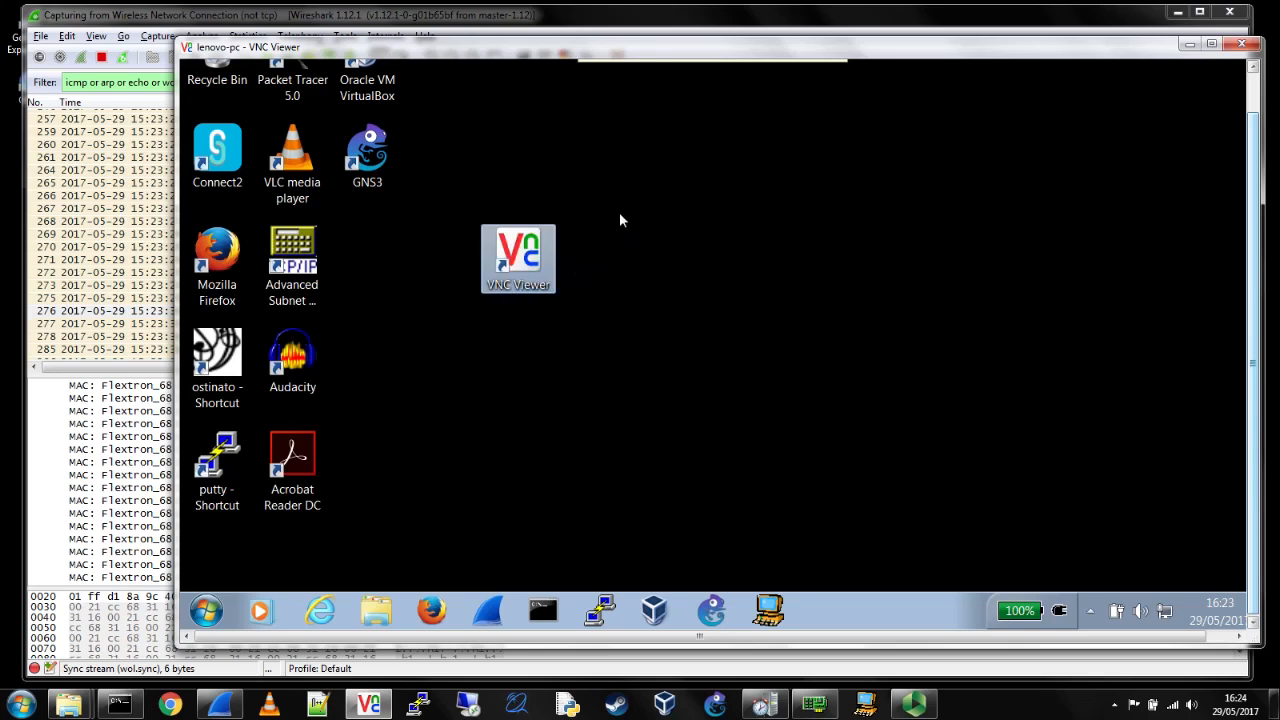
- Open the remote Start menu and expand the Shut down arrow to show Sleep
click(205, 610)
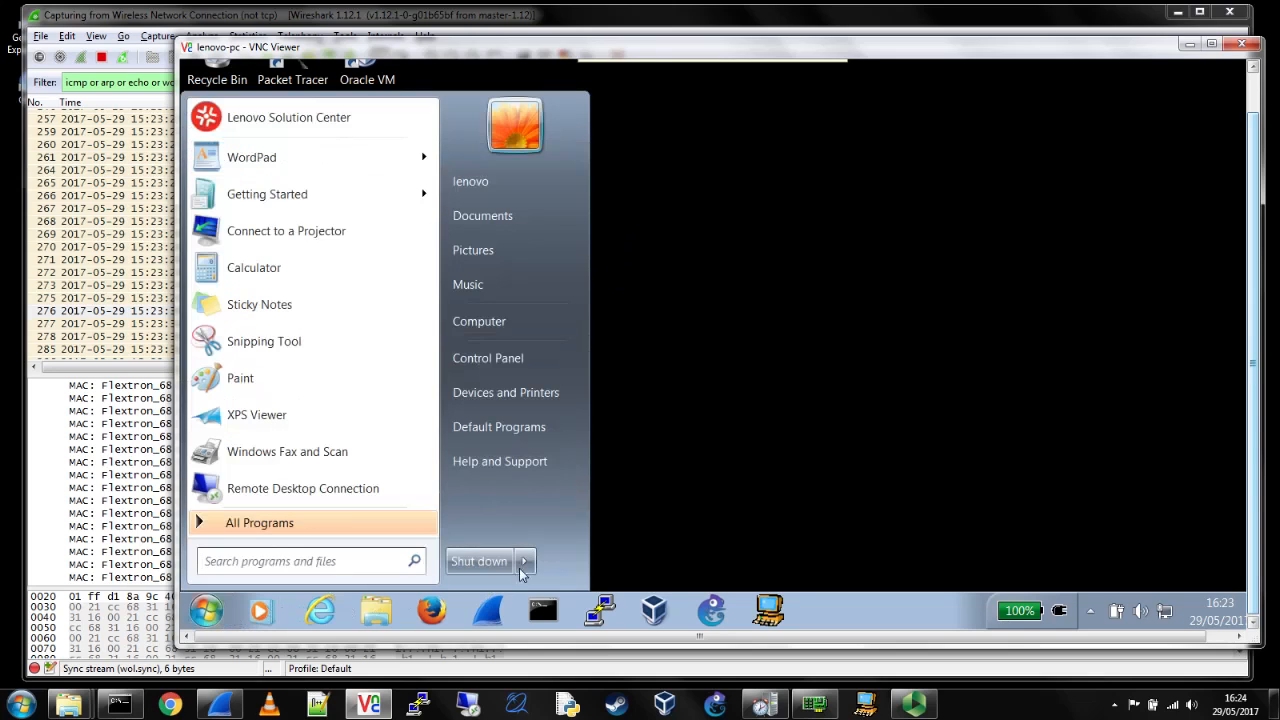
click(523, 561)
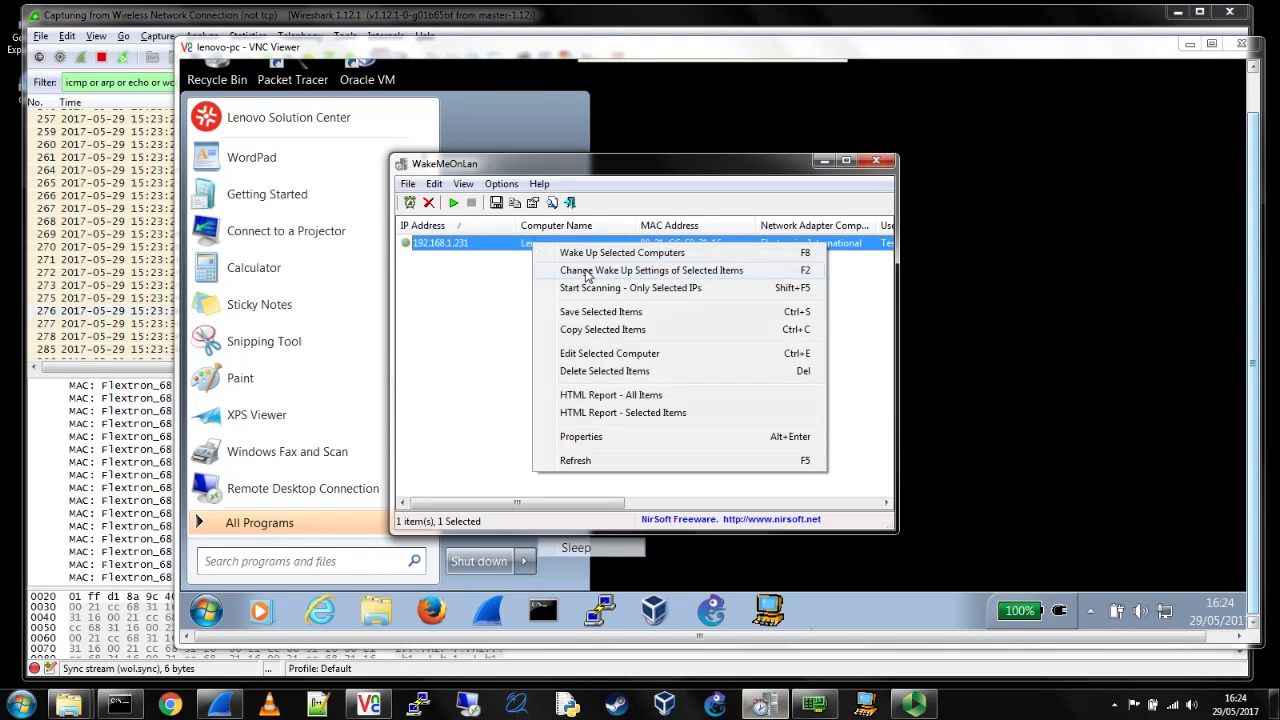
- Enable a custom wake-up port for Lenova, then wake it and confirm
click(652, 270)
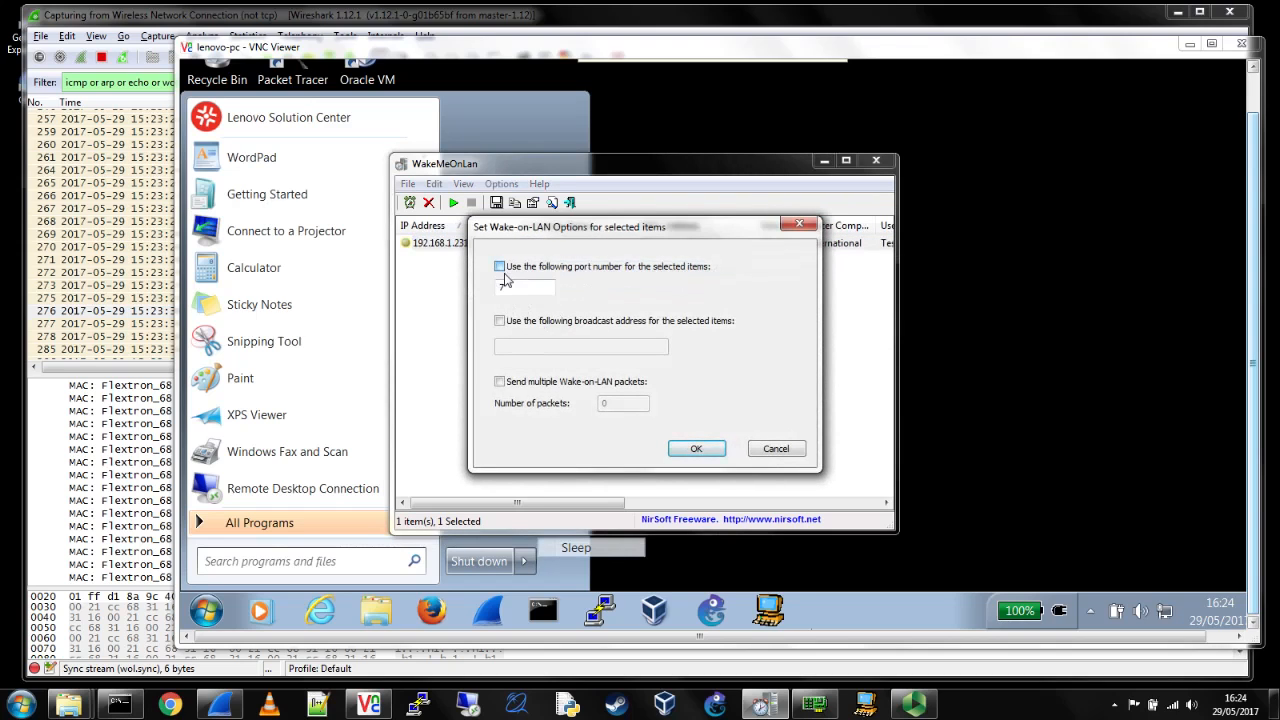
click(499, 266)
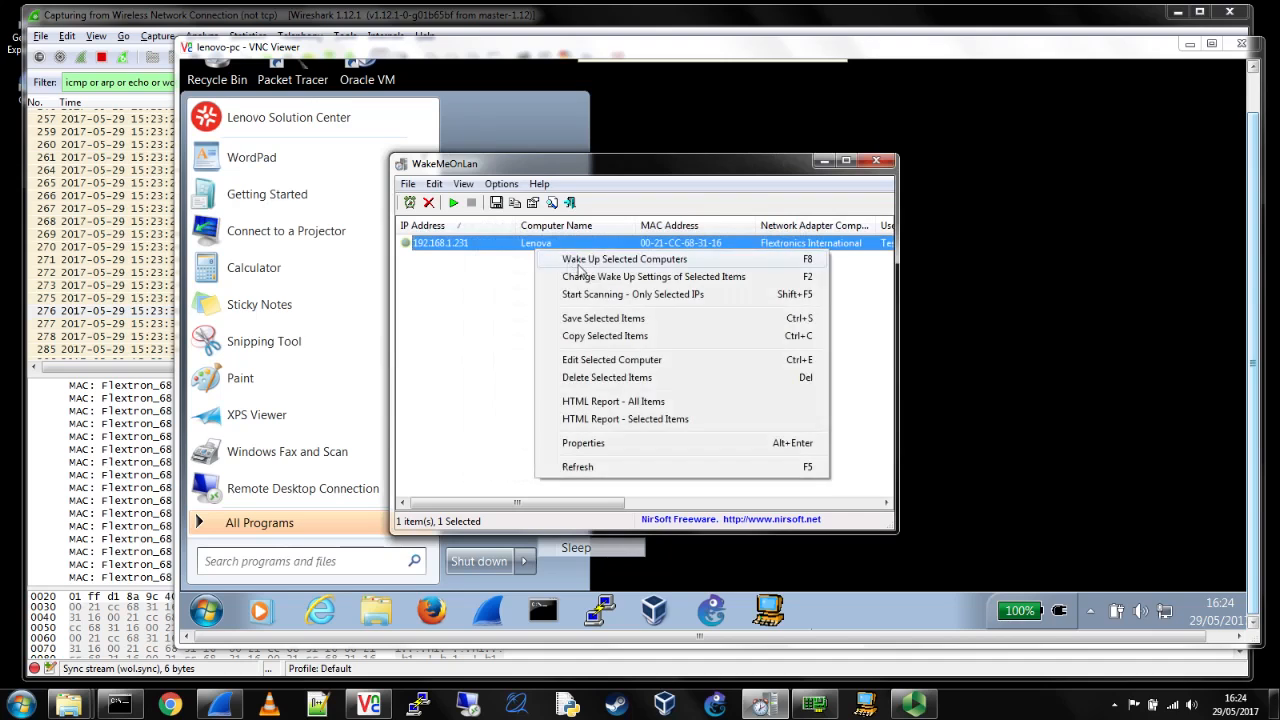
click(624, 259)
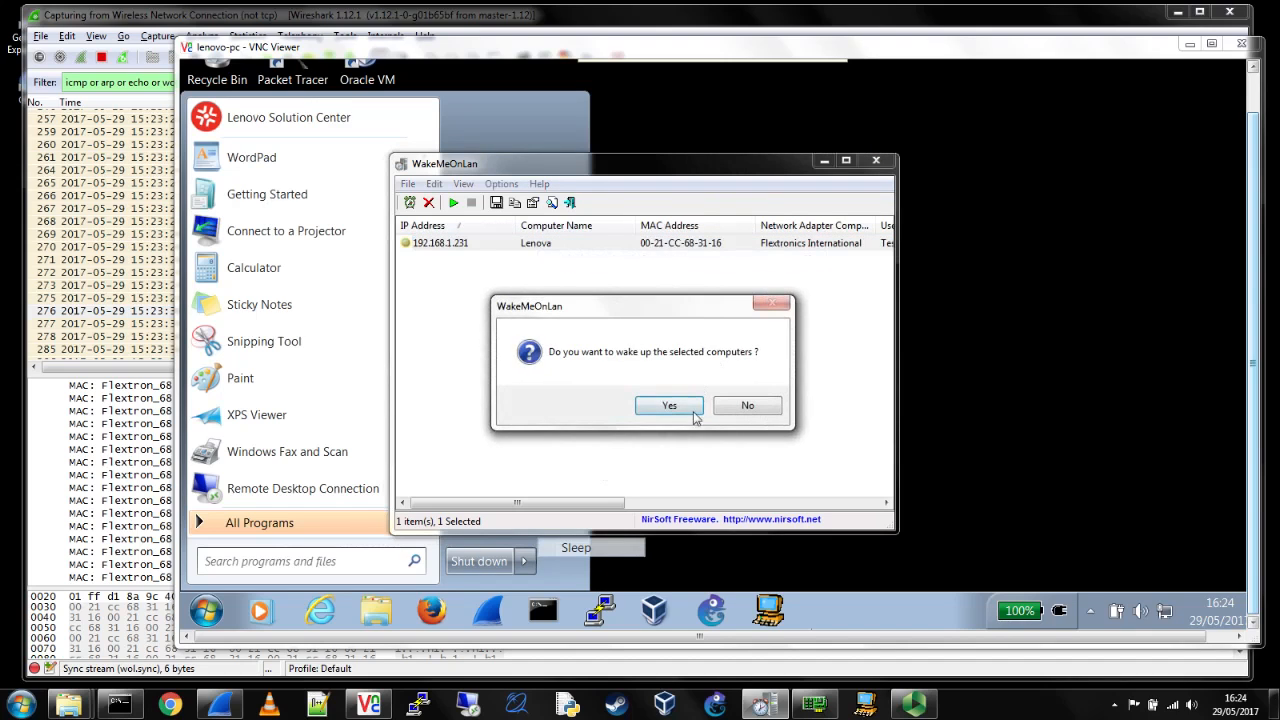
click(668, 405)
text(wol)
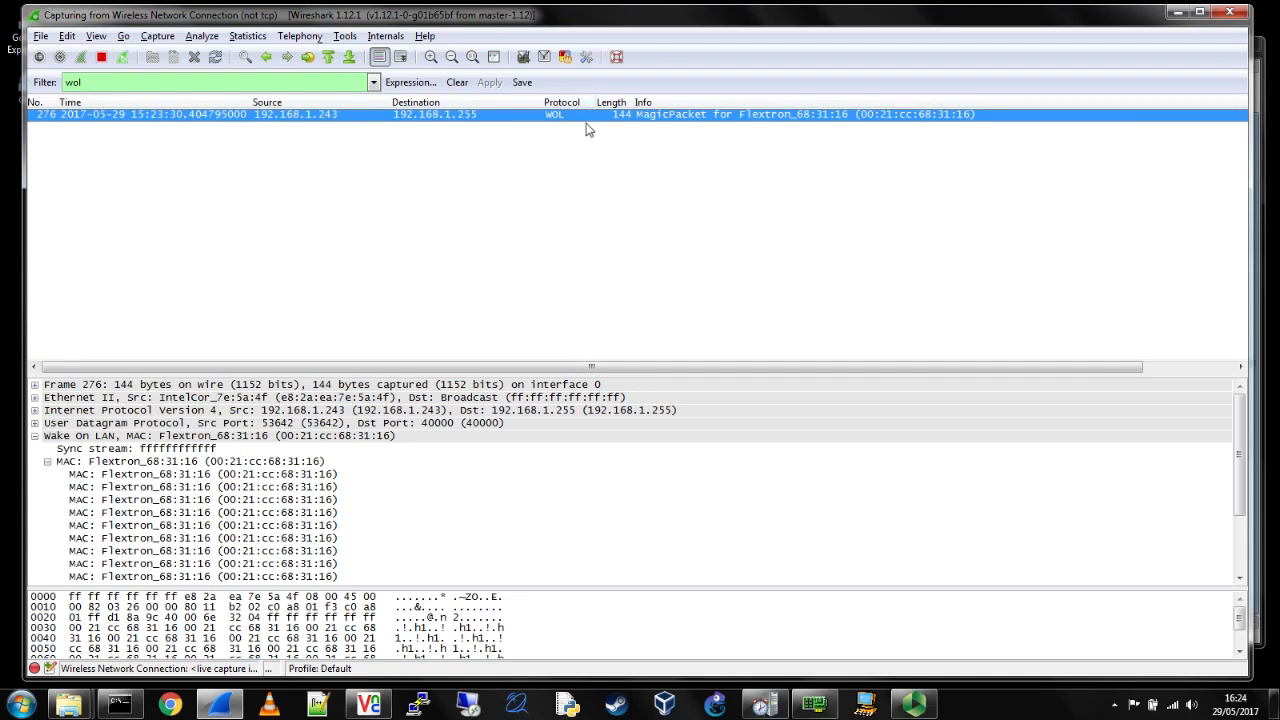
- Filter on 'wol or echo' and inspect the Echo request's UDP header and payload
click(225, 82)
text( or ec)
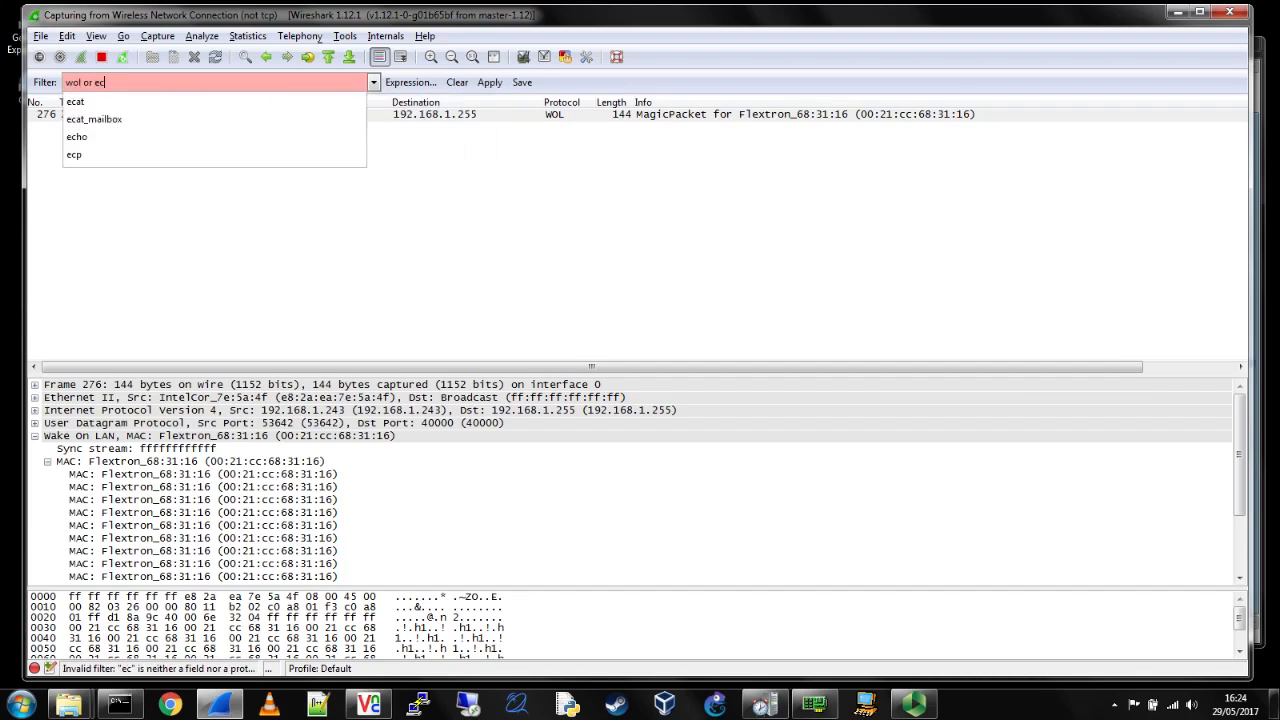
click(490, 82)
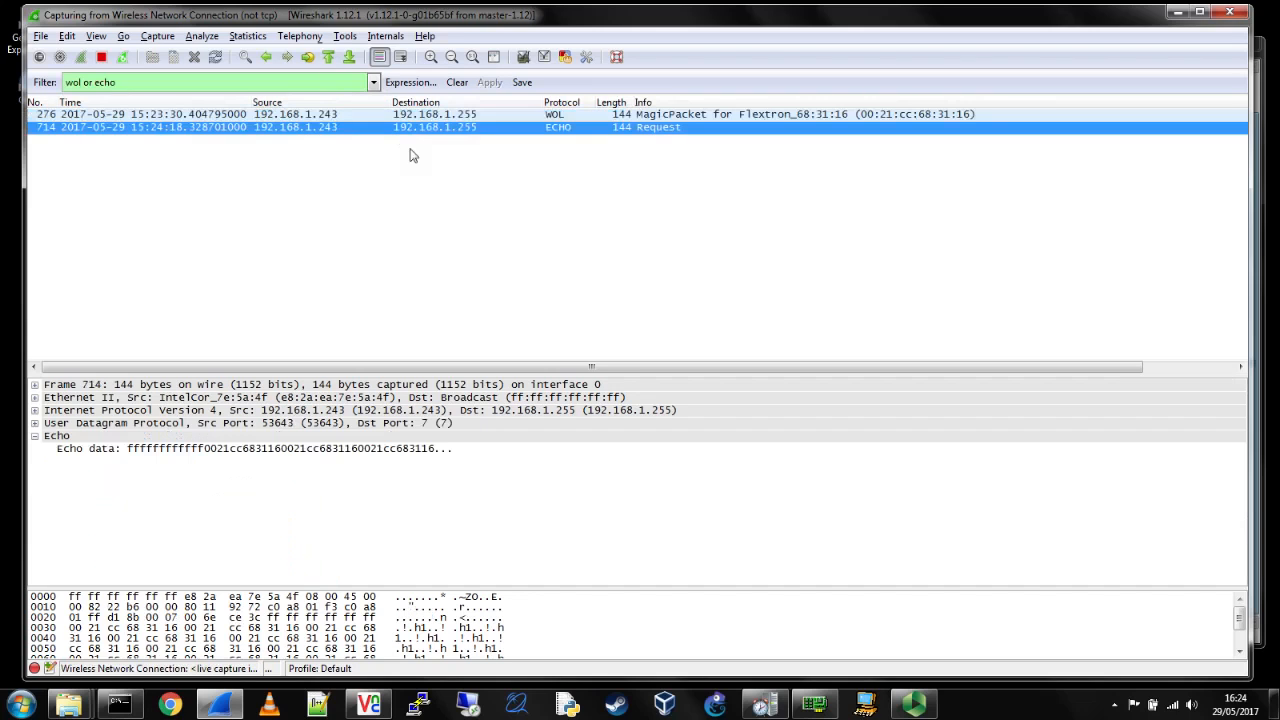
mouse_move(390, 456)
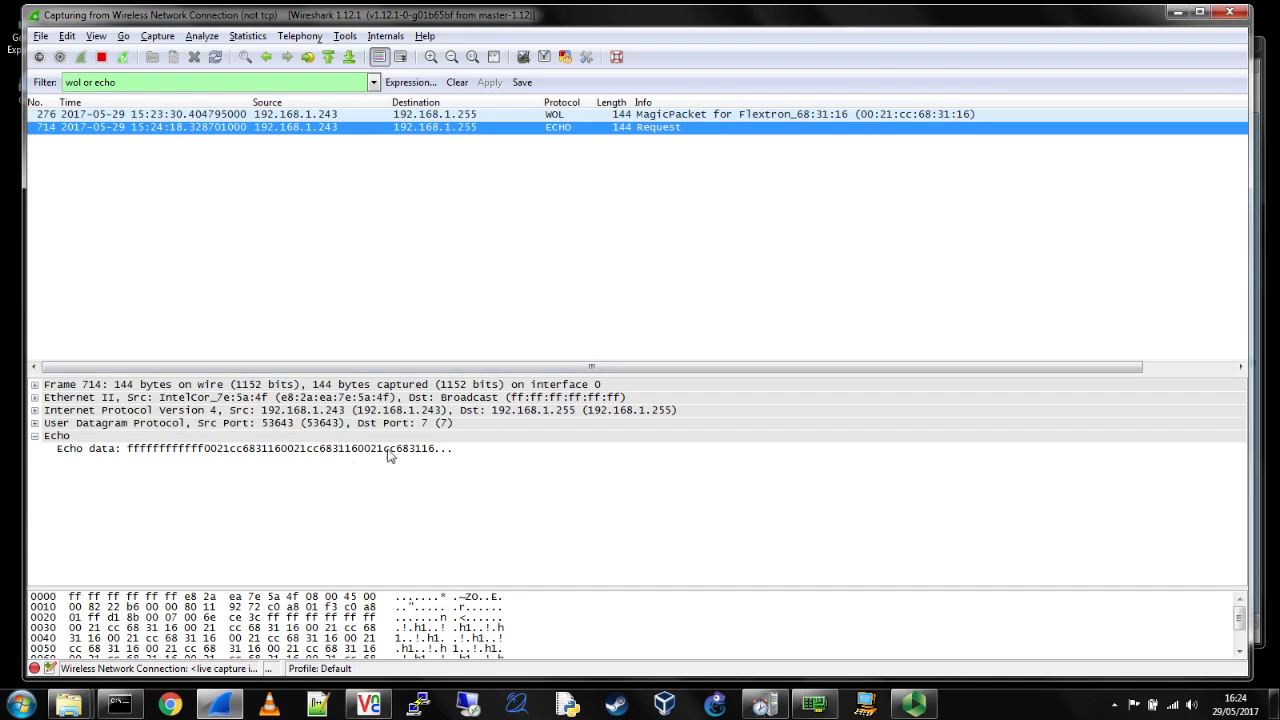
click(120, 422)
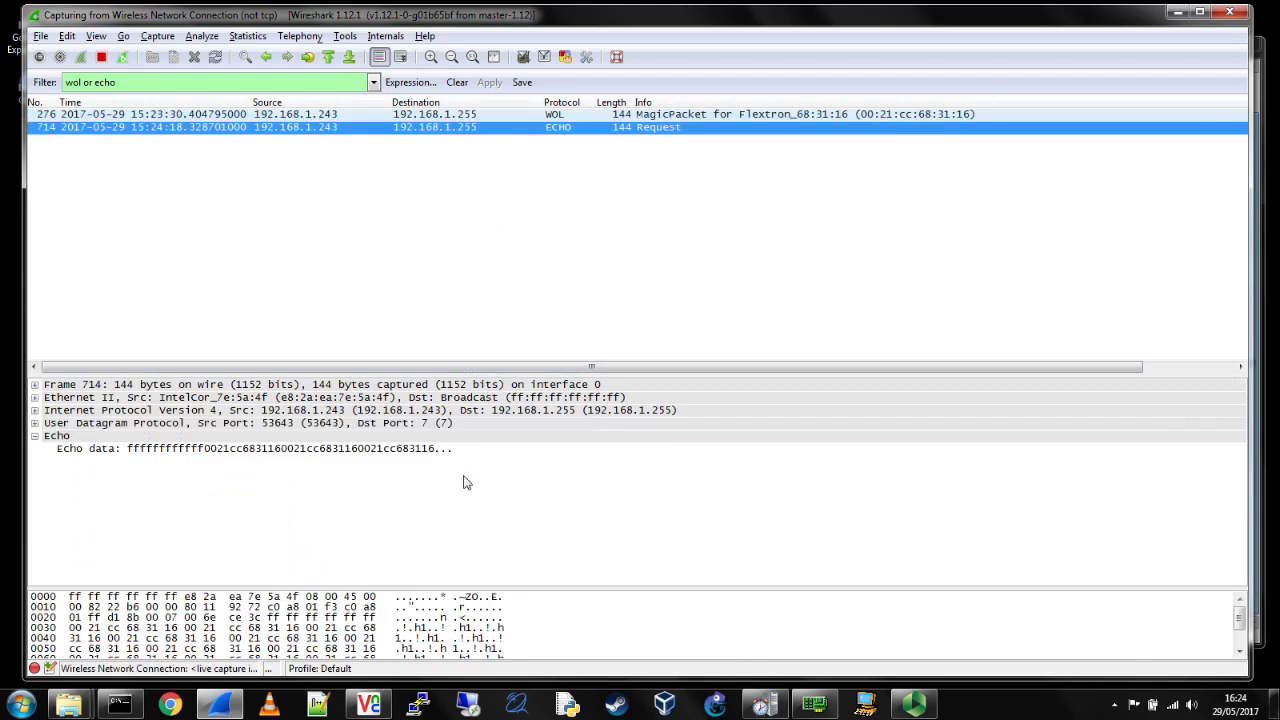
click(150, 422)
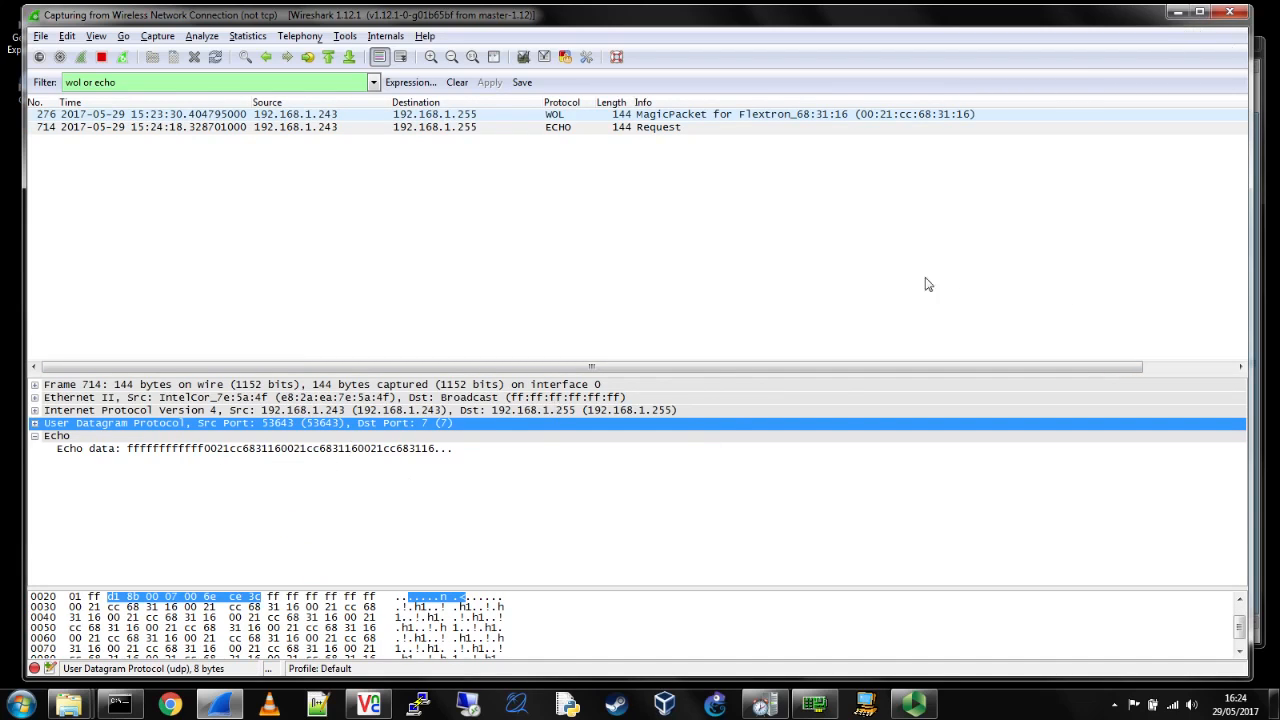
click(407, 127)
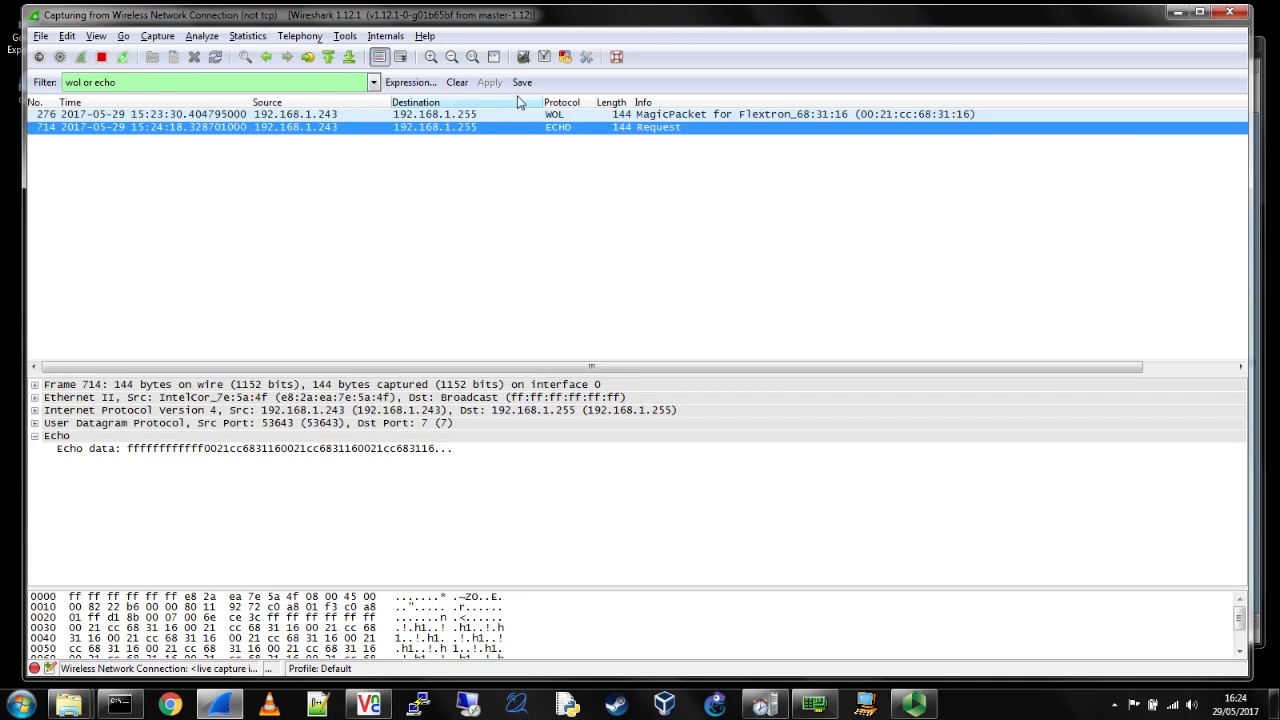
click(456, 82)
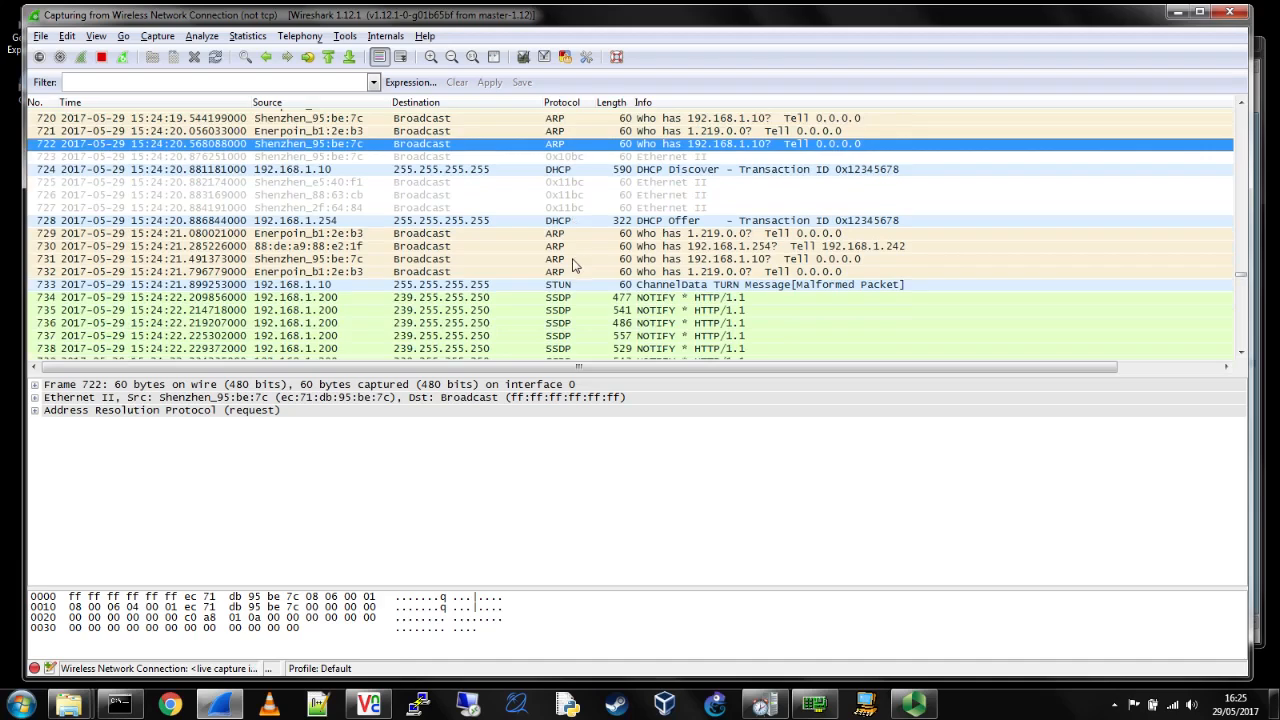
- Scroll down to the Flextron_68:31:16 gratuitous ARP for 192.168.1.231
scroll(down, 3)
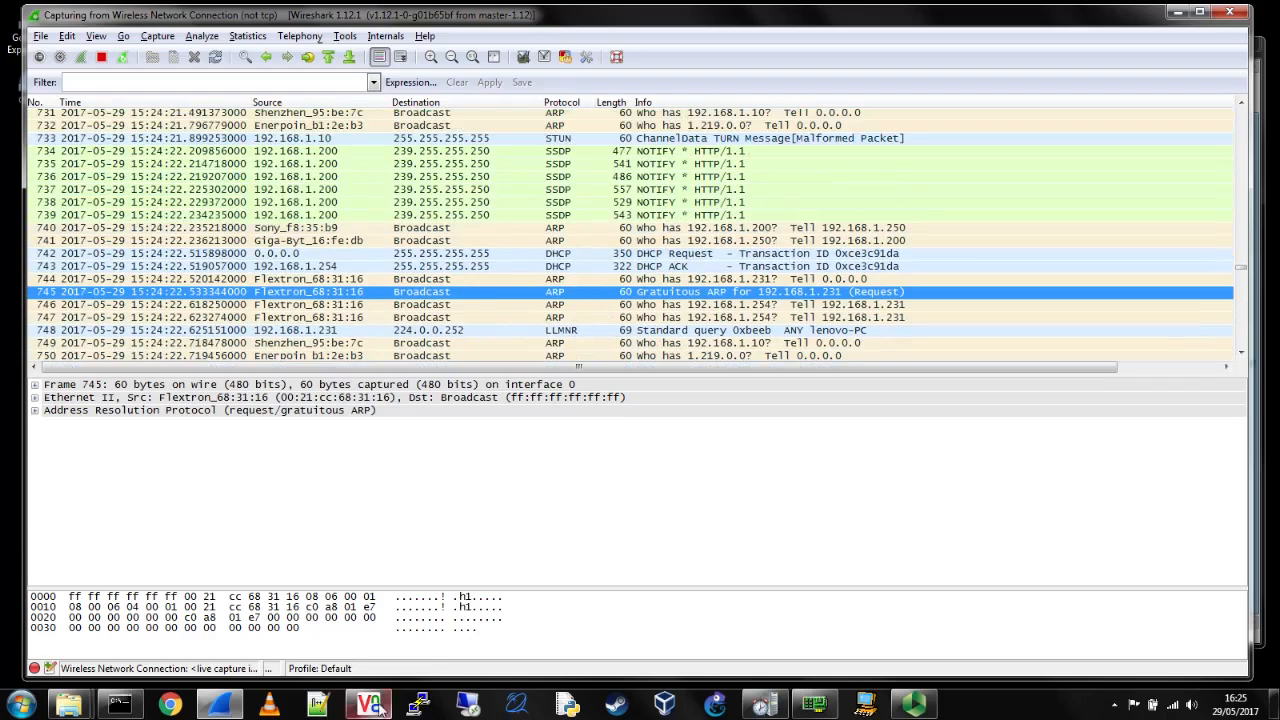
- Switch to the remote laptop's desktop and close its Start menu to reveal the tools
click(367, 703)
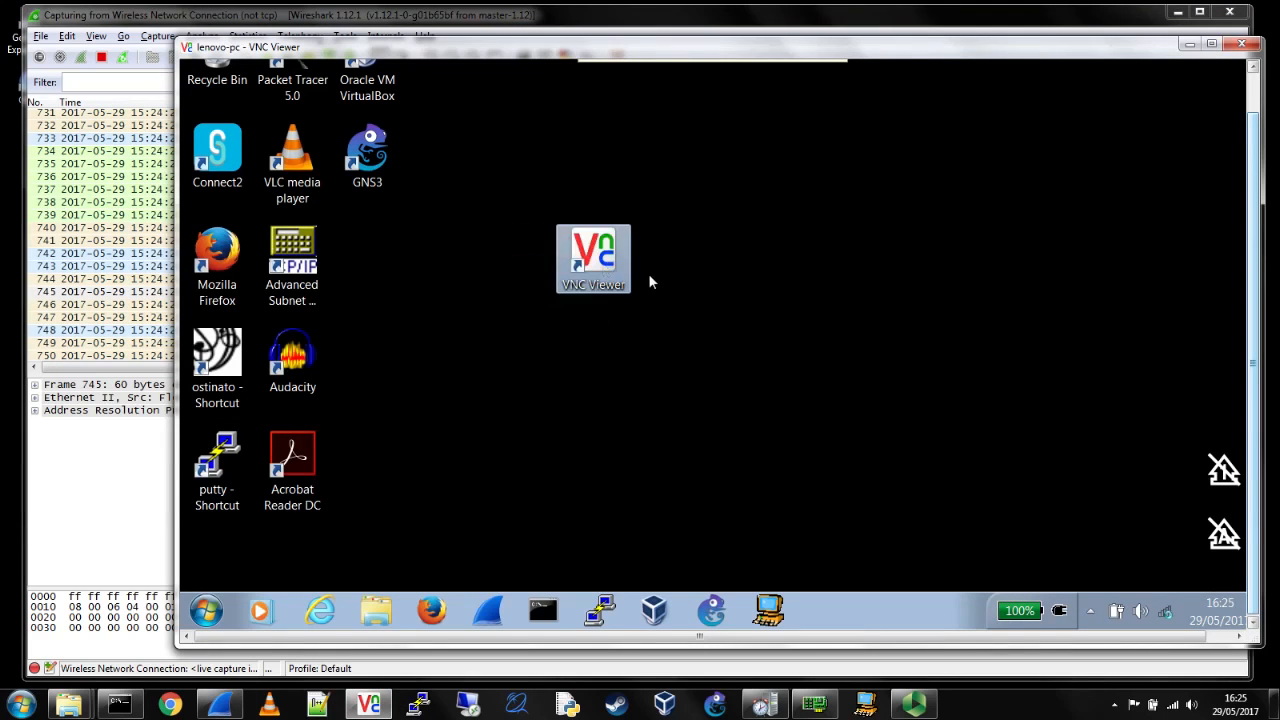
click(207, 611)
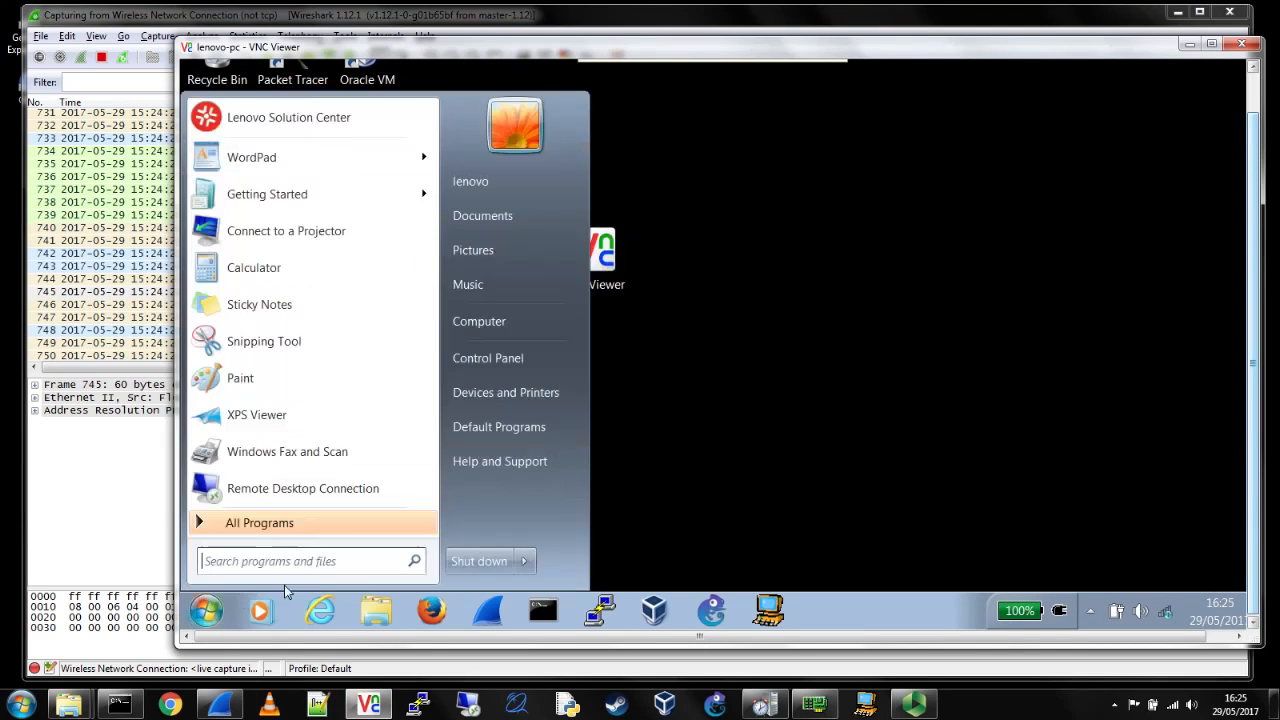
click(524, 561)
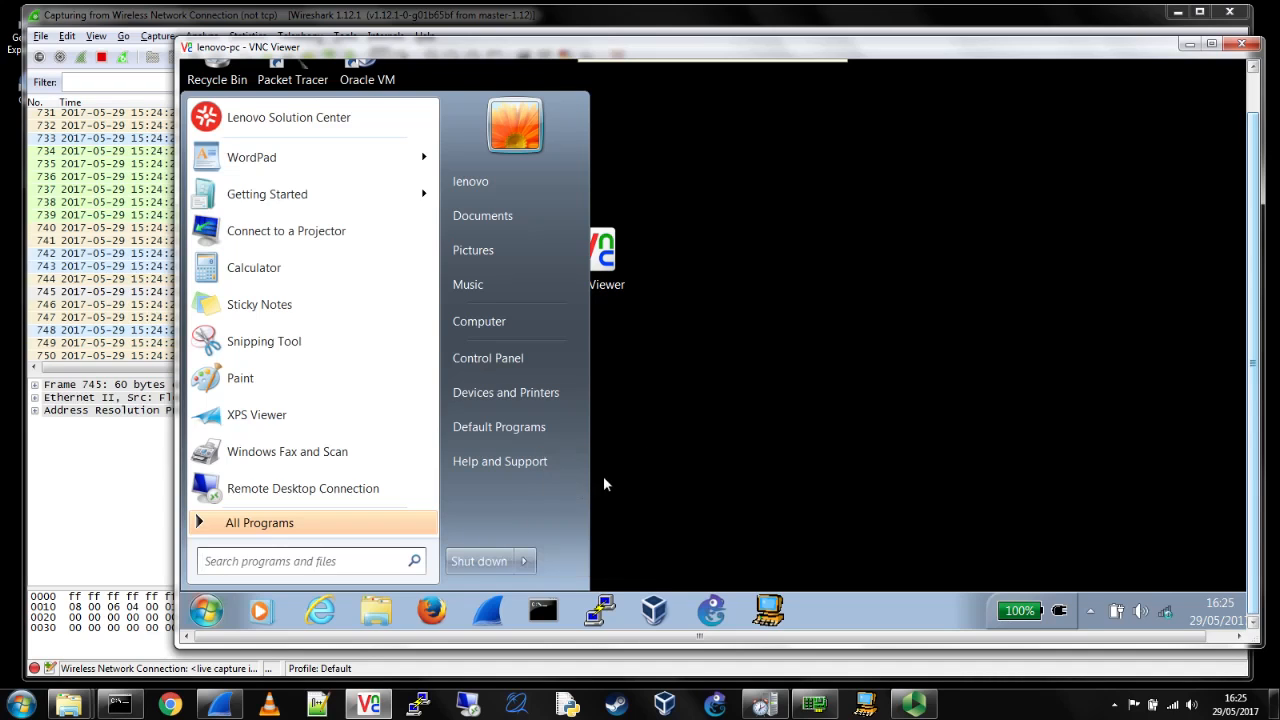
click(606, 484)
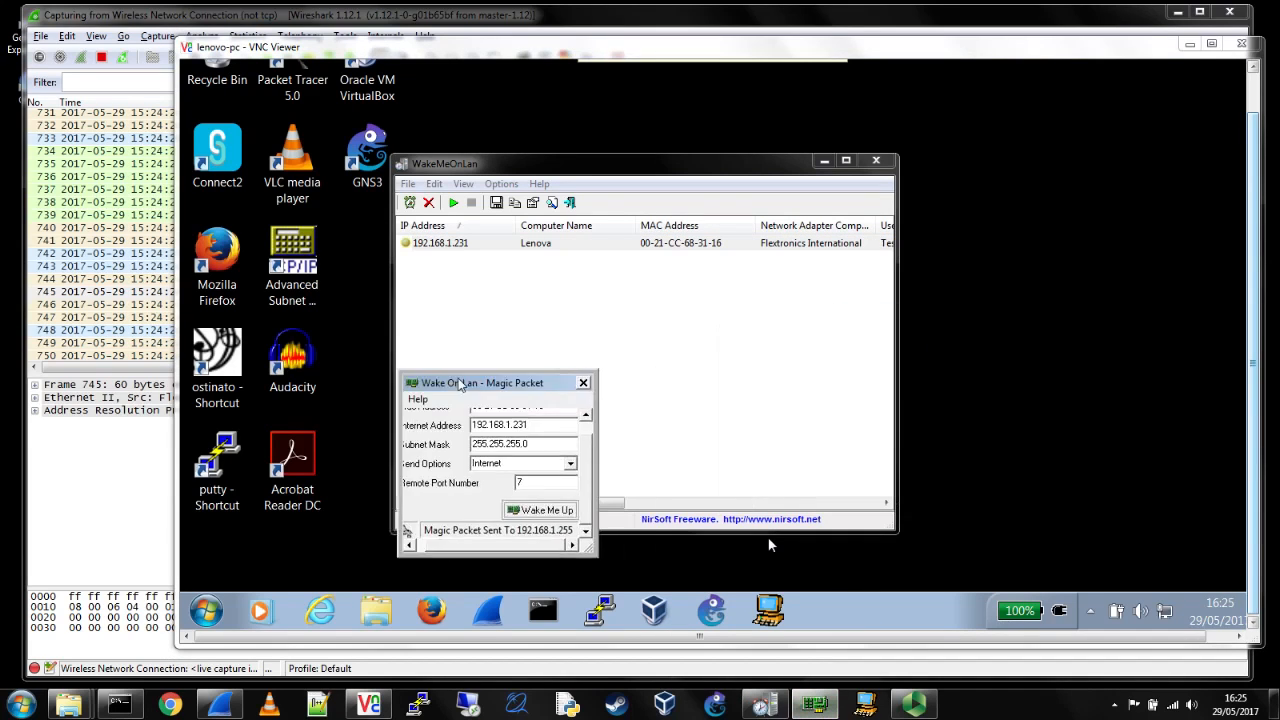
- Shift Magic Packet left, browse WakeMeOnLan's File menu, and raise the SolarWinds Wake-On-LAN window
drag(481, 382, 332, 375)
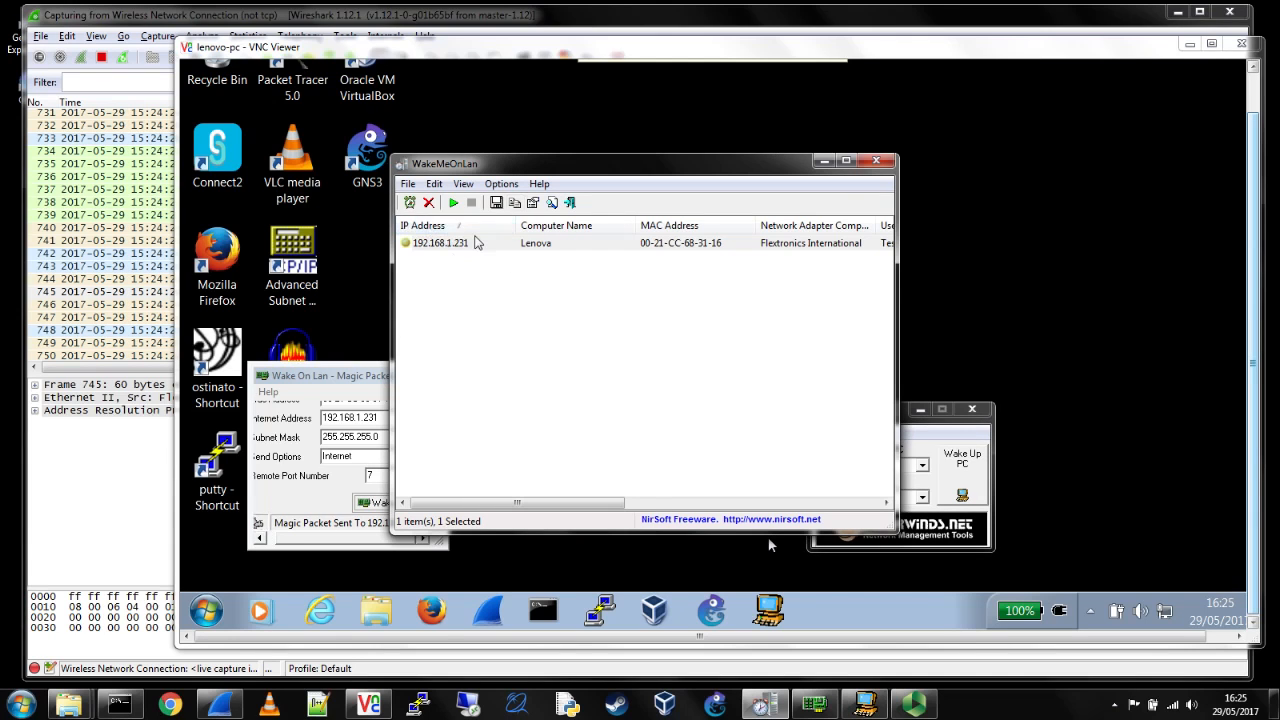
click(407, 183)
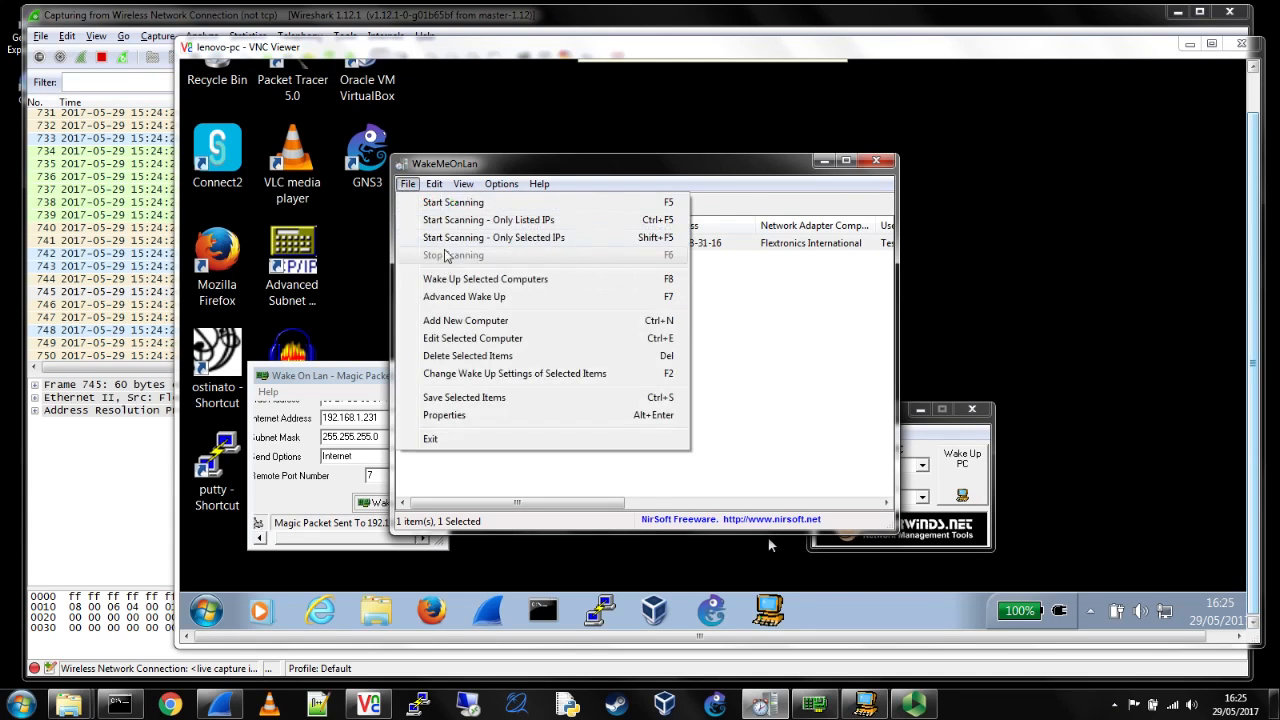
mouse_move(533, 320)
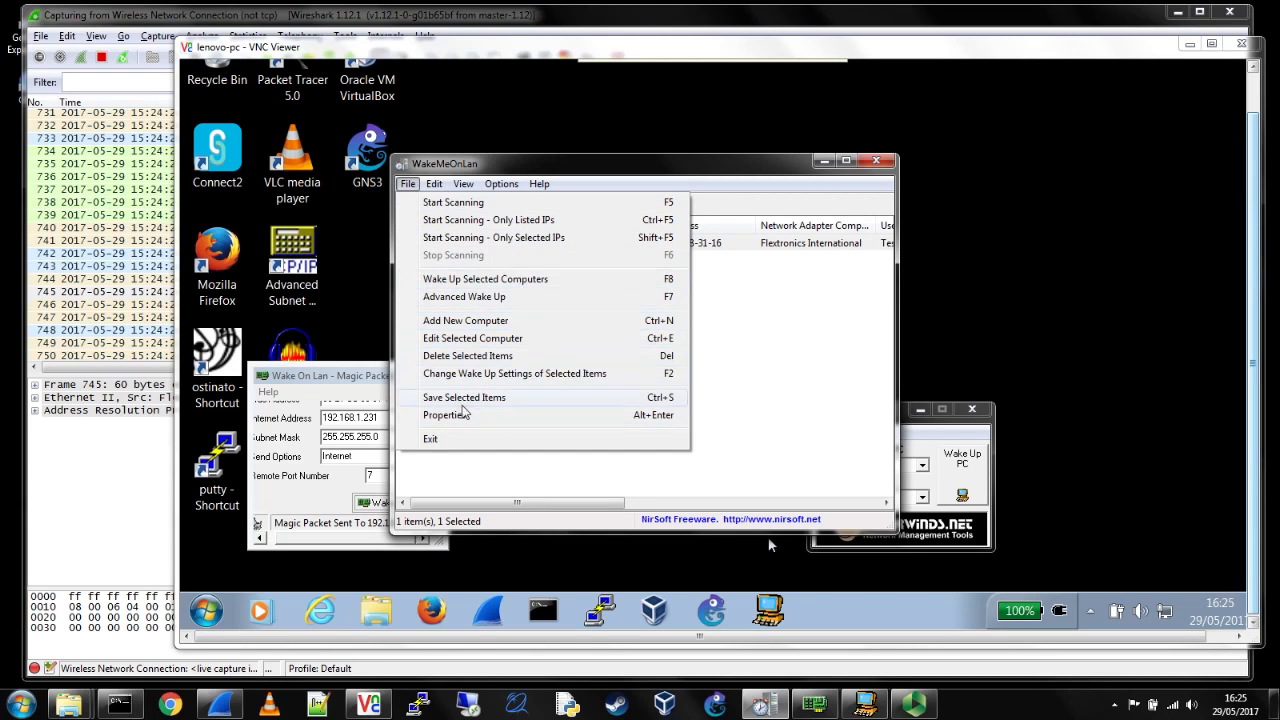
mouse_move(515, 408)
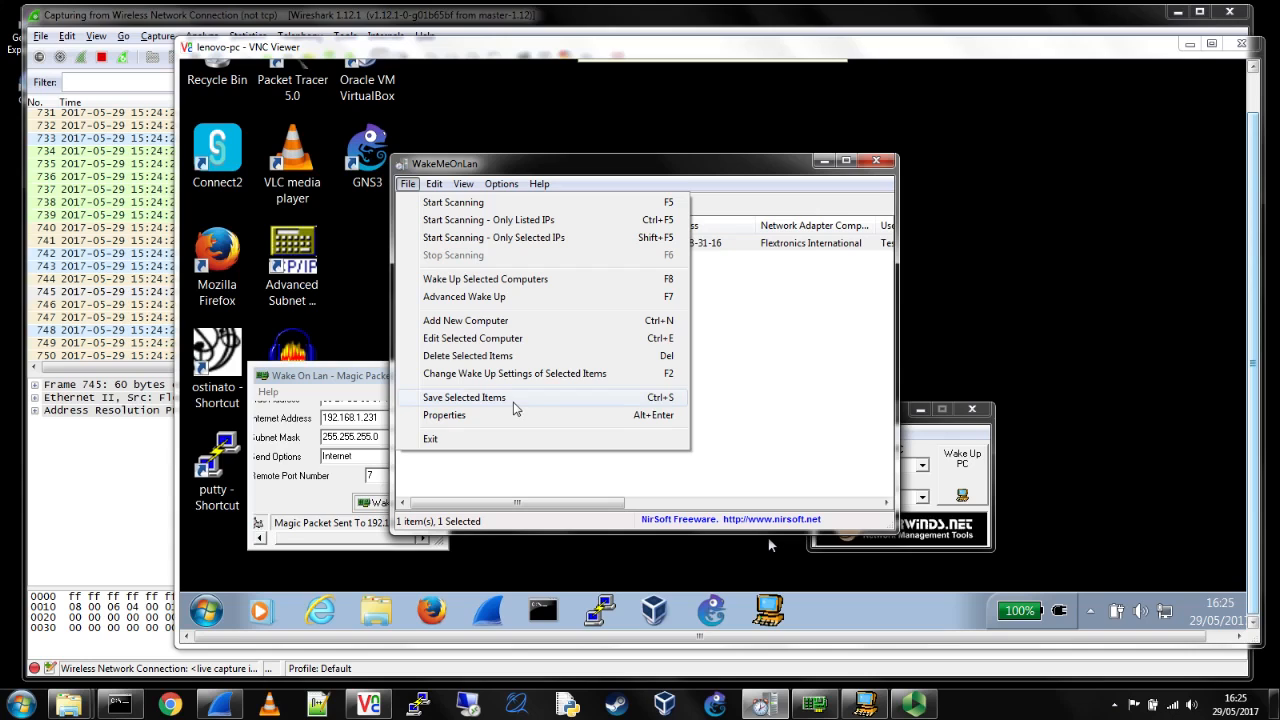
mouse_move(606, 219)
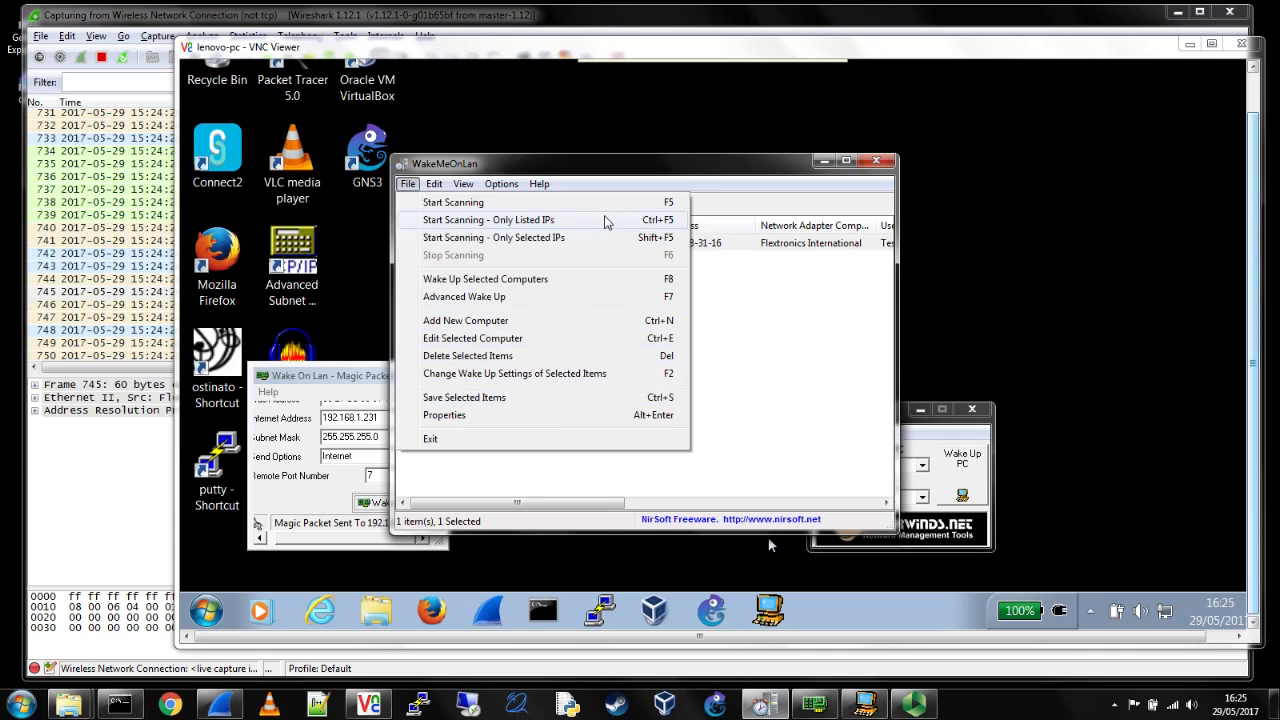
click(490, 219)
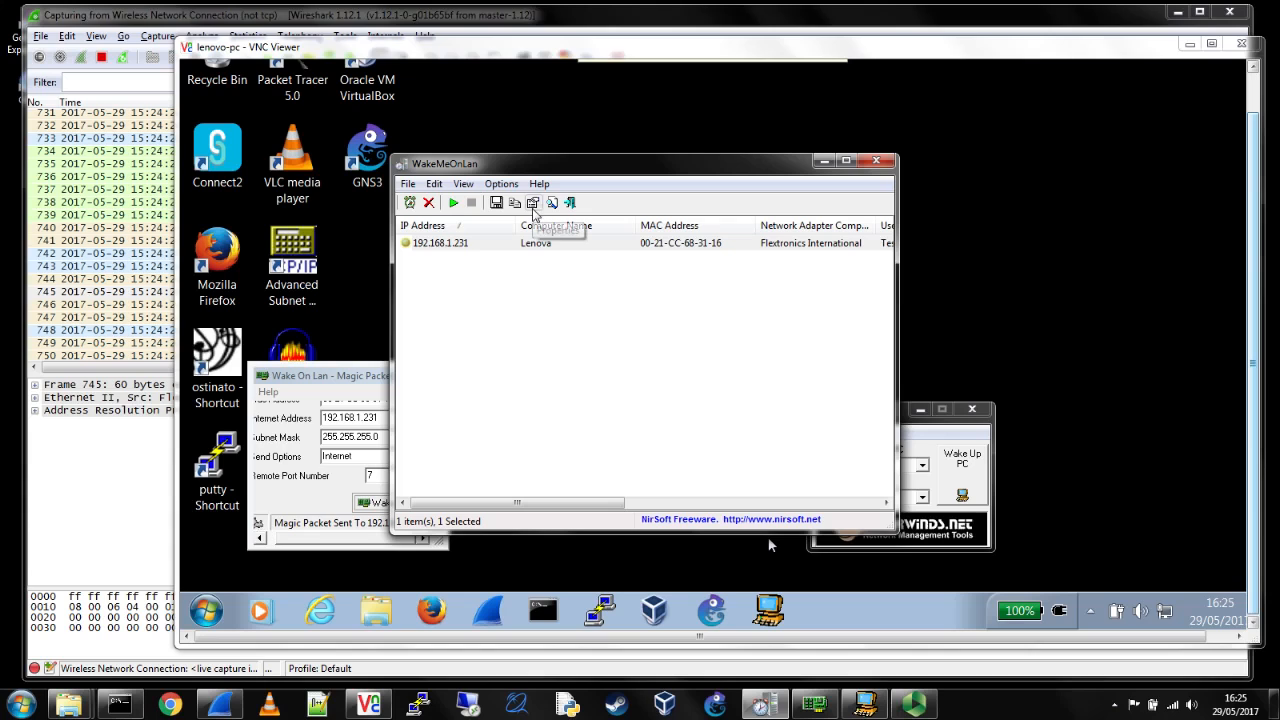
mouse_move(533, 203)
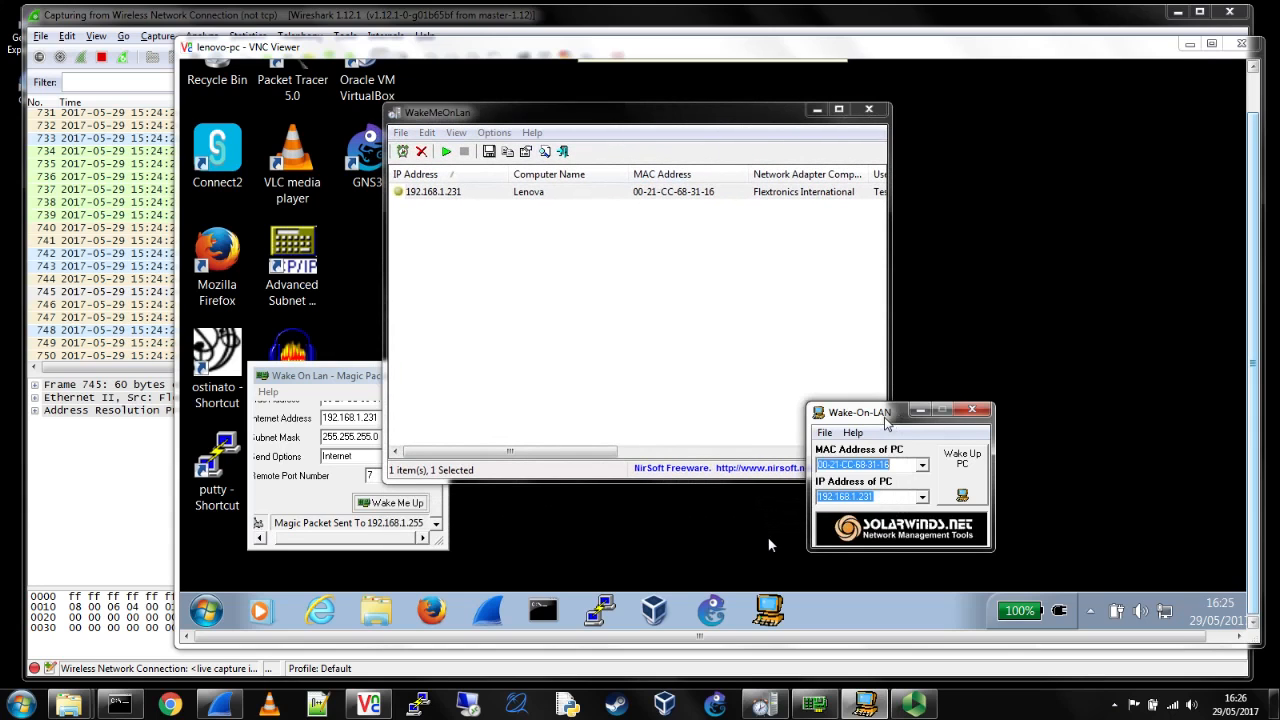
drag(858, 412, 853, 262)
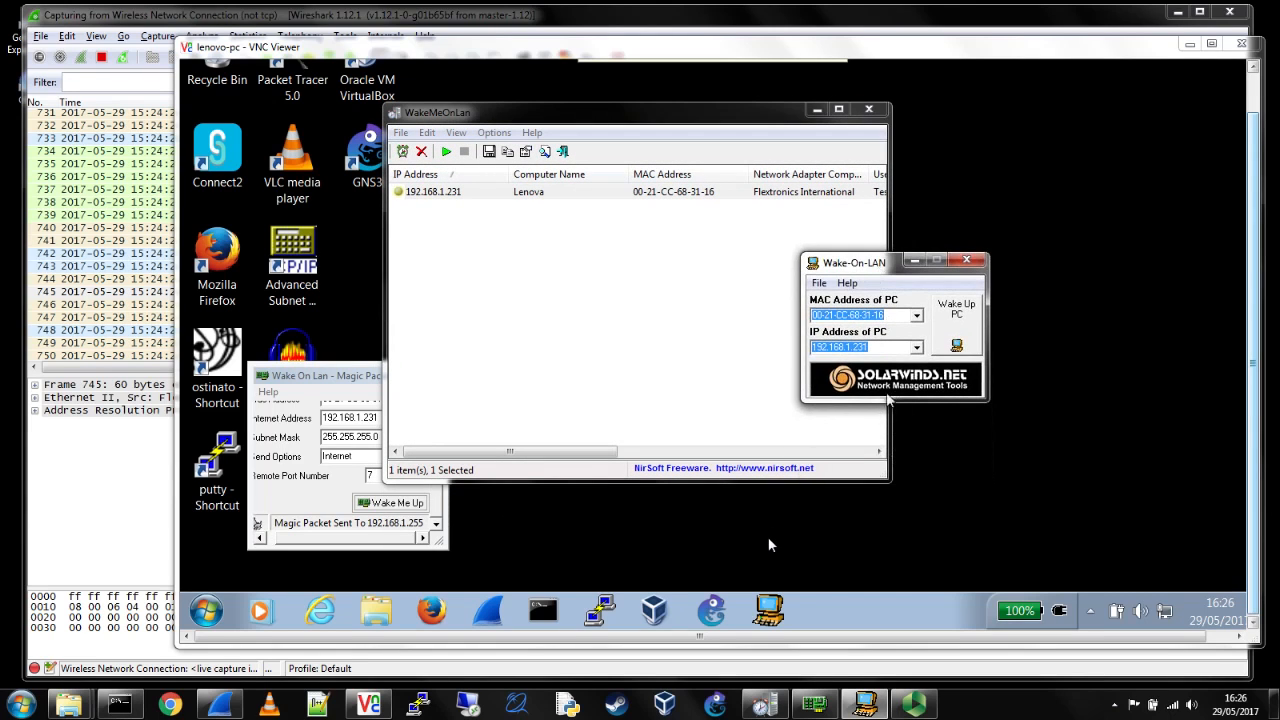
mouse_move(917, 462)
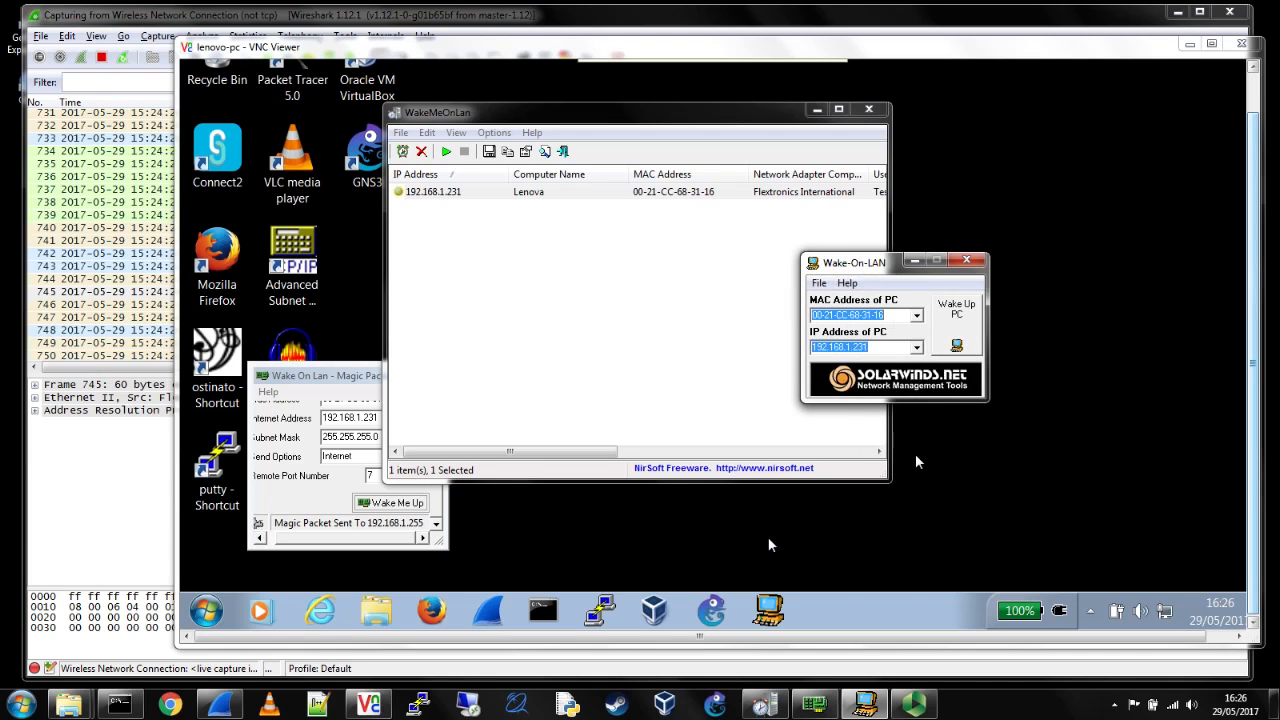
mouse_move(870, 293)
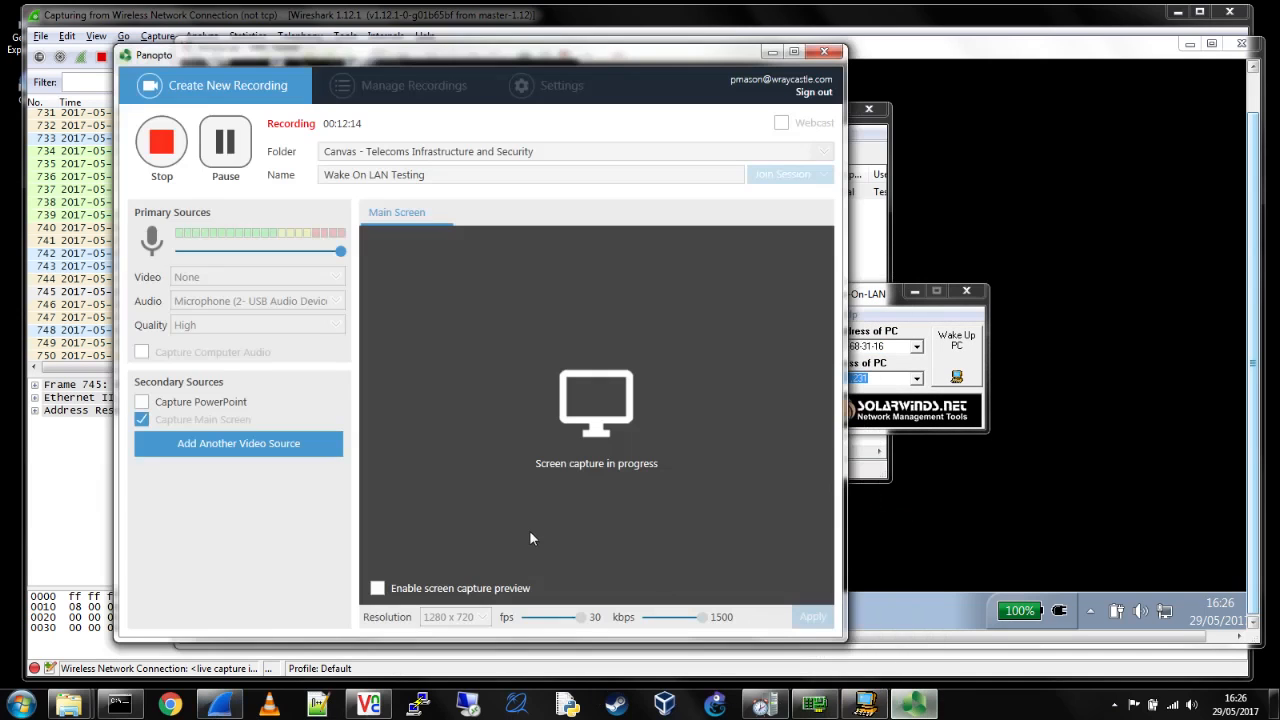
mouse_move(444, 295)
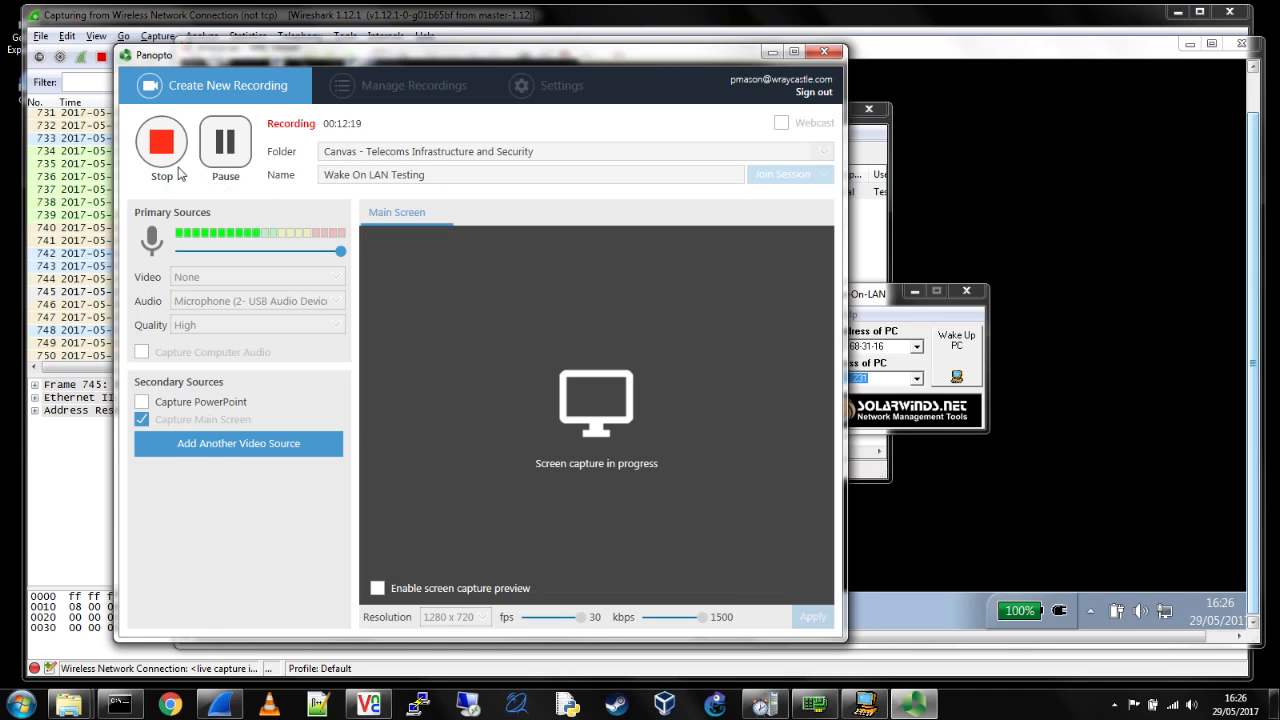
mouse_move(164, 157)
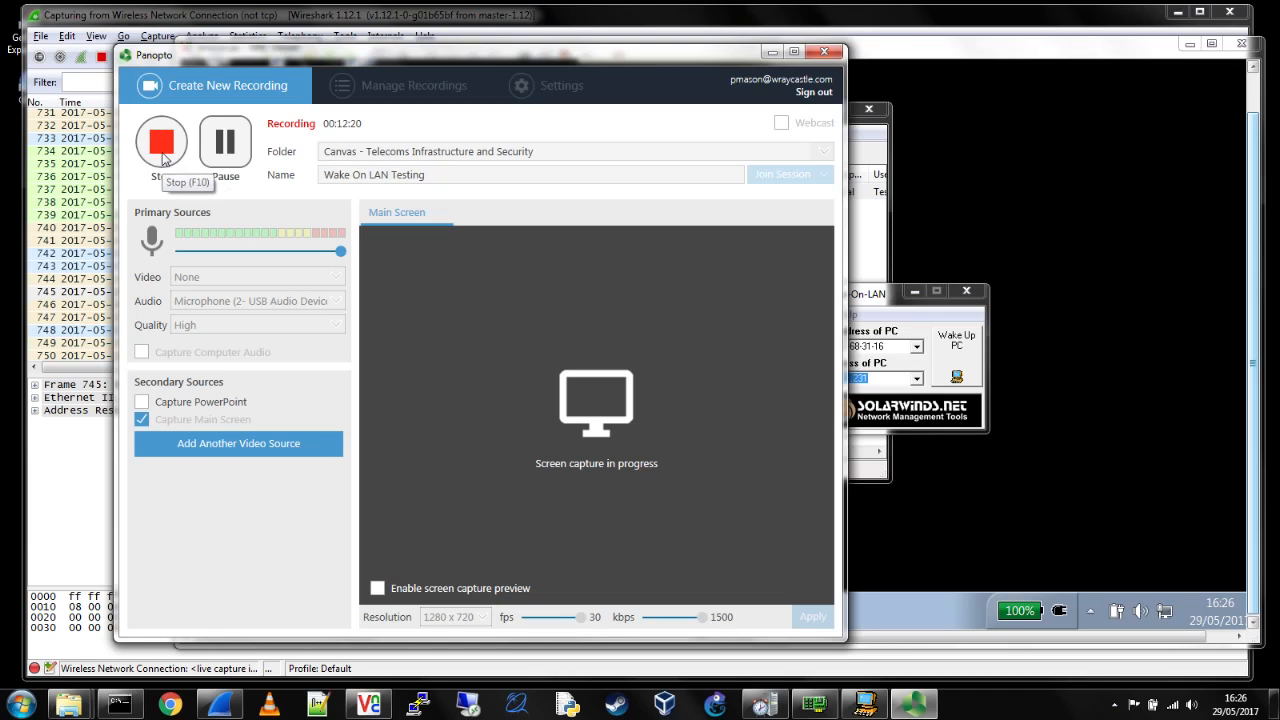